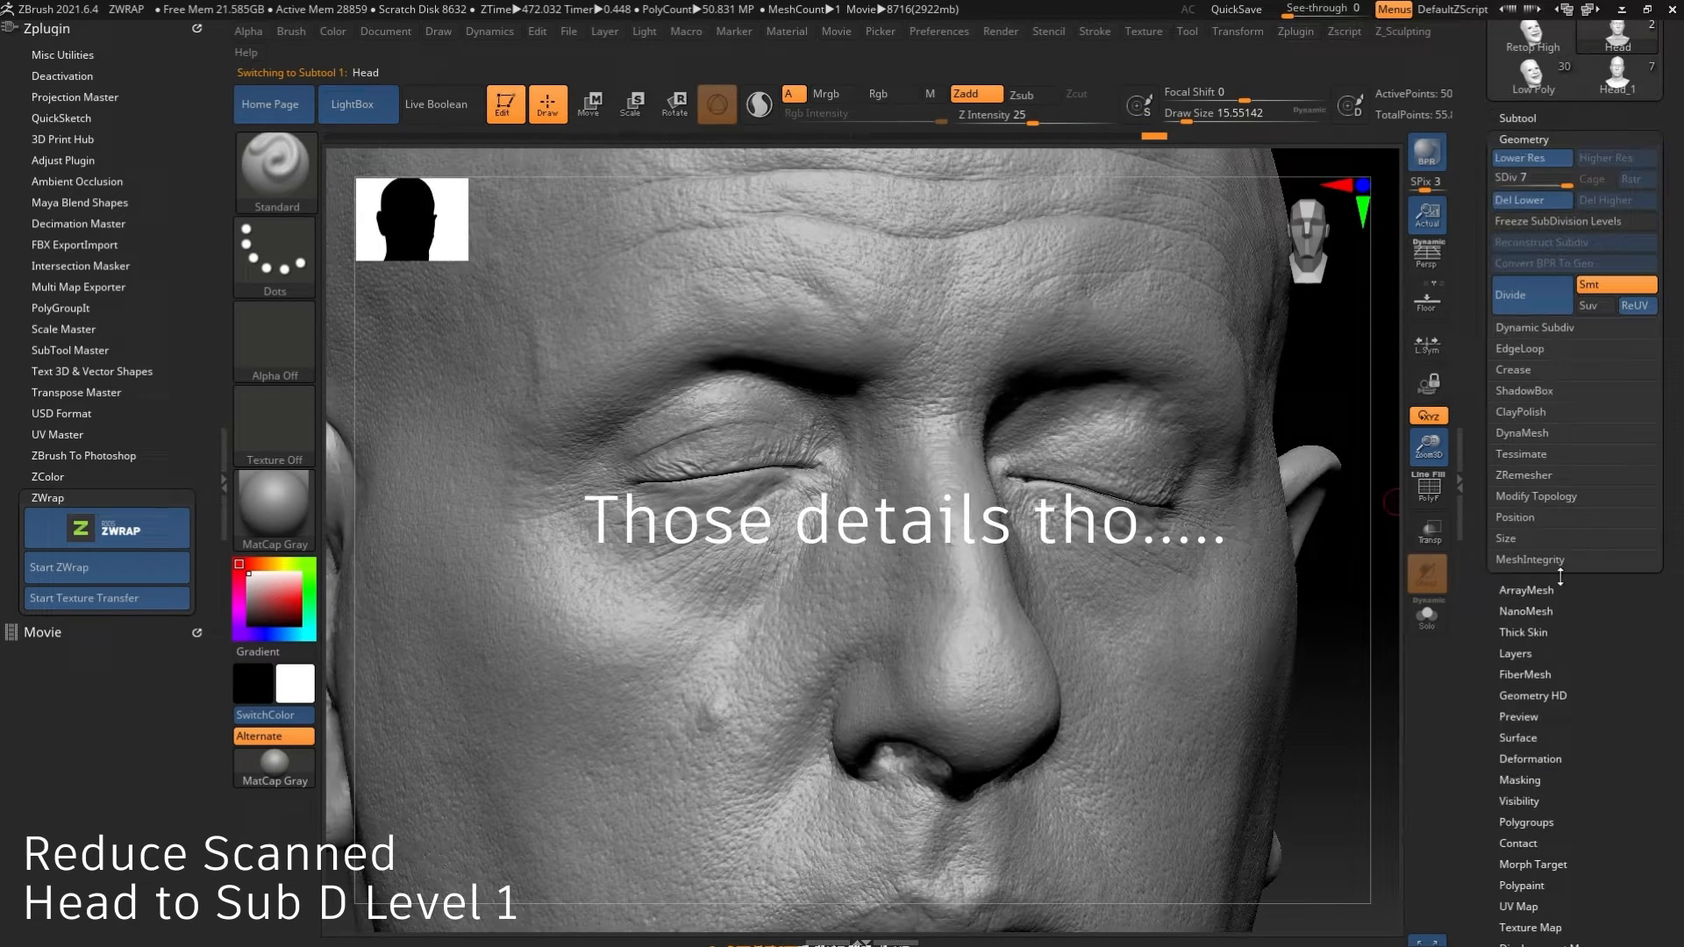
Lower the scanned head in Tool > Geometry to subdivision level 1
left_click(1531, 158)
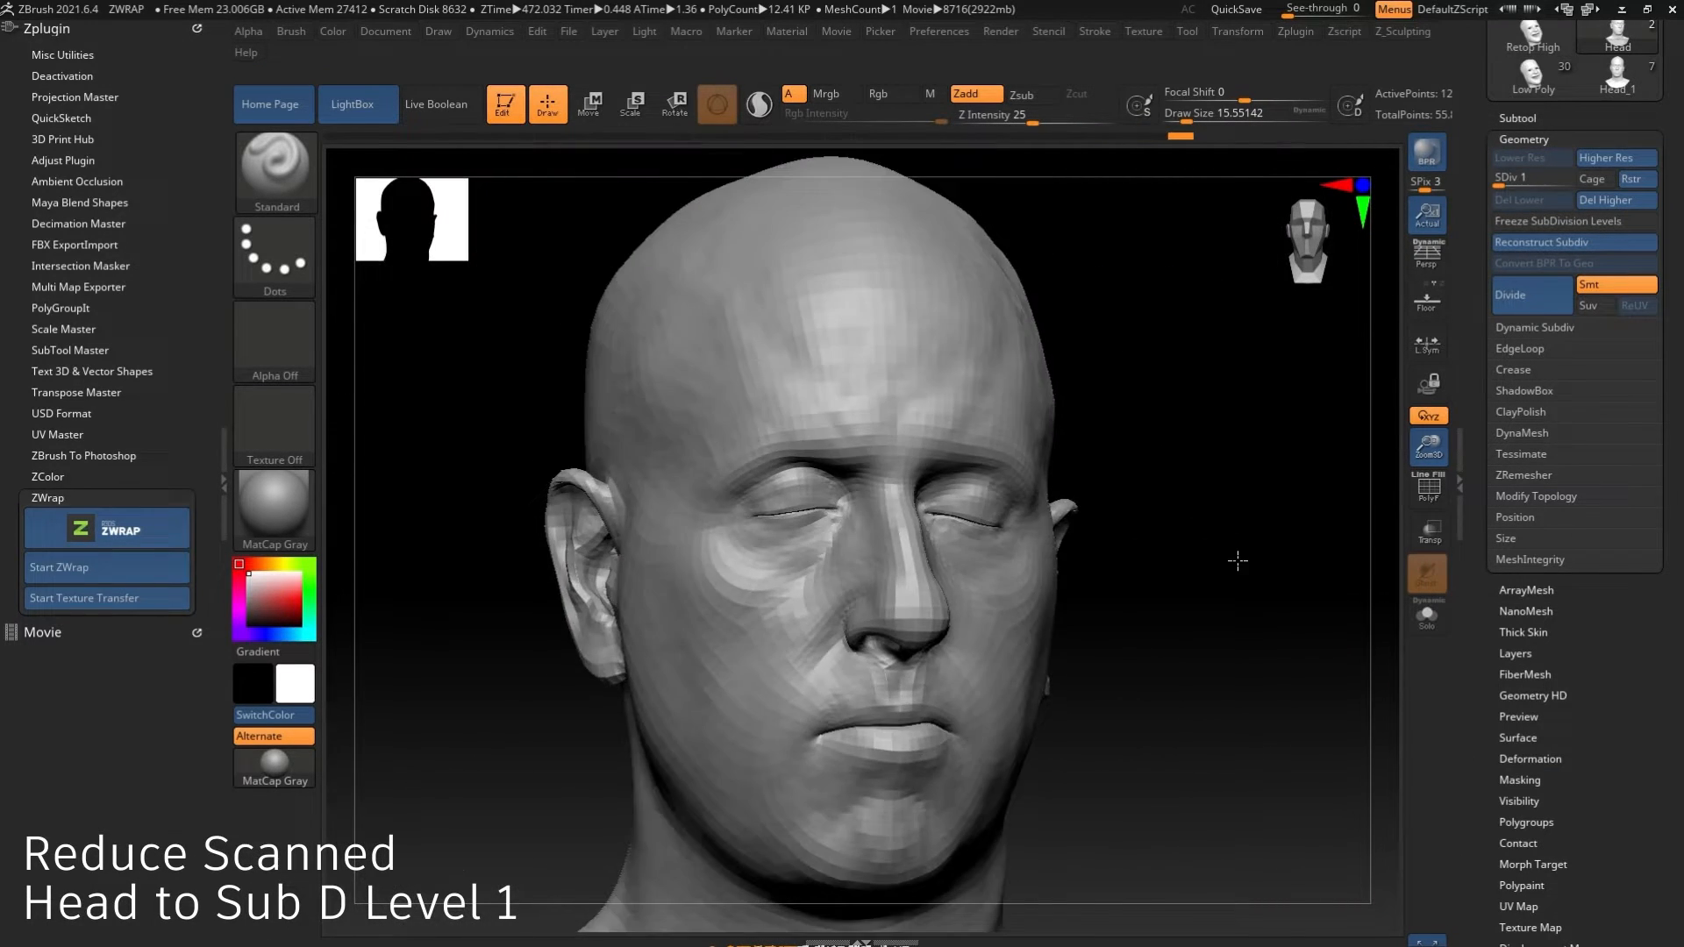
left_click(105, 567)
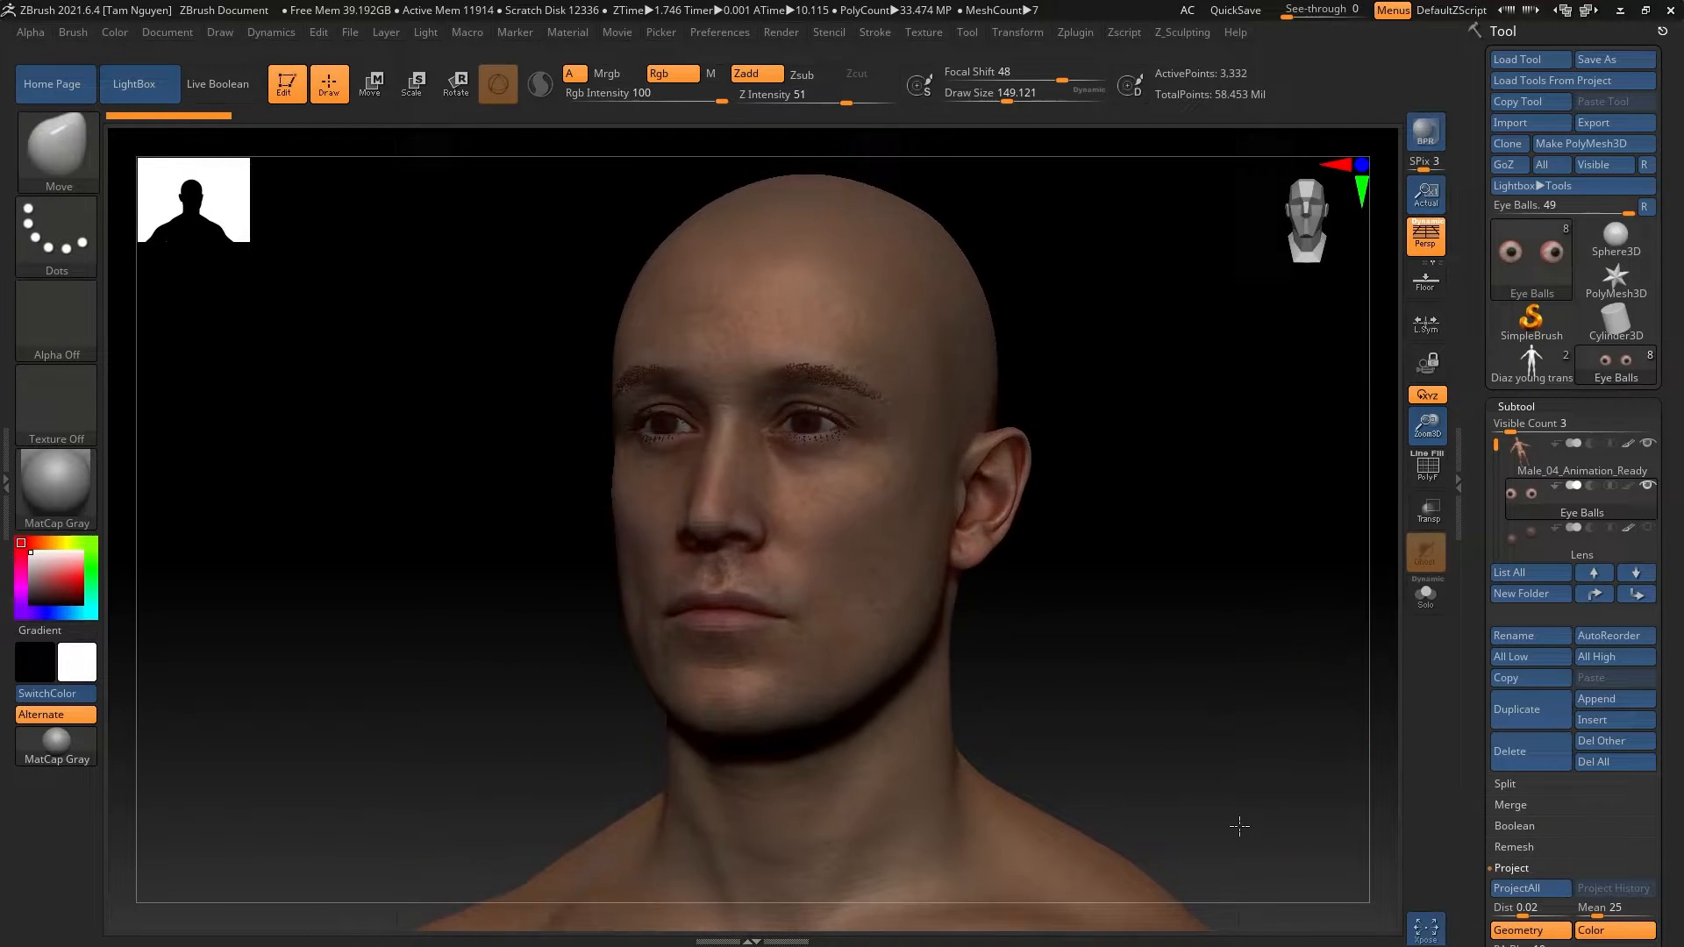
left_click_drag(1240, 828, 1269, 788)
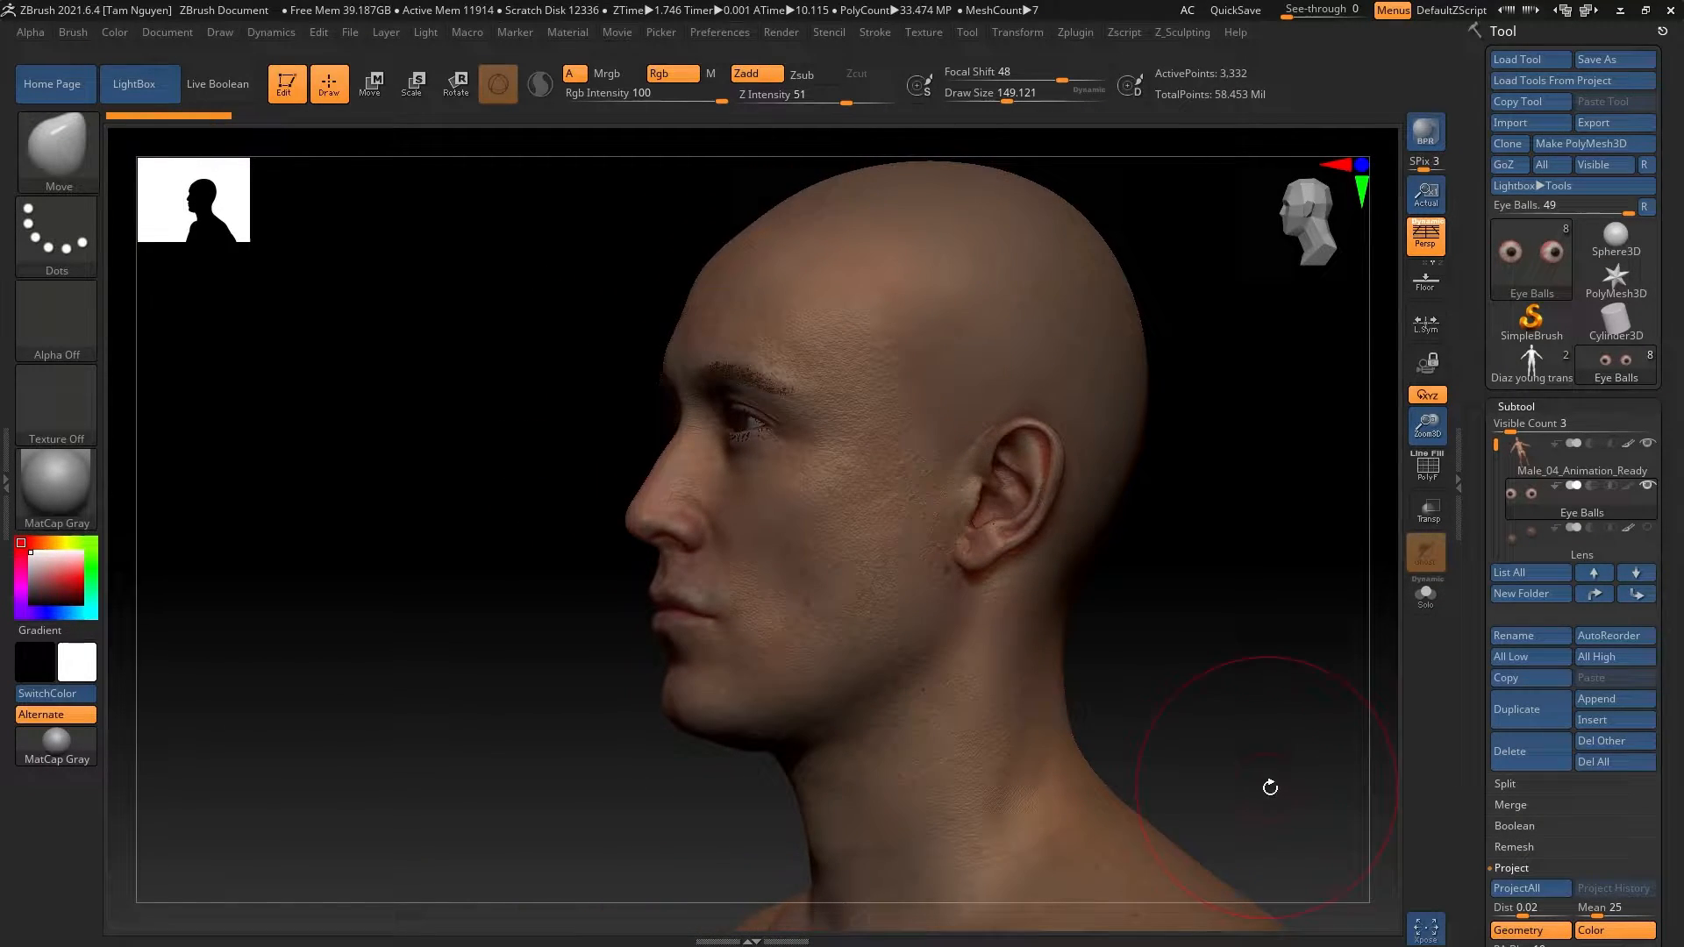
left_click_drag(1268, 784, 1214, 714)
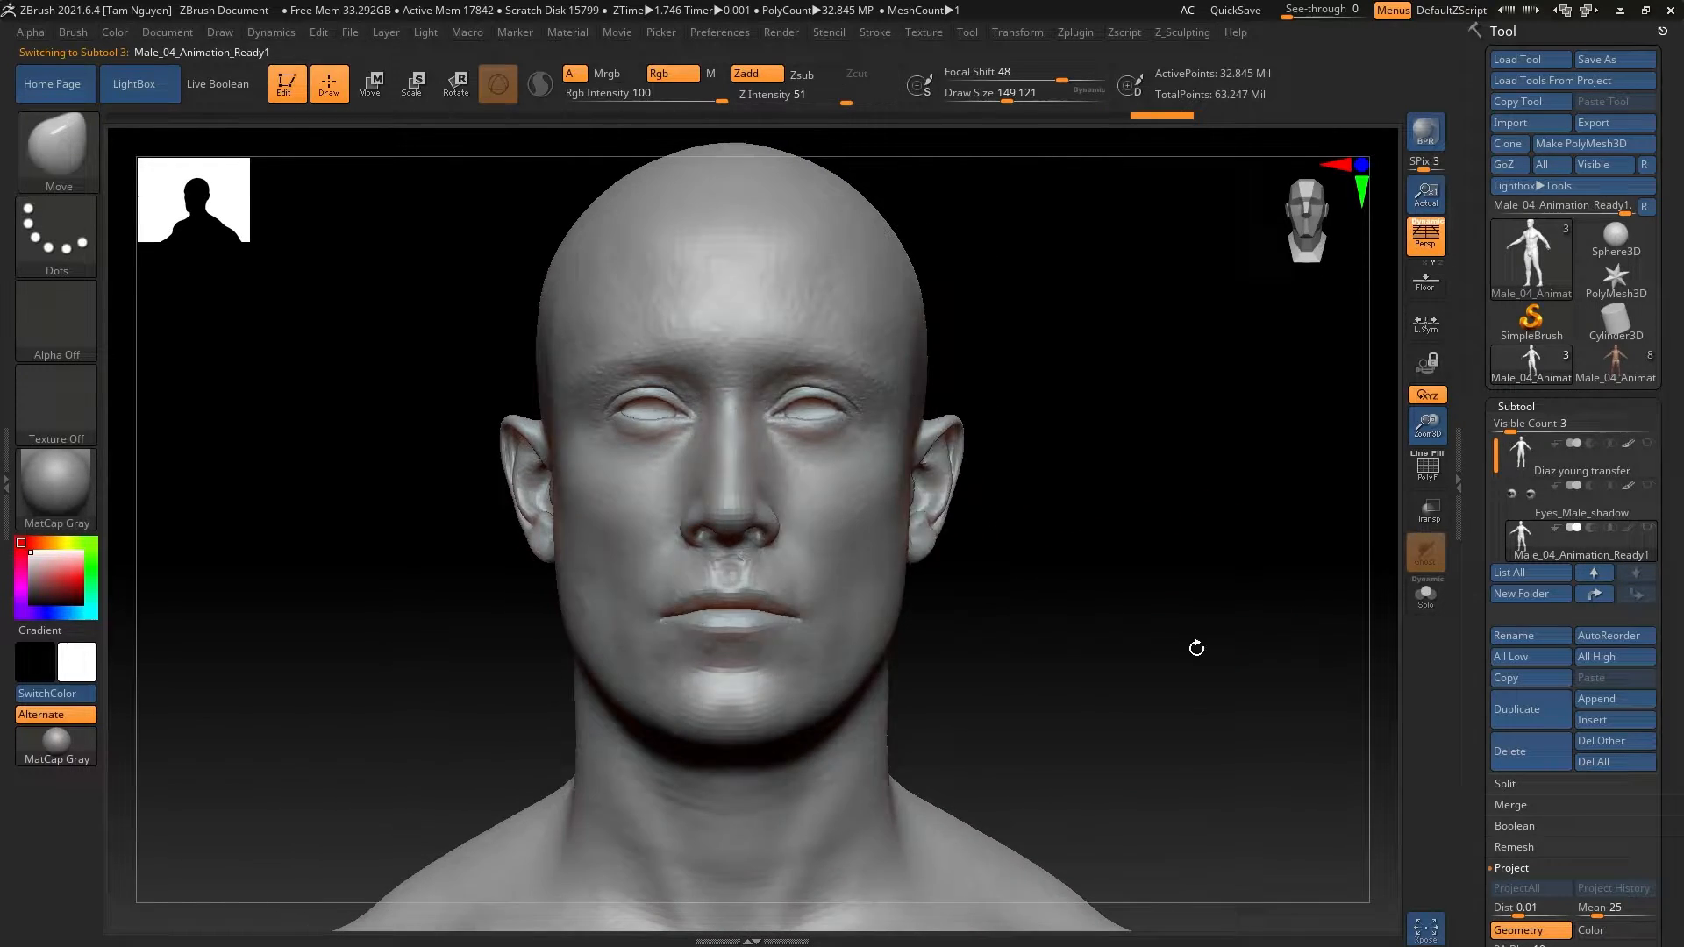
Select the Diaz young transfer subtool, move the animation-ready head to the top, and start ZWrap
left_click(1581, 456)
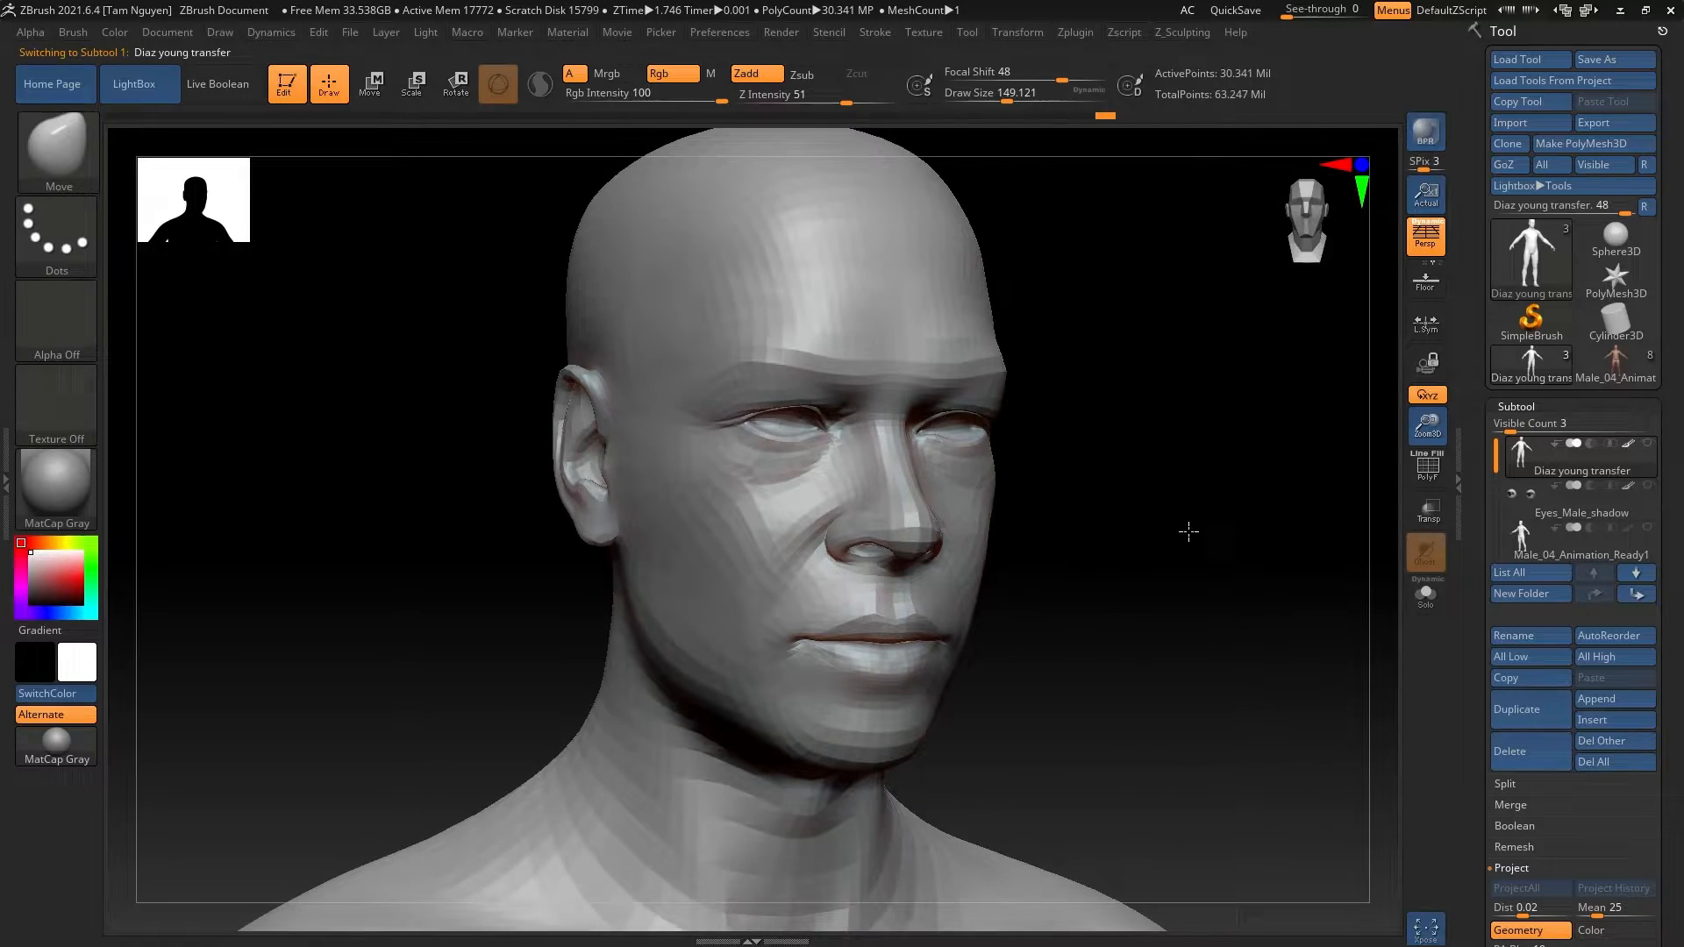
left_click(1581, 554)
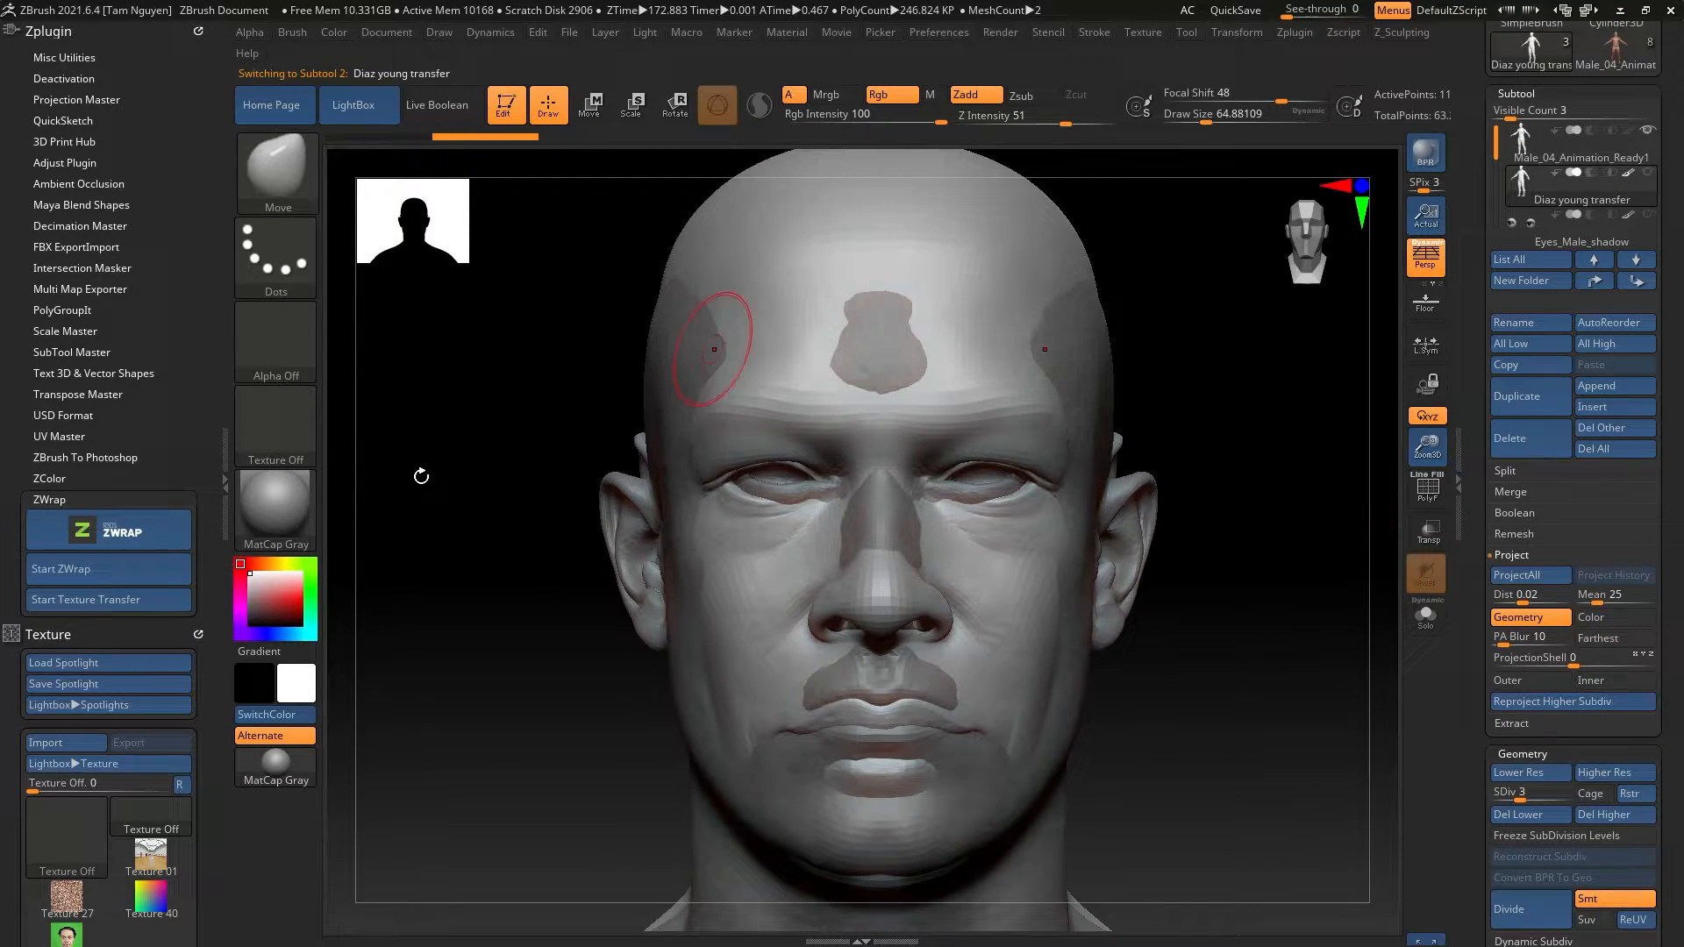
left_click(88, 568)
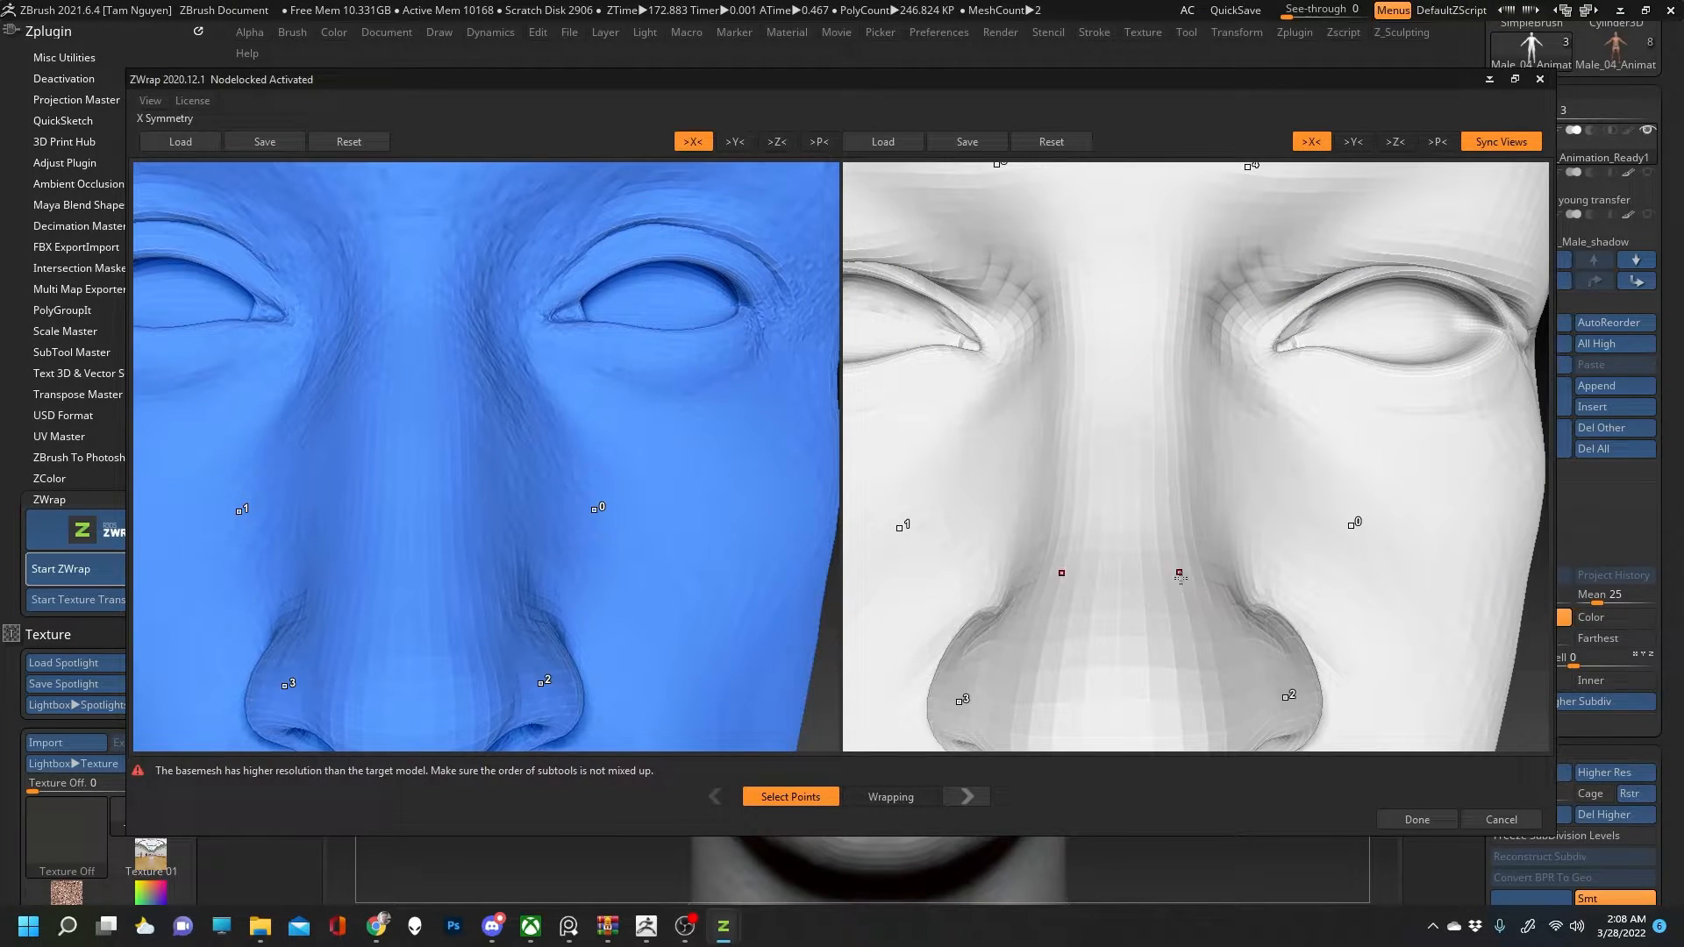
Place matching points on the nose, under-eye and cheek, then turn off X symmetry and add a lower-lip point
left_click(1147, 316)
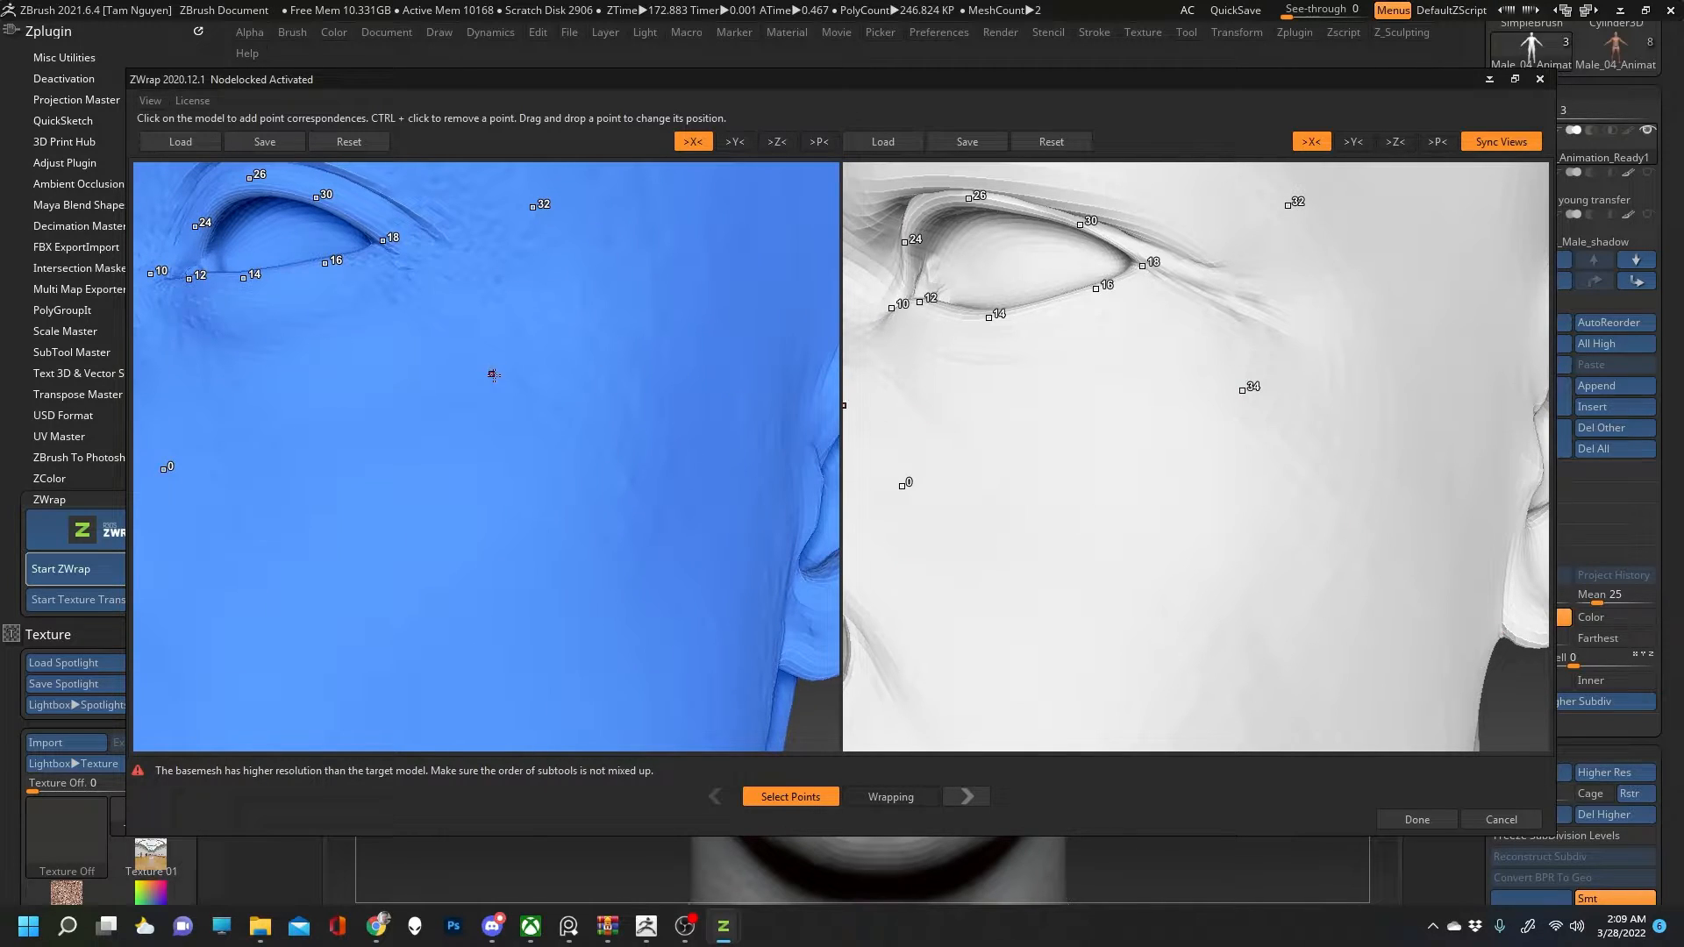
left_click(1118, 498)
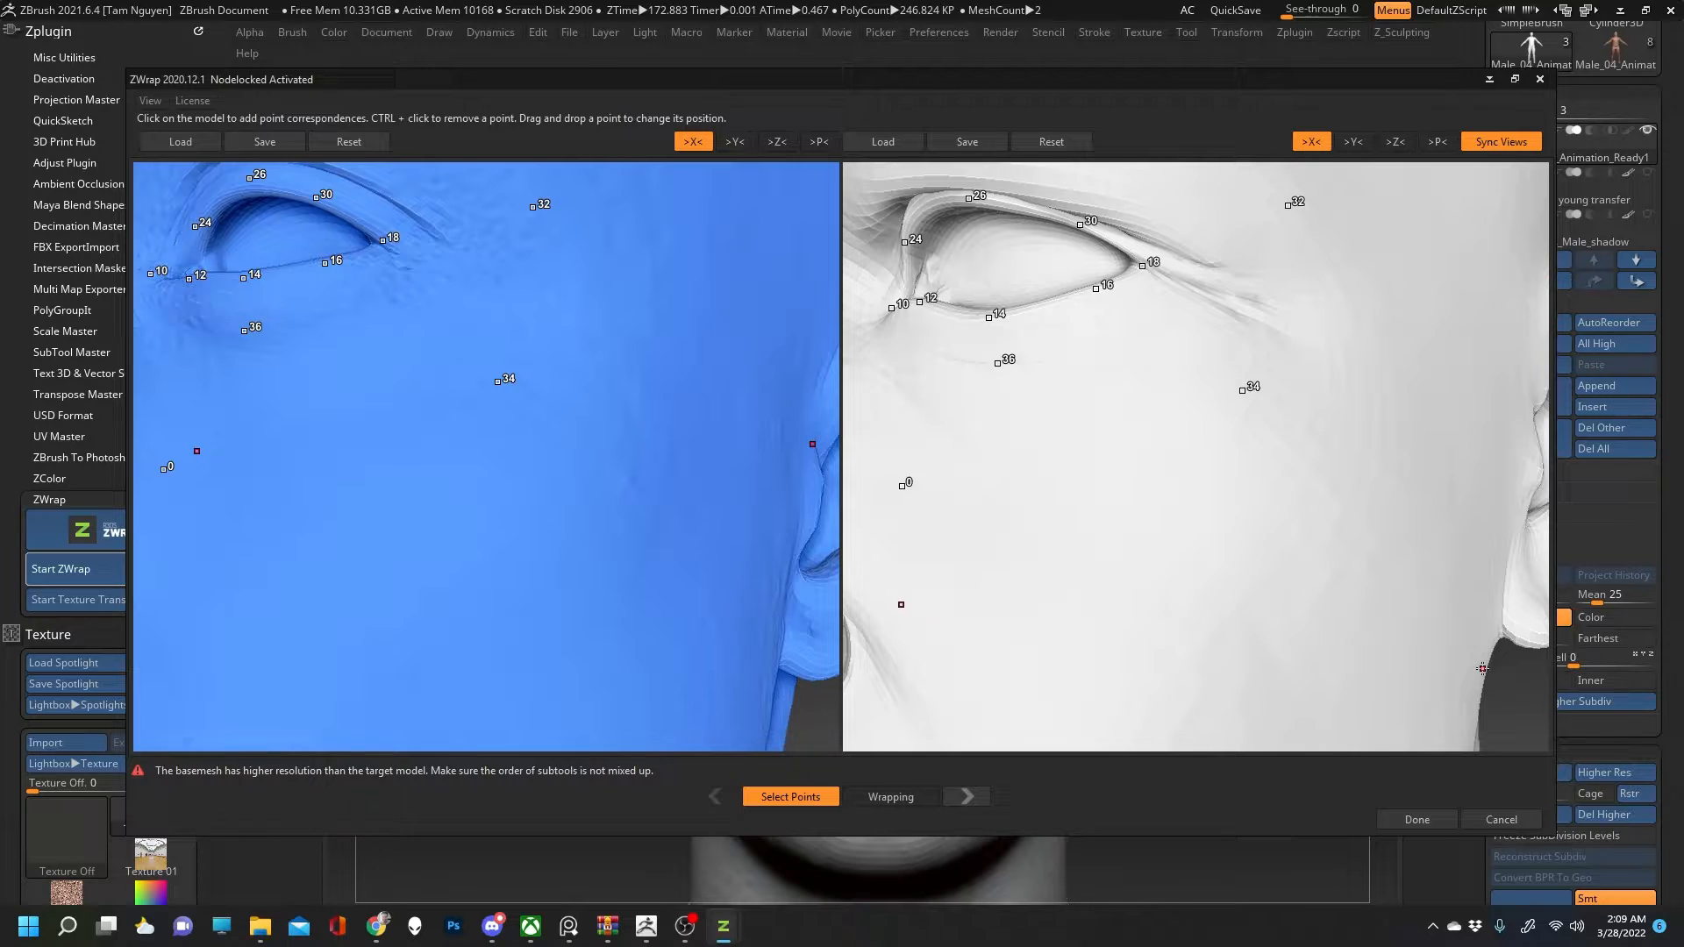
mouse_move(1388, 614)
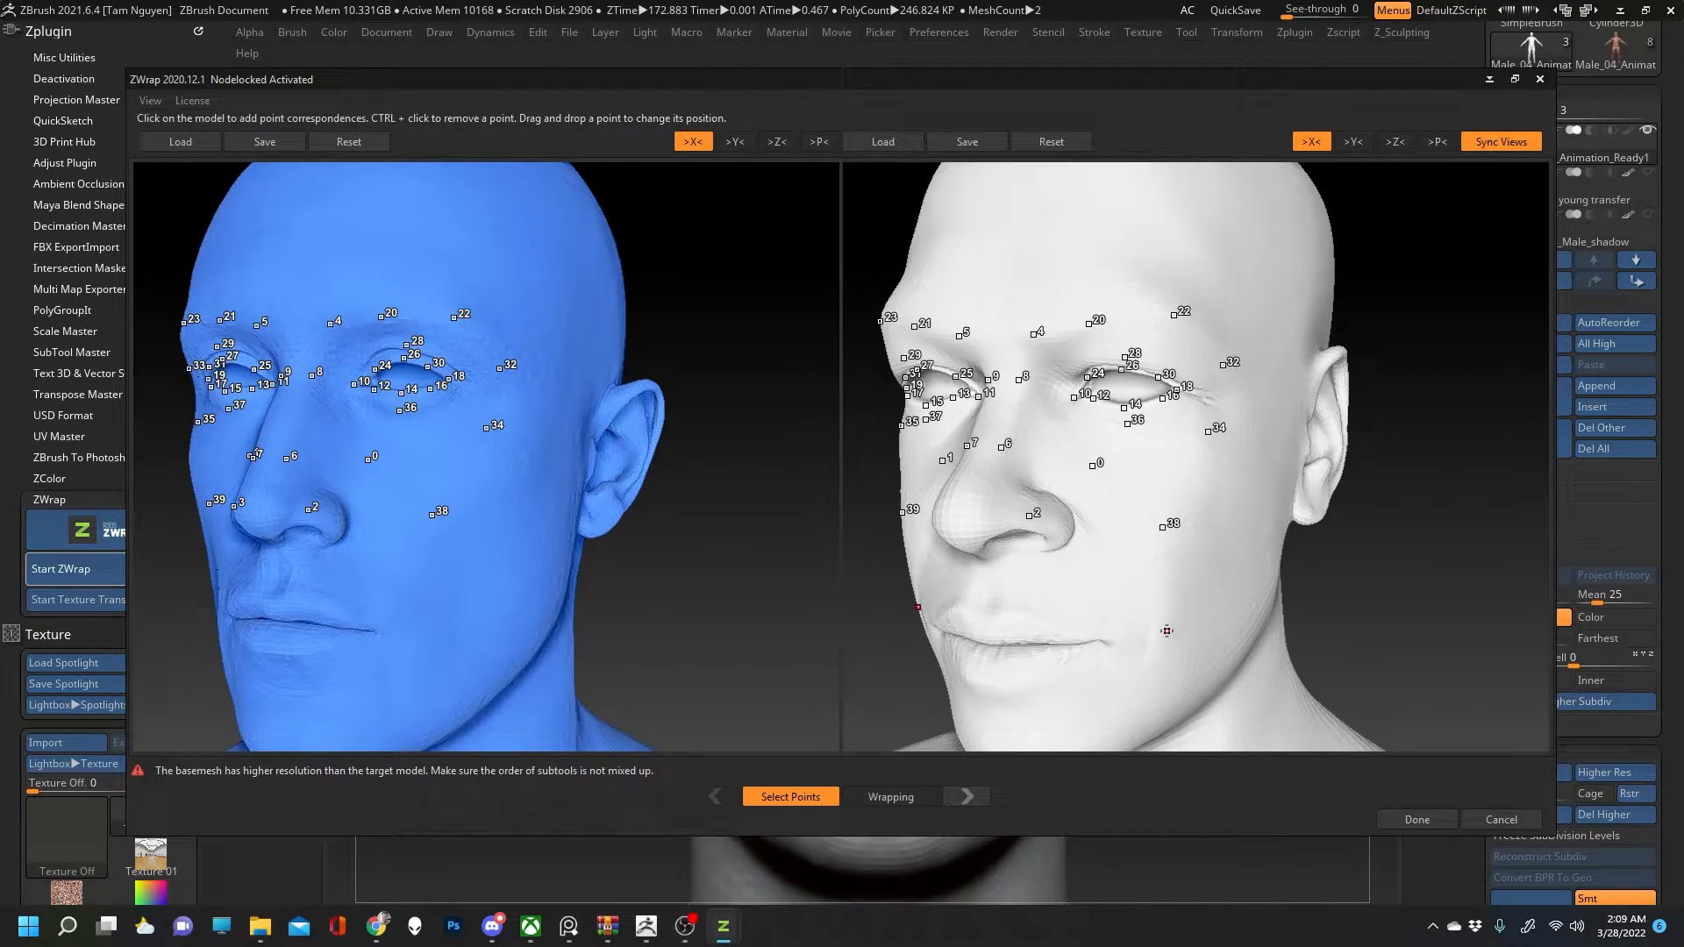
left_click(1108, 645)
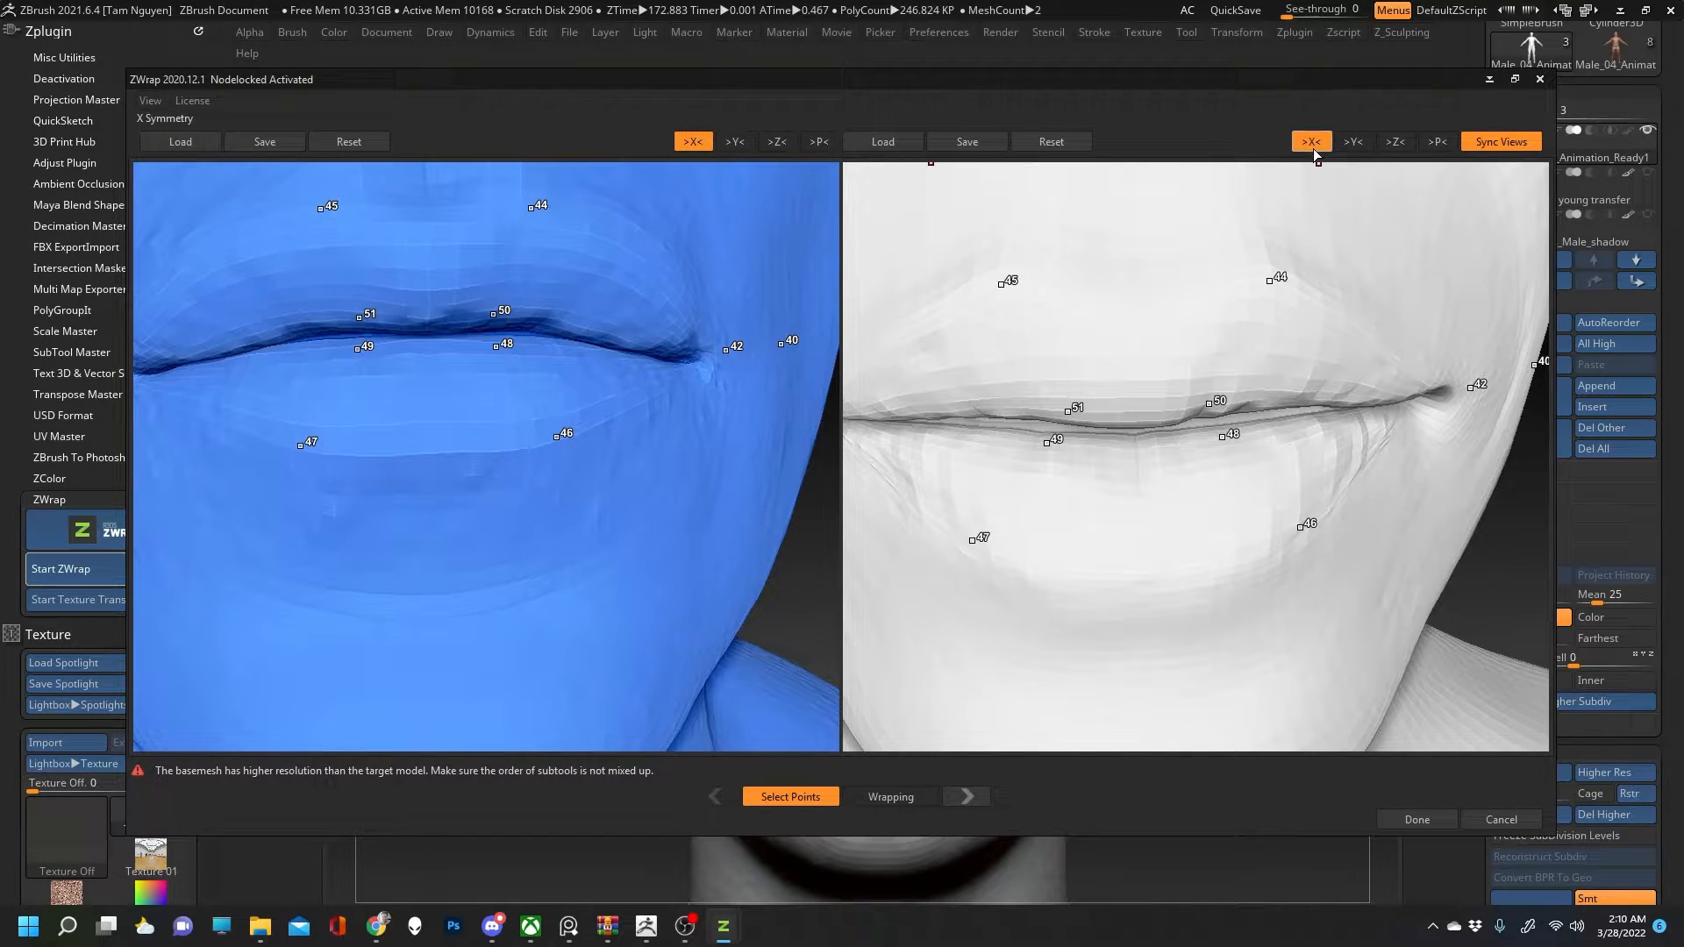
left_click(434, 450)
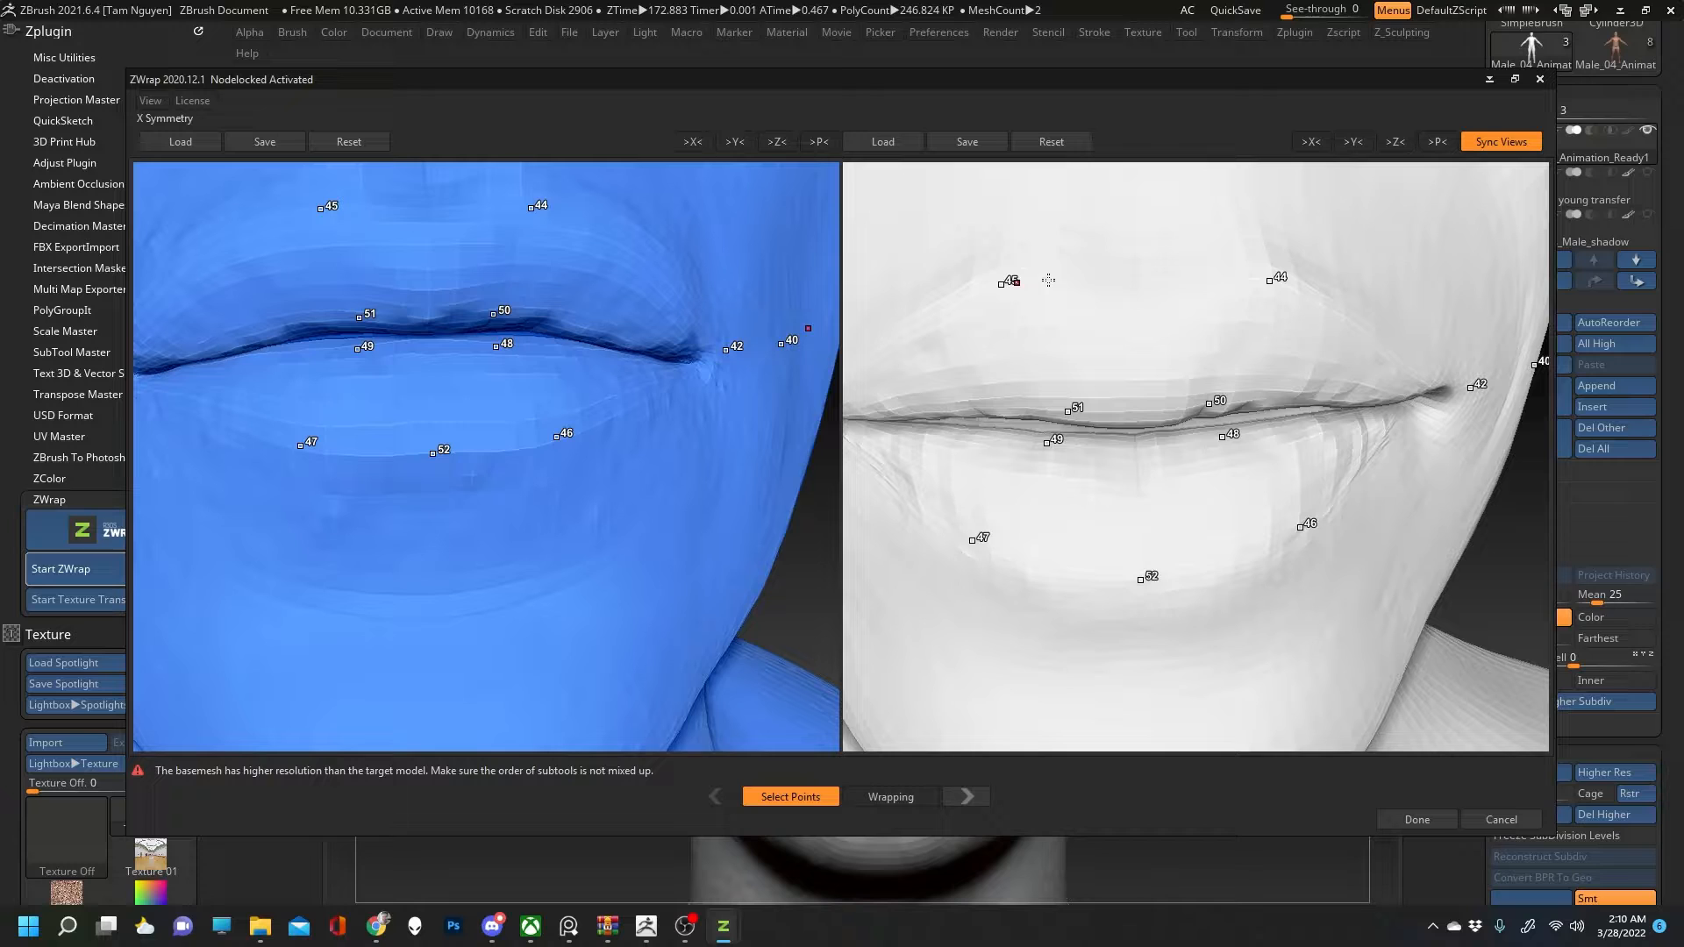
left_click(432, 221)
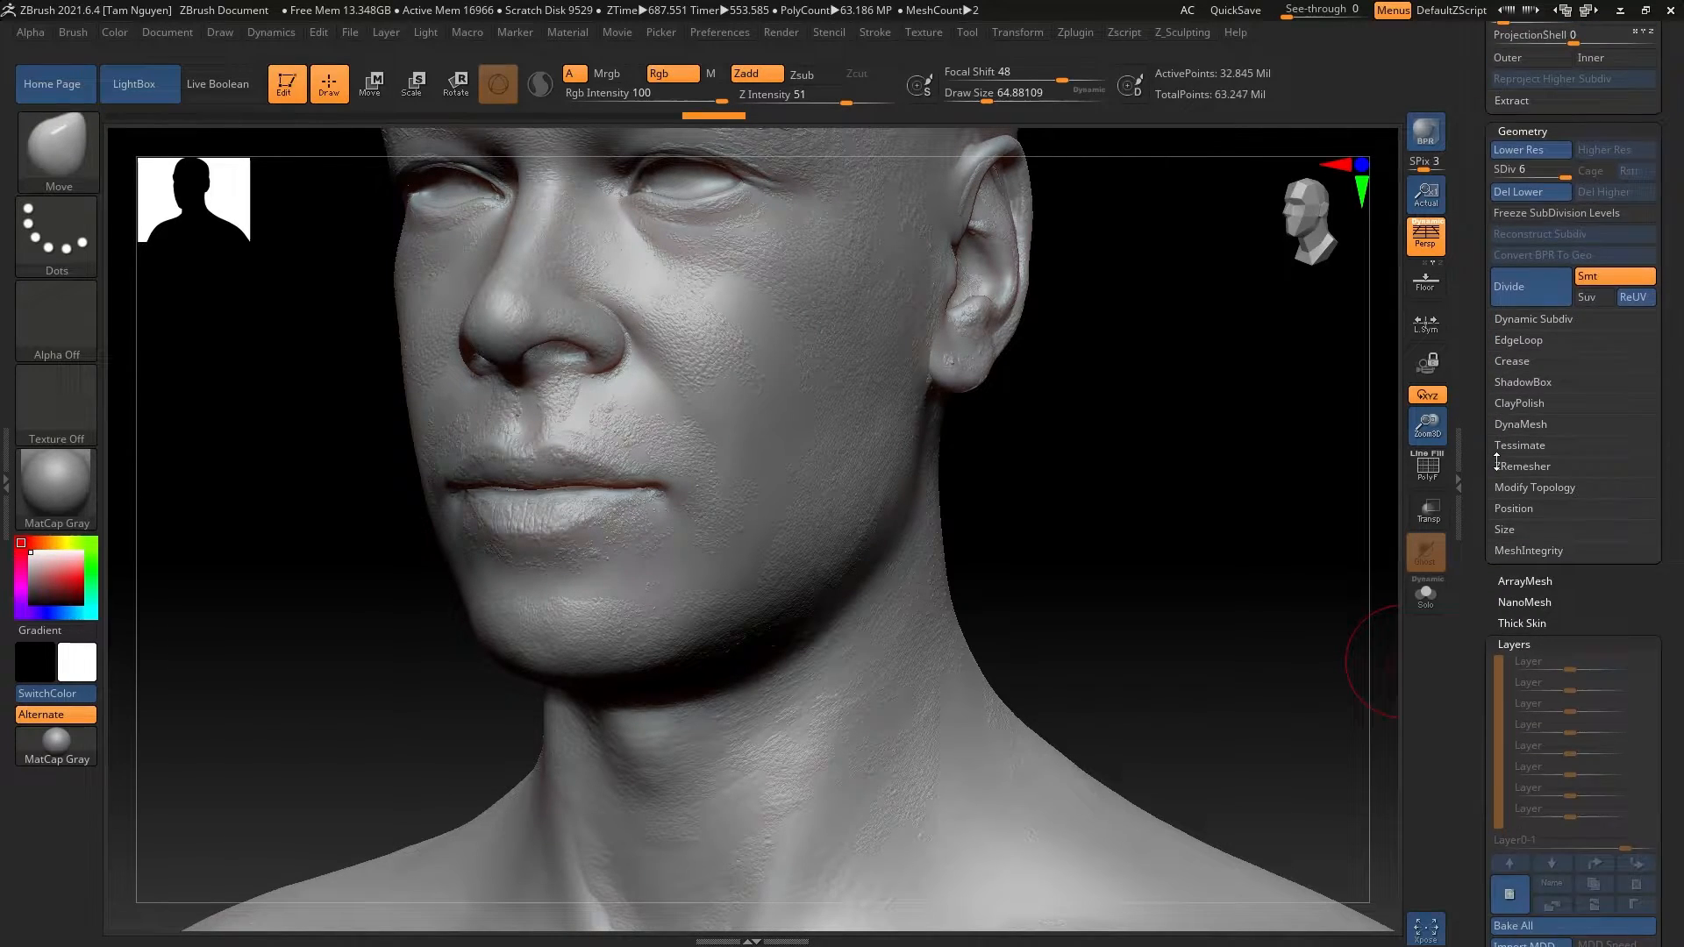
Switch the head to its stored morph target, delete it with DelMT, and open Layers
left_click(1581, 260)
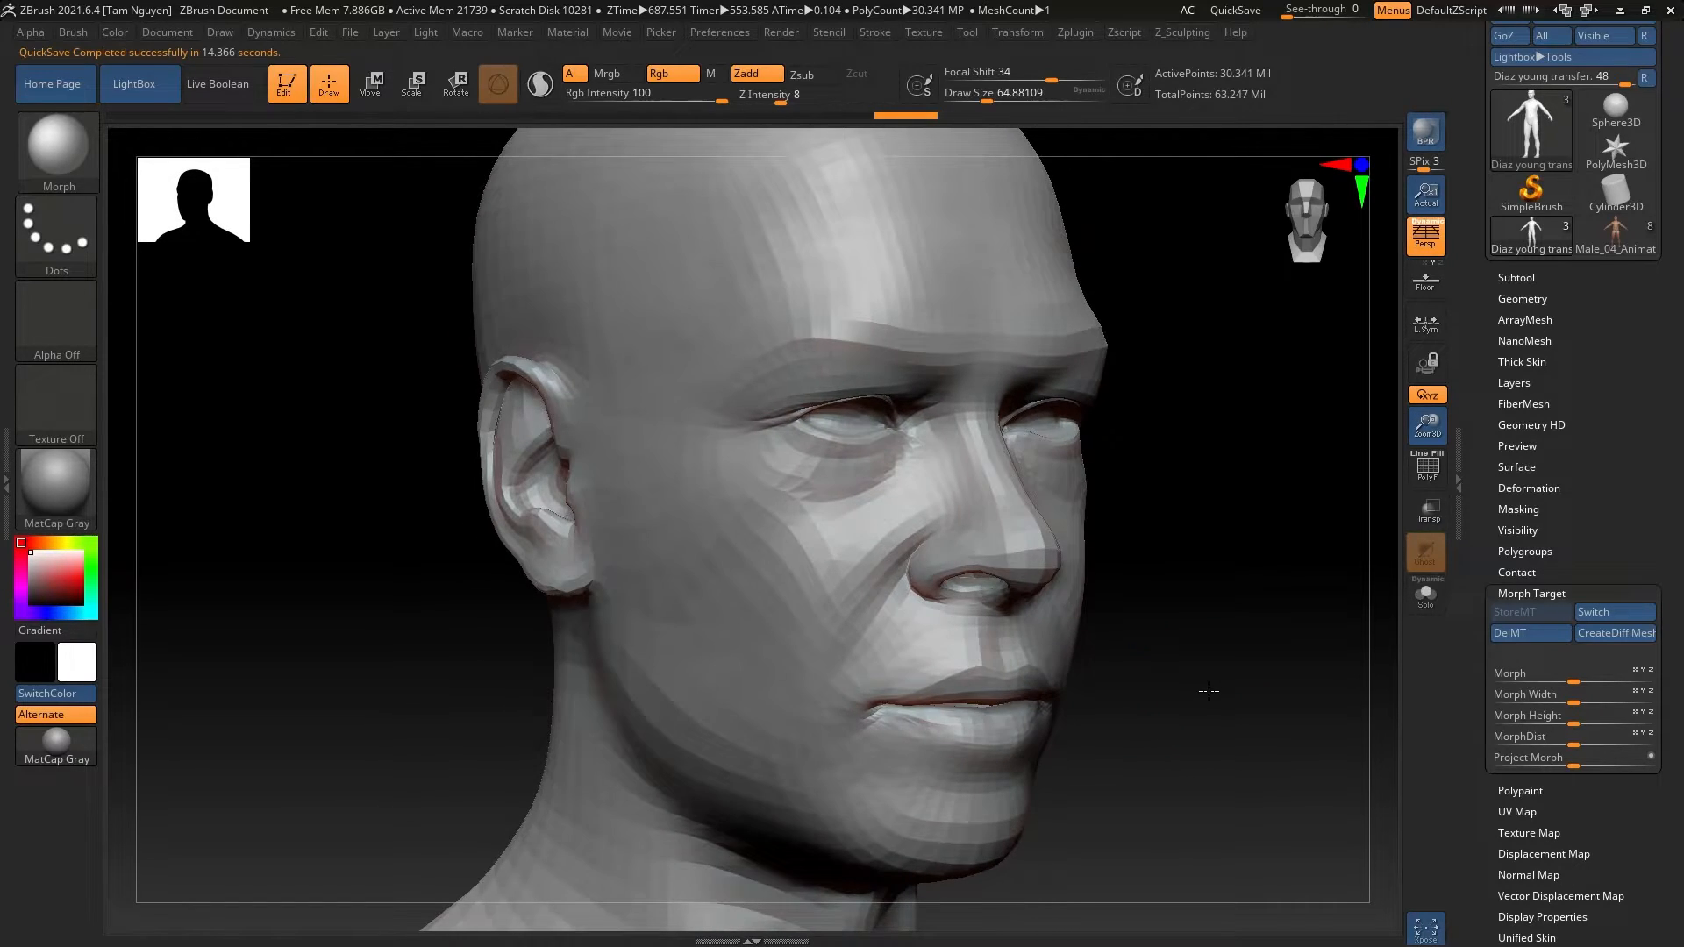
left_click(1523, 632)
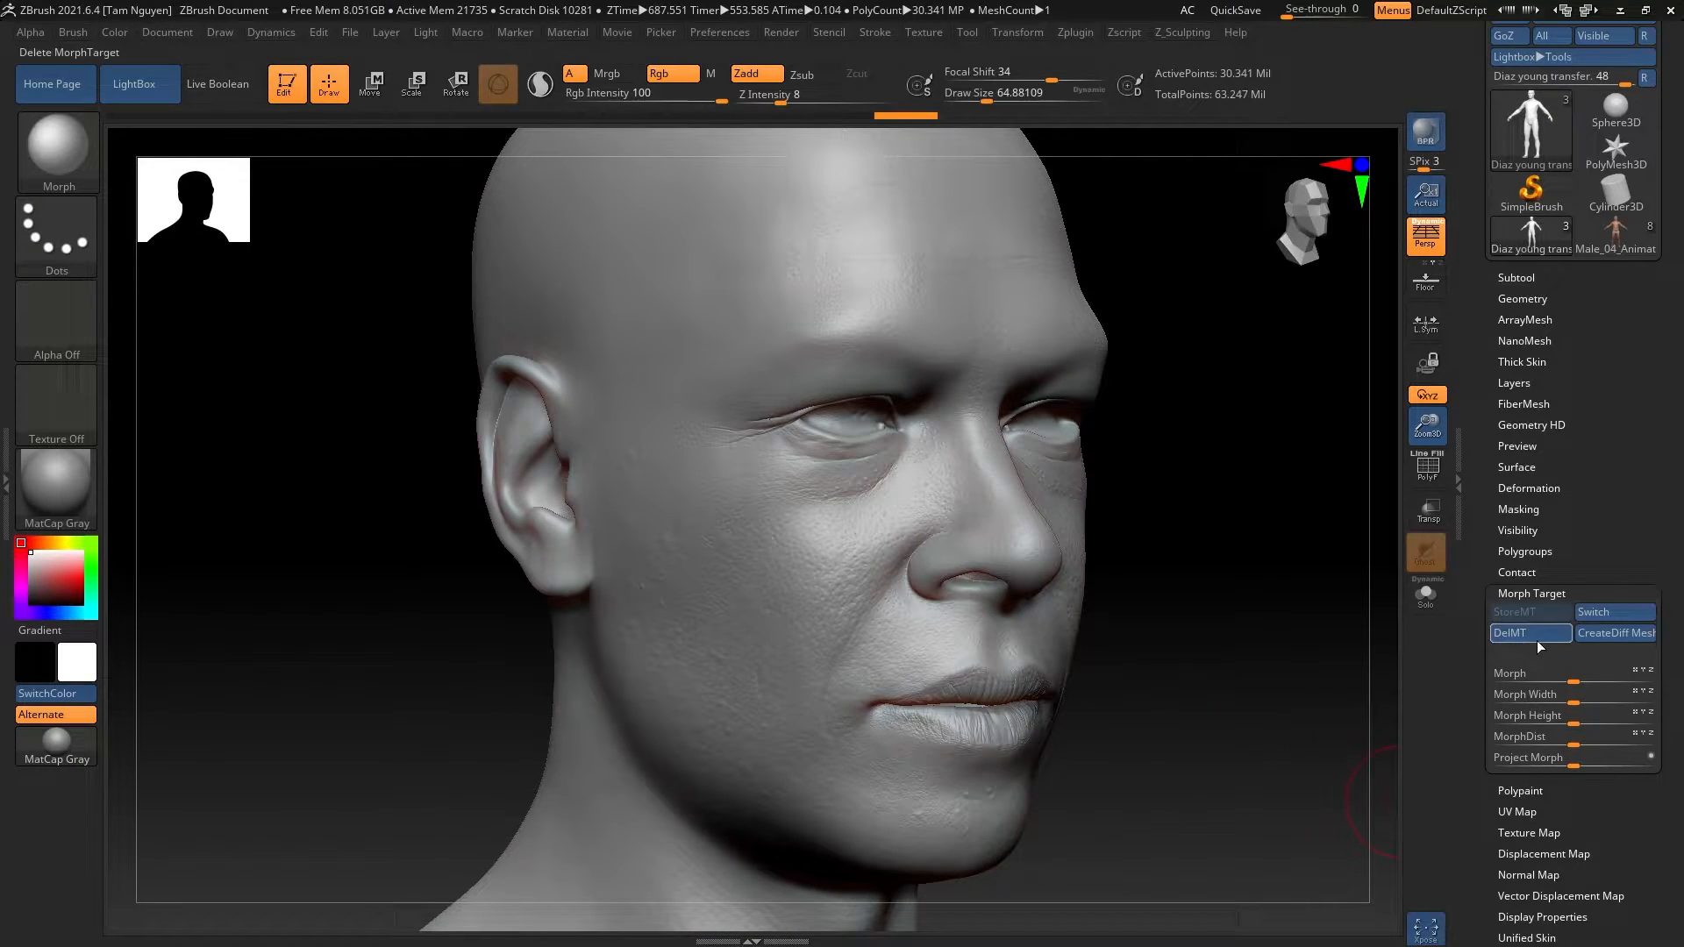
left_click(1530, 633)
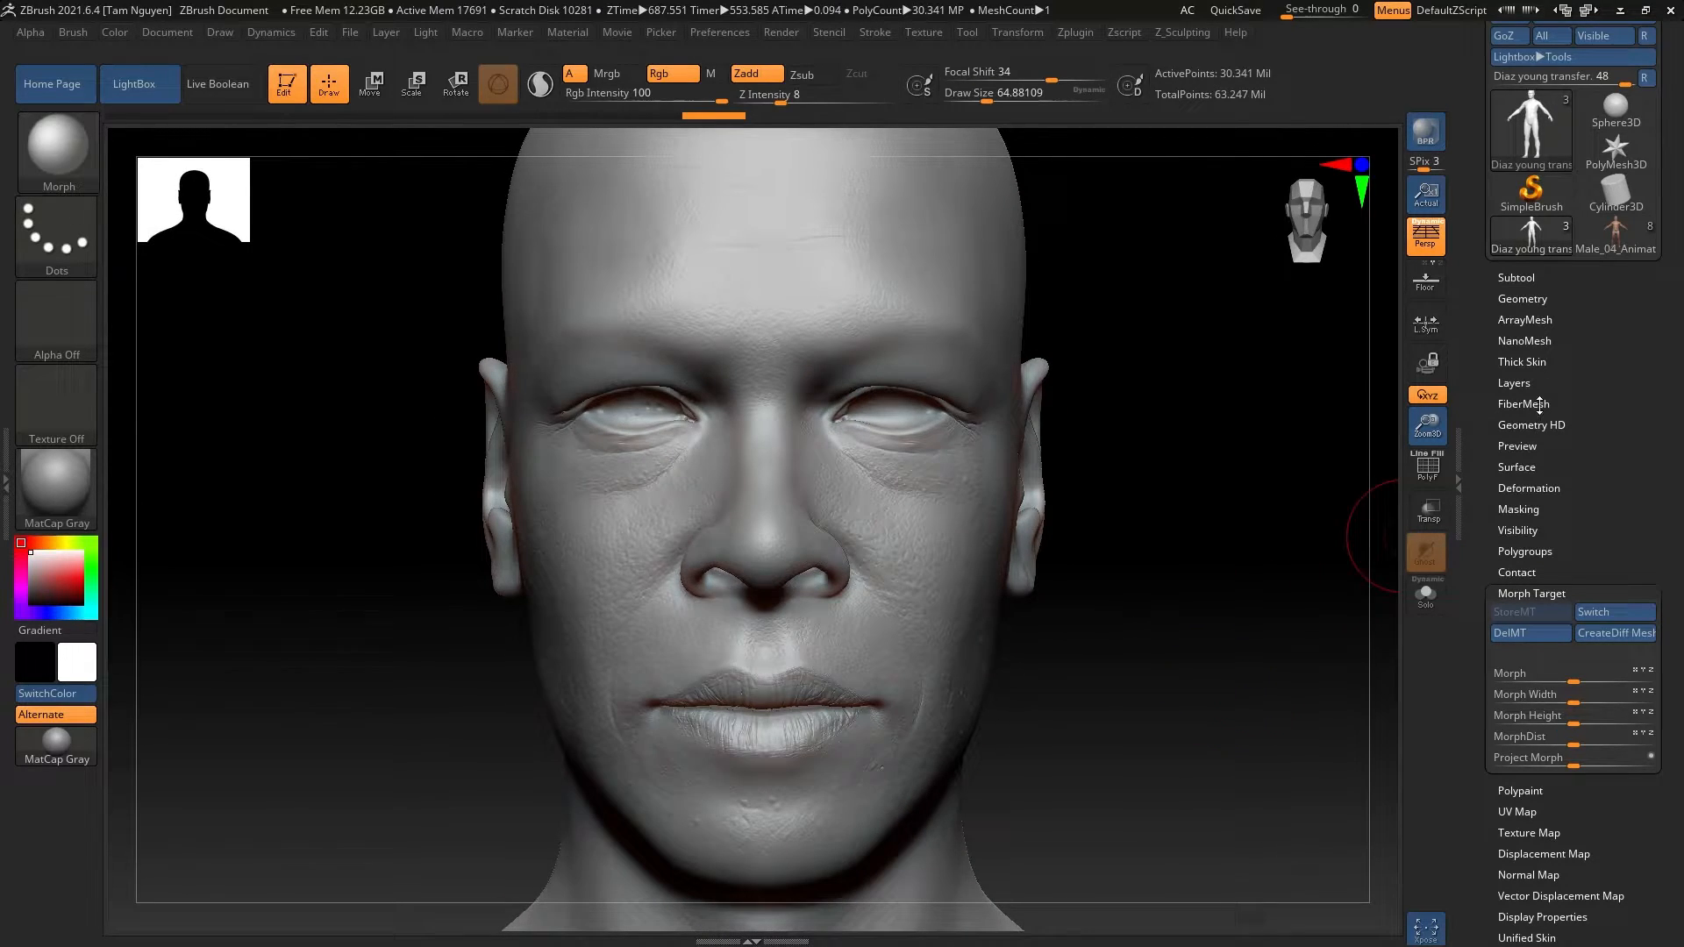
left_click(1523, 298)
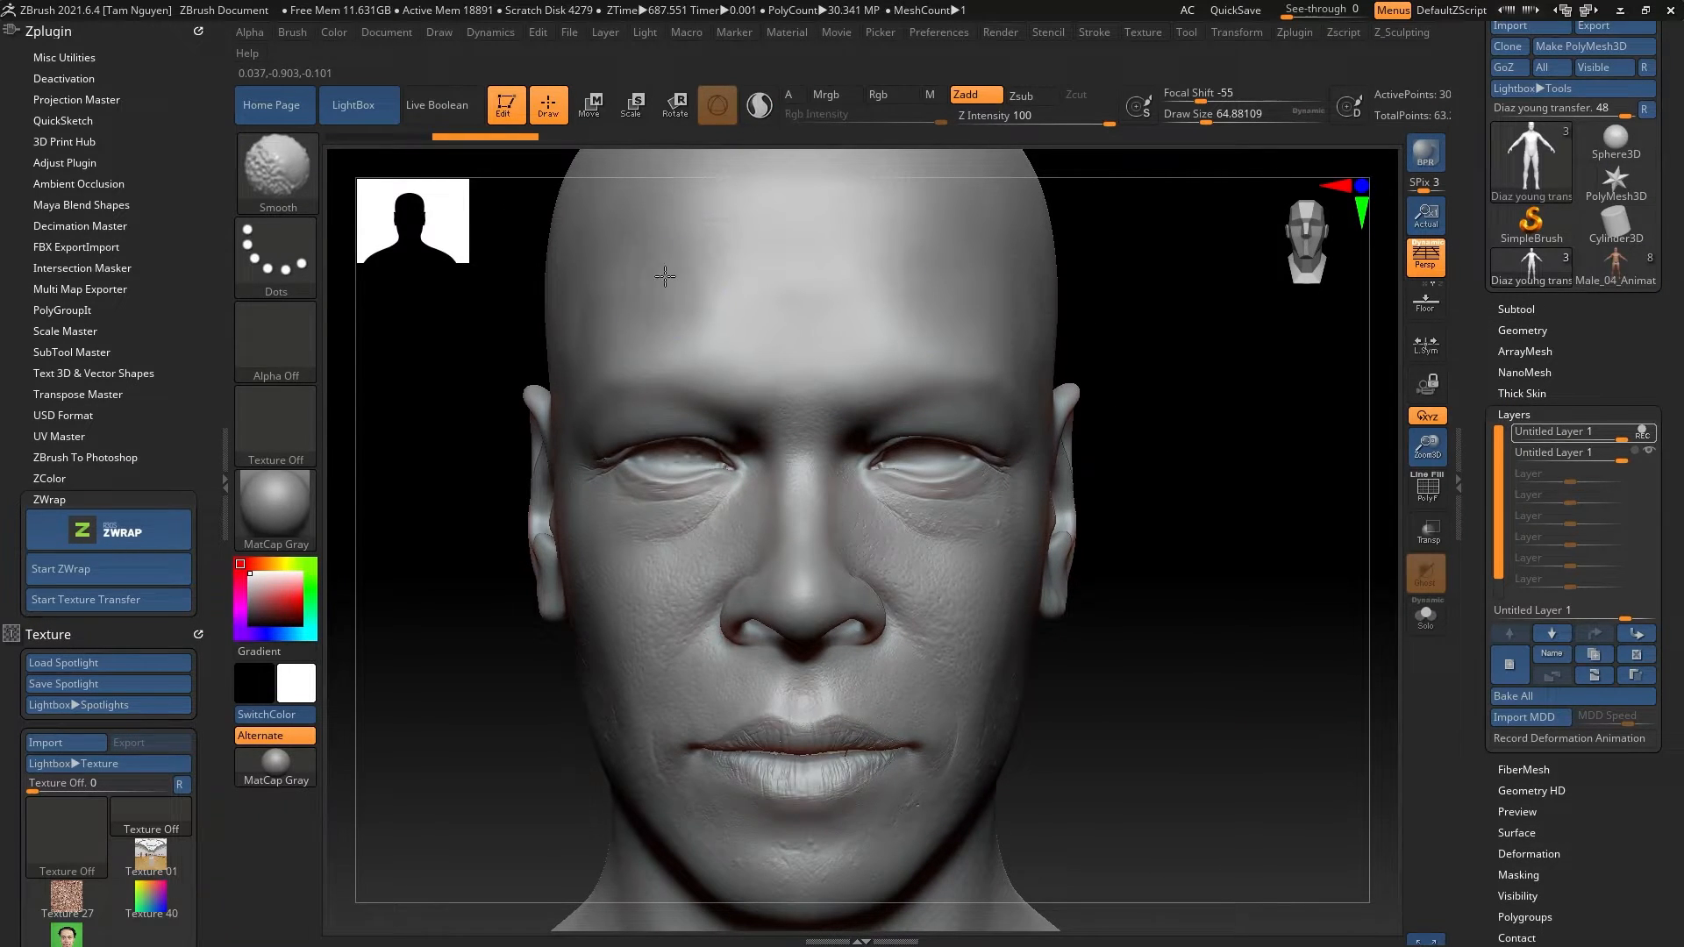
Smooth projection artifacts on the forehead, lips, brow, cheek and the line between the lips
left_click_drag(664, 276, 1173, 334)
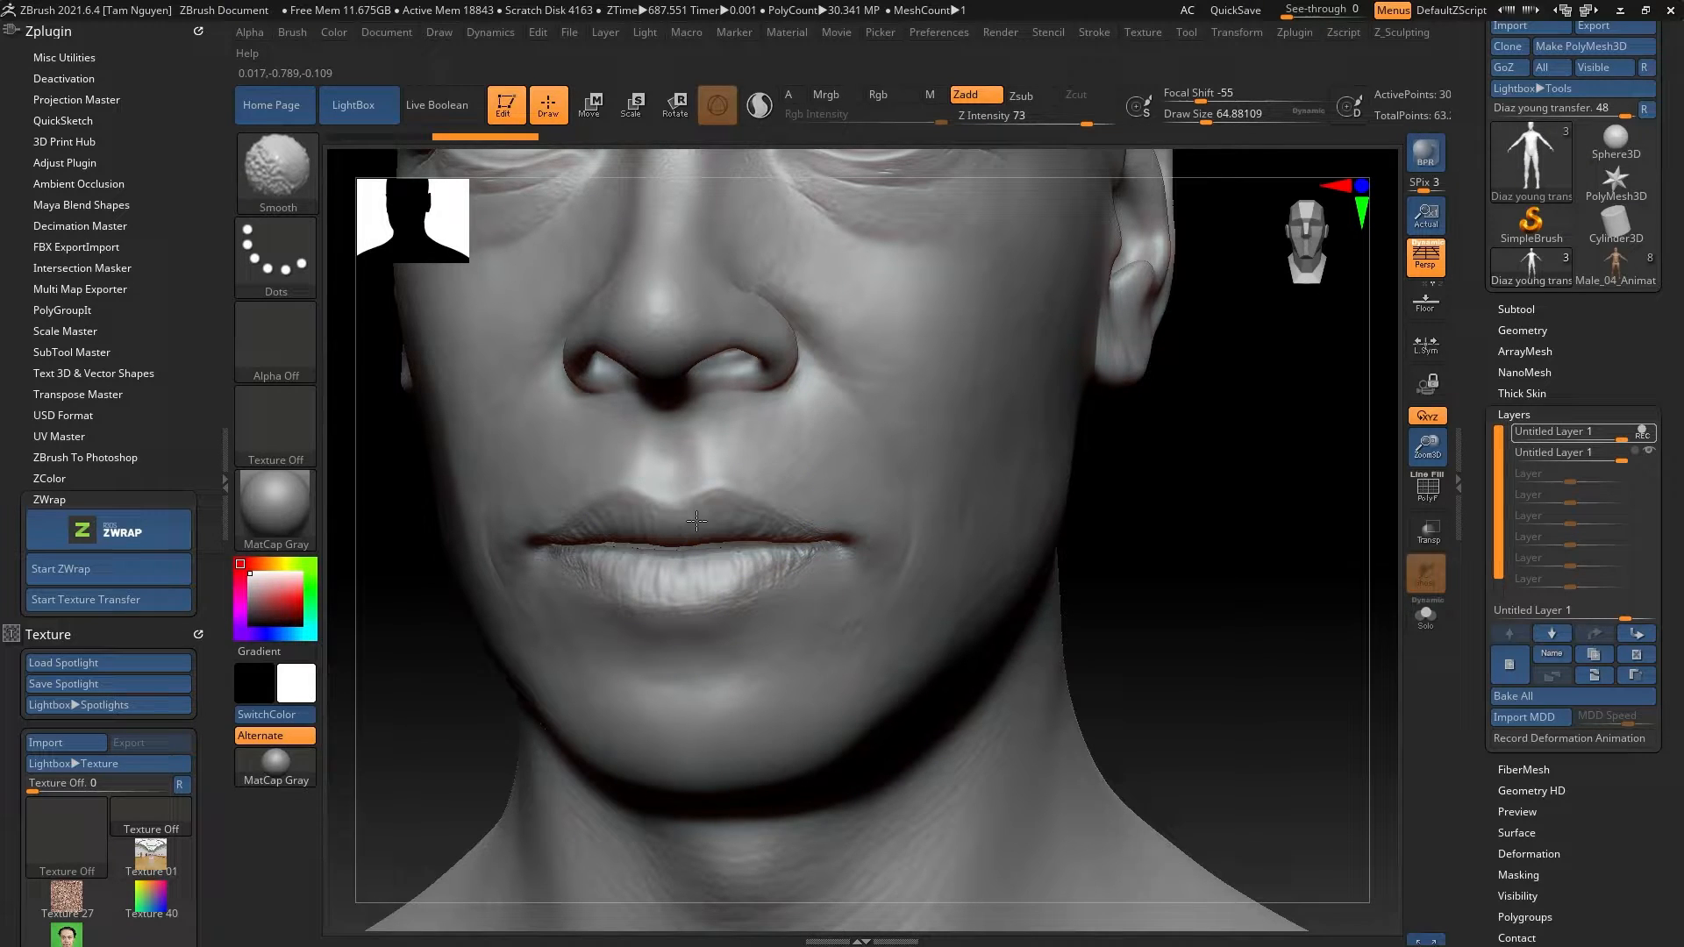
left_click_drag(695, 521, 871, 596)
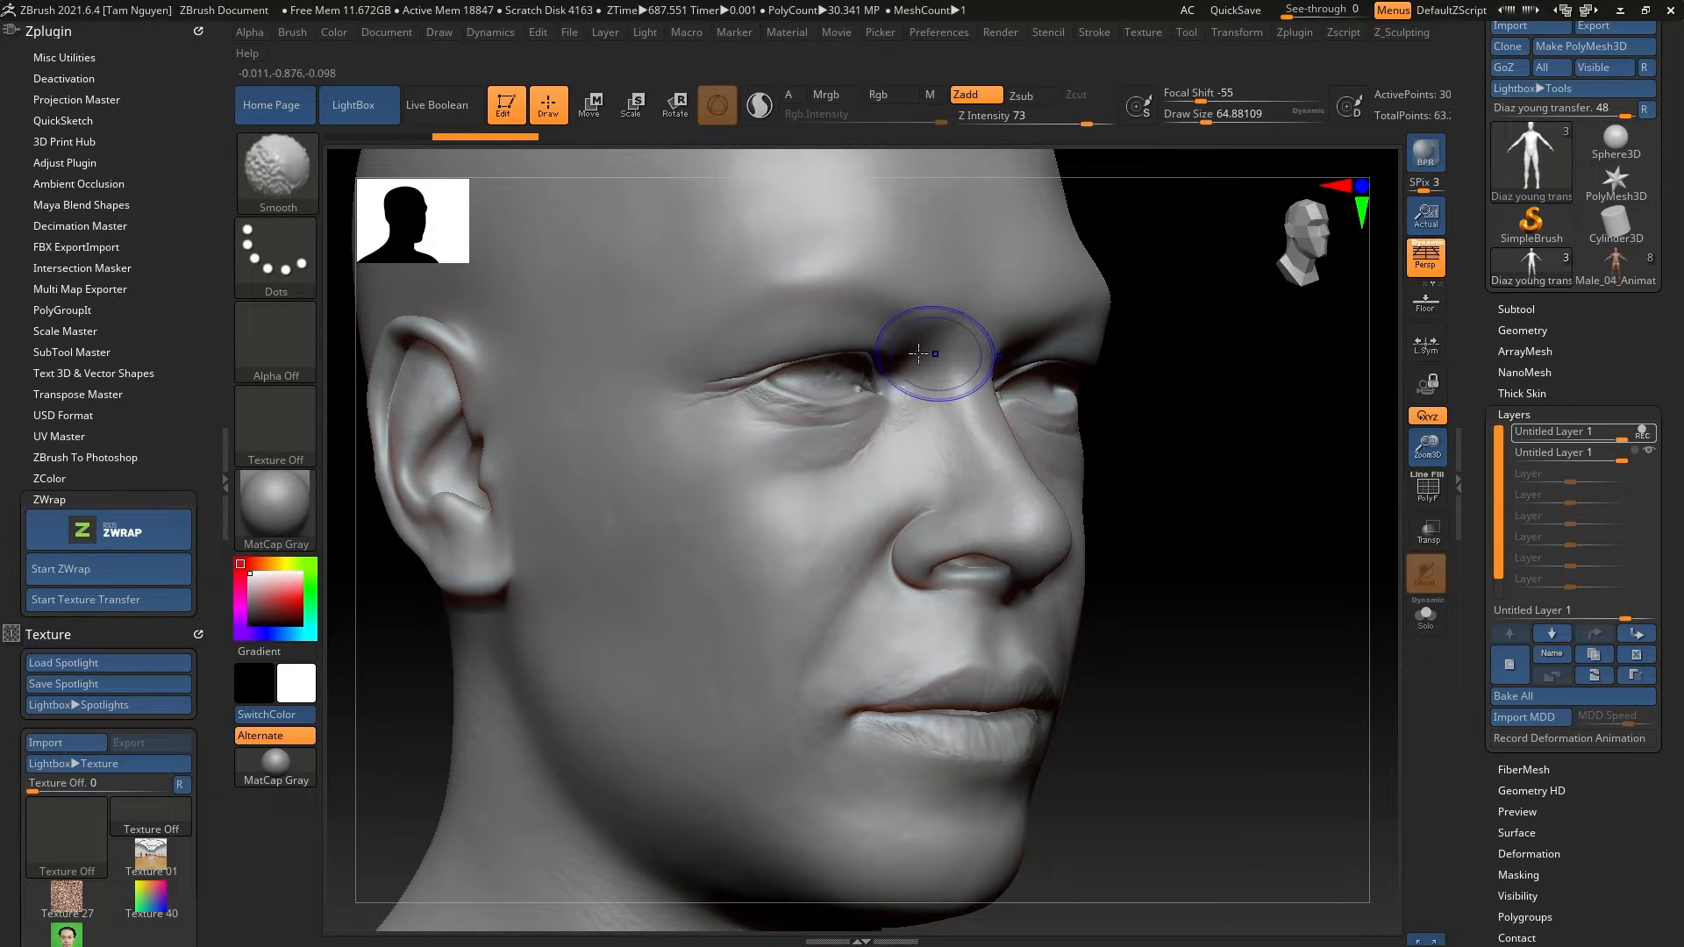
left_click_drag(918, 354, 632, 507)
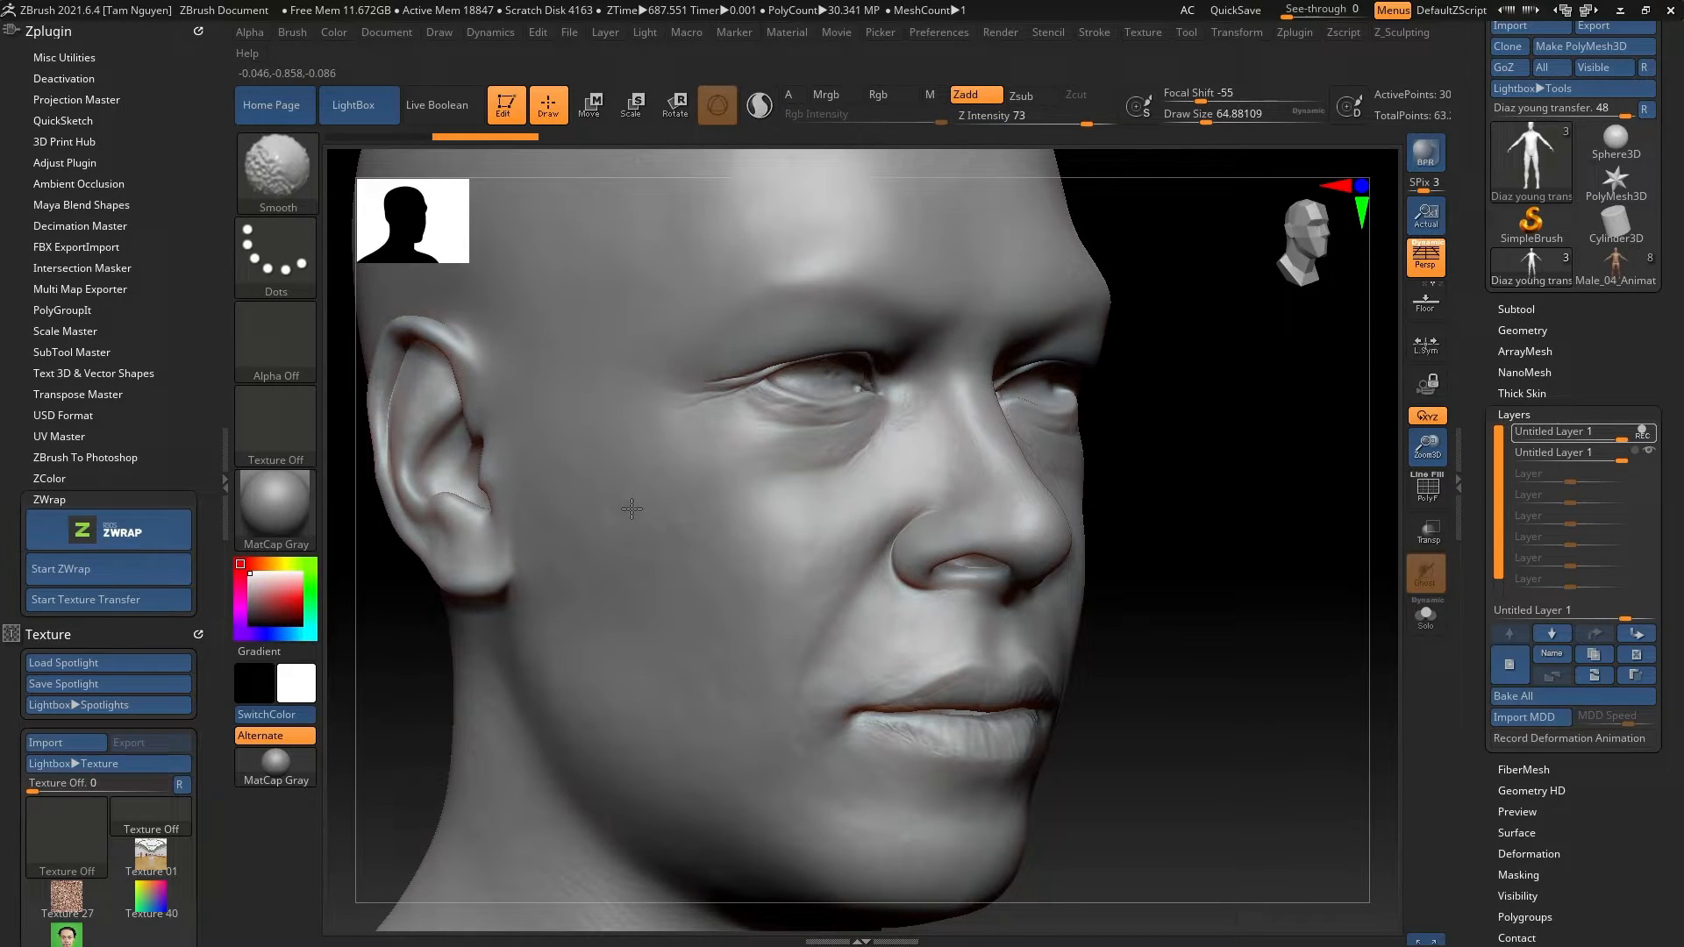
left_click_drag(631, 509, 650, 230)
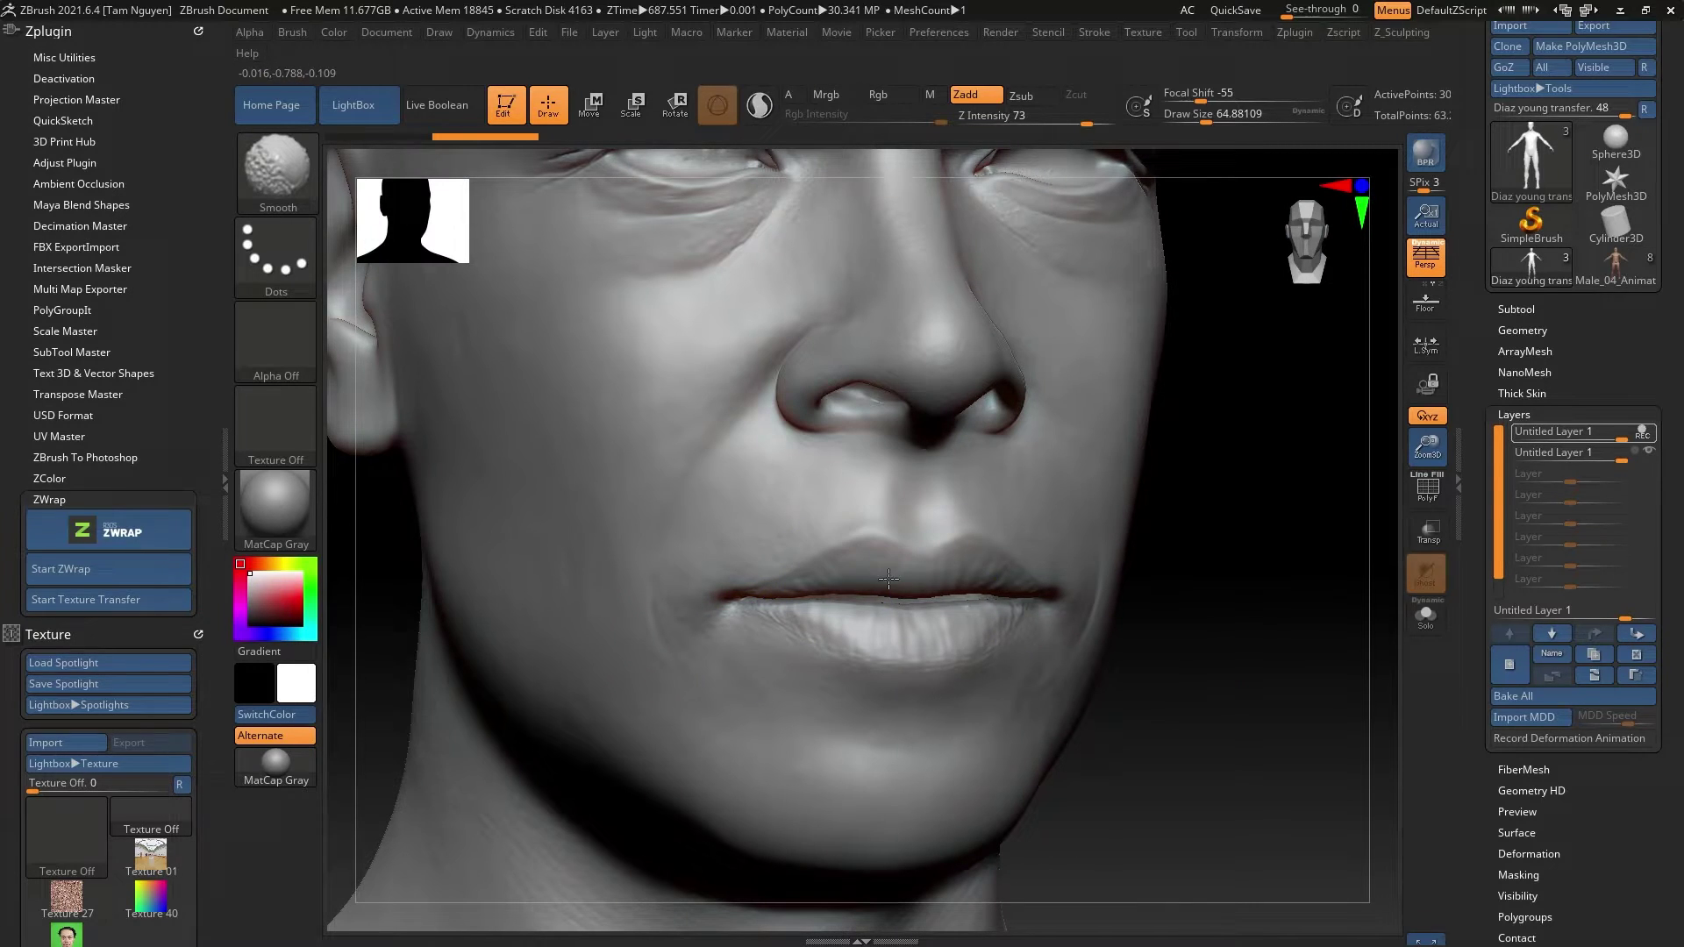
left_click_drag(886, 580, 589, 702)
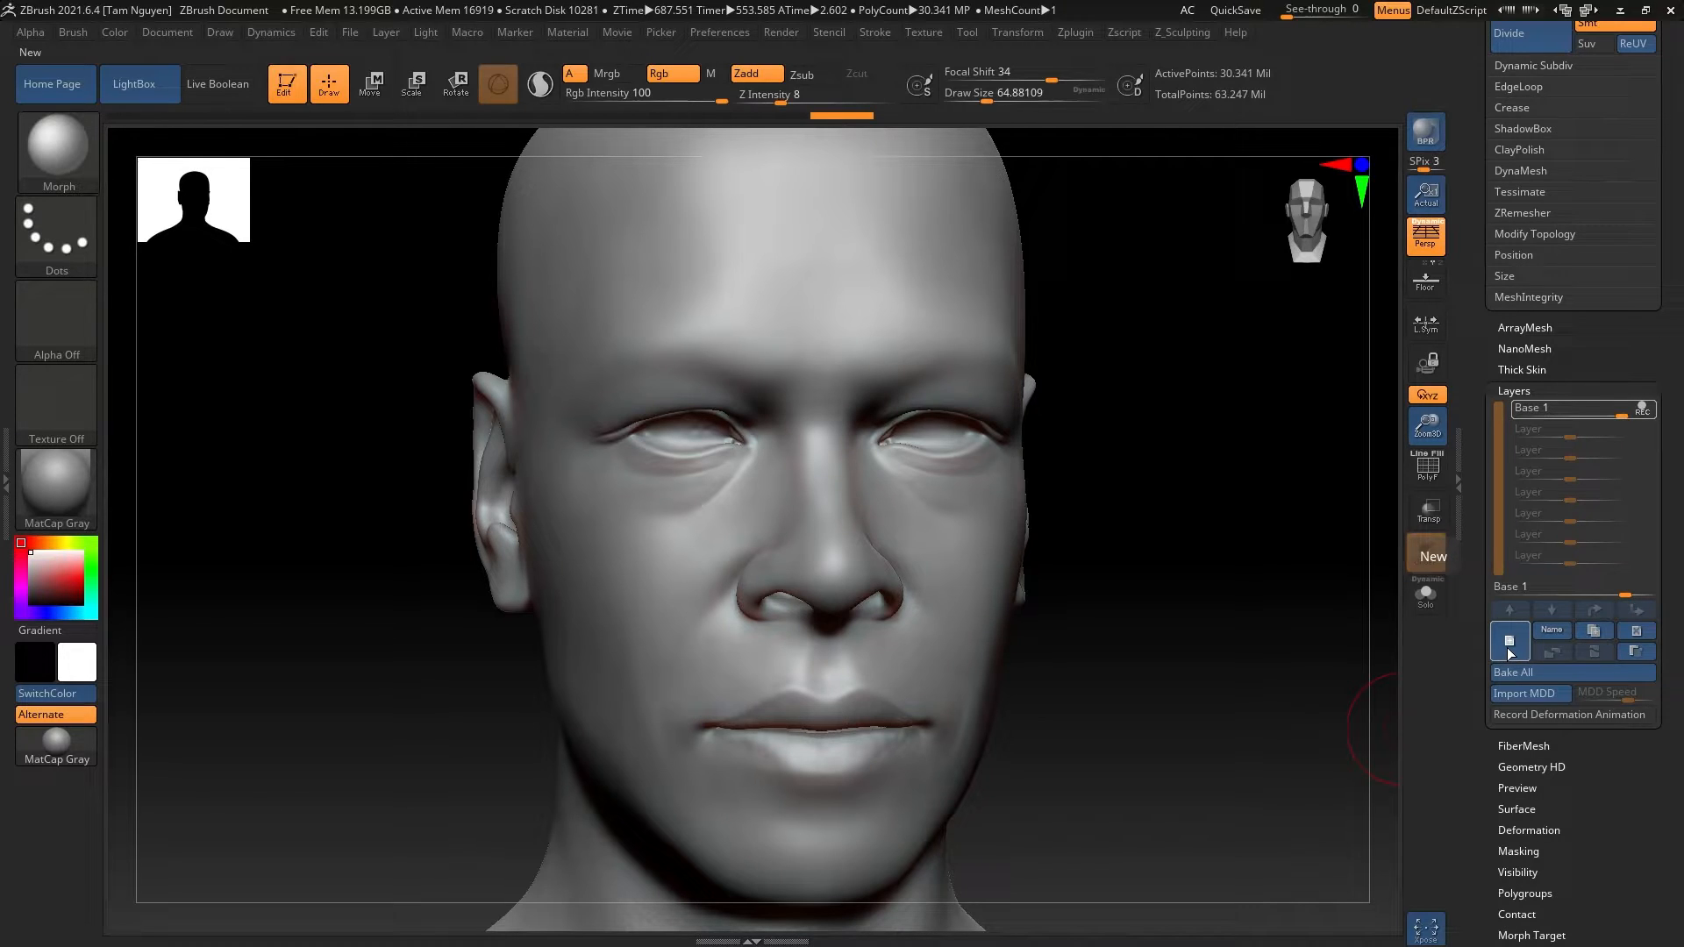
Add a new layer above Base 1 and name it 'Sculpted detail'
left_click(1509, 641)
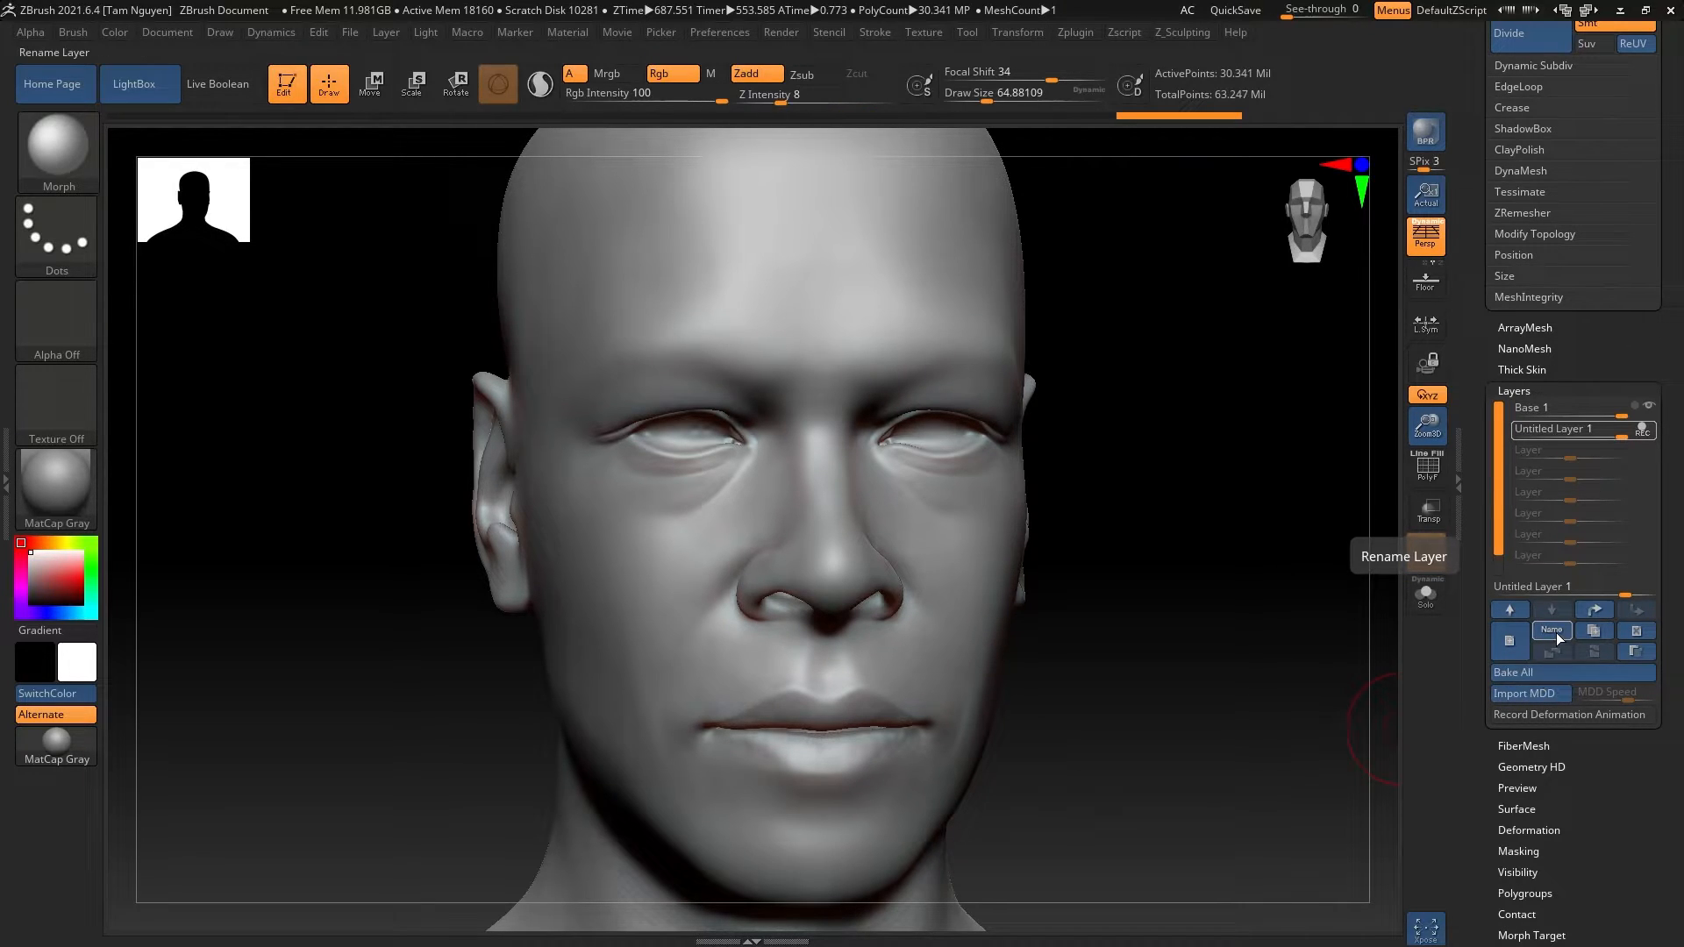
left_click(1551, 630)
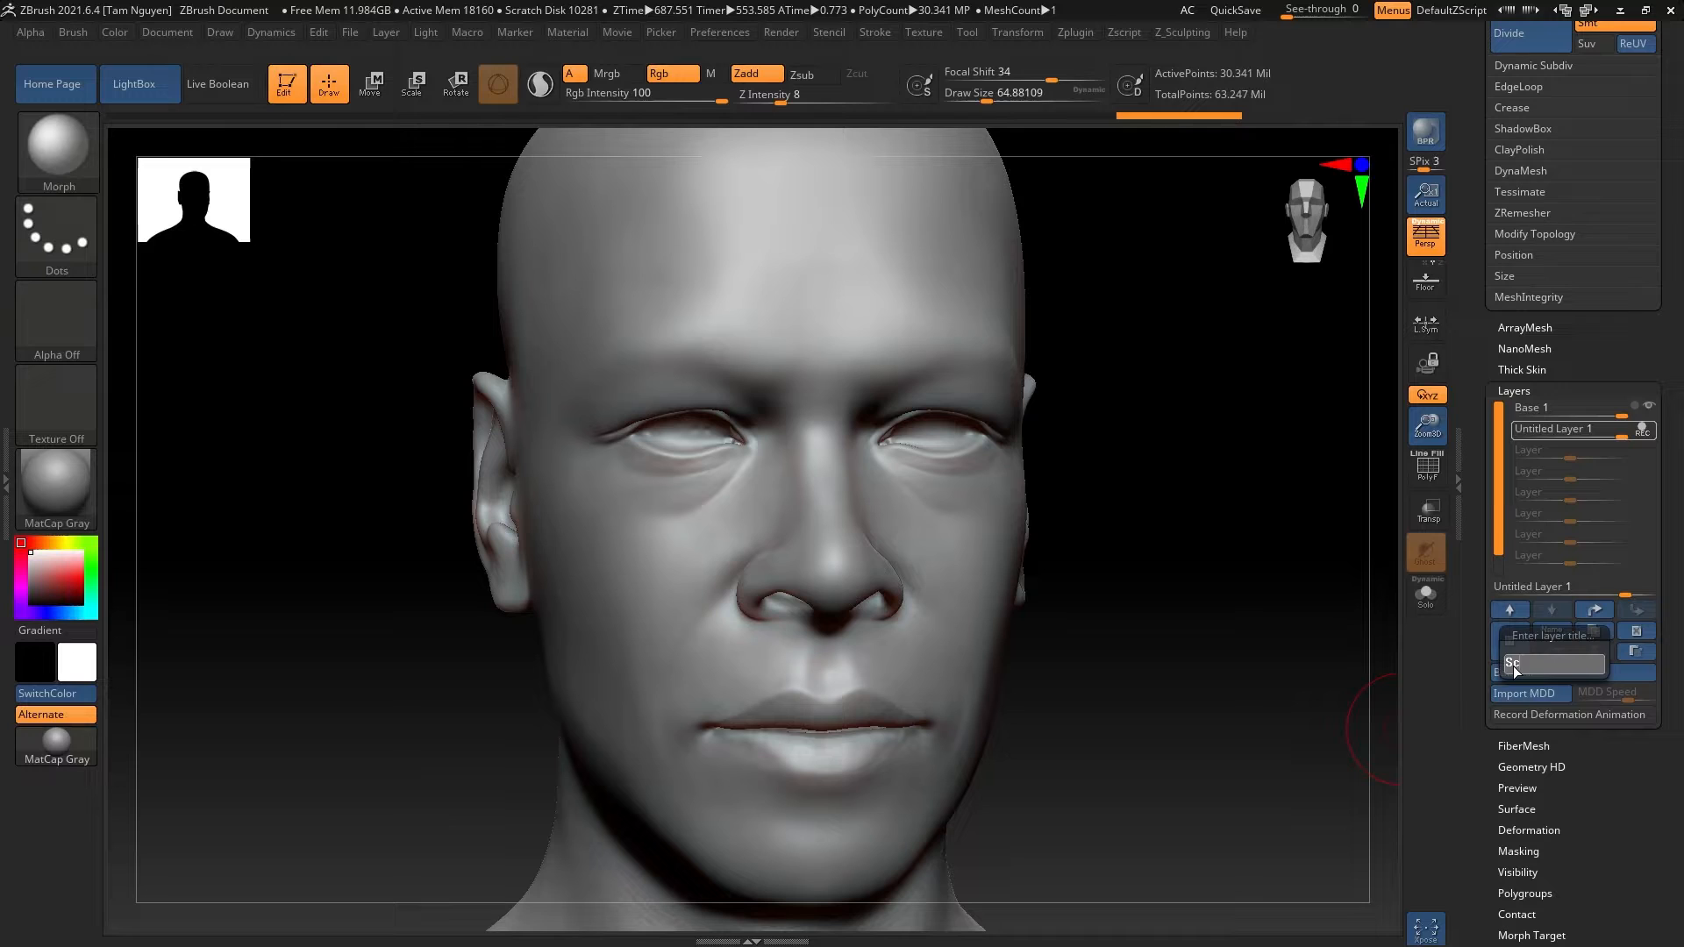
type("Sculpted detail")
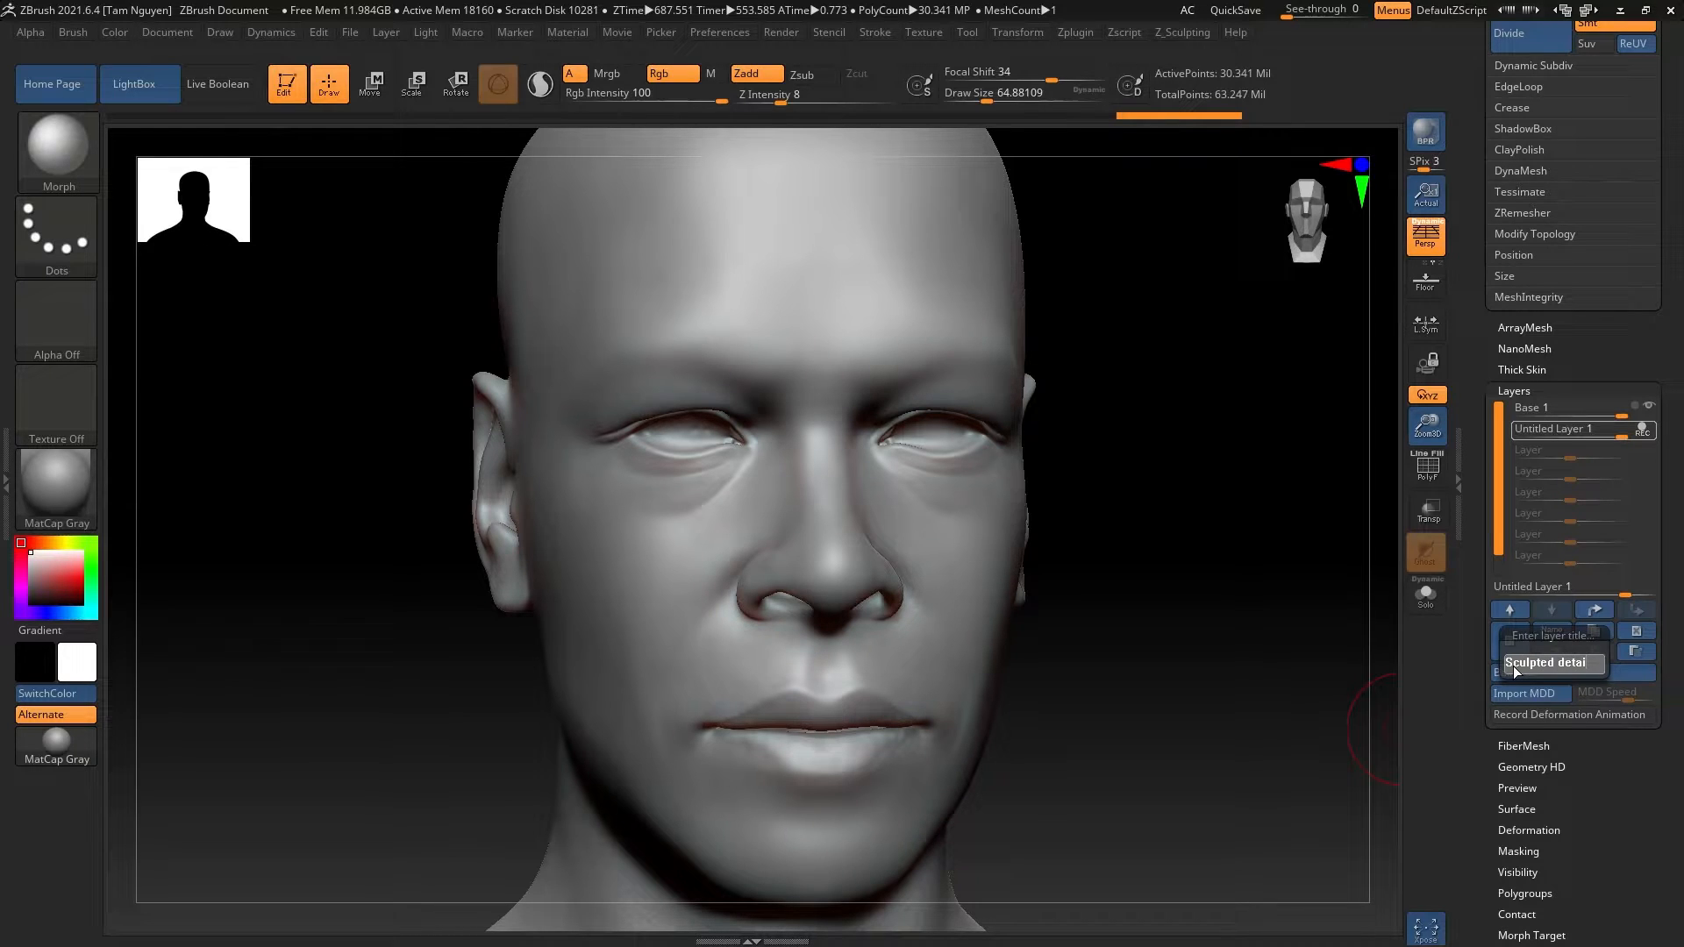
key("Enter")
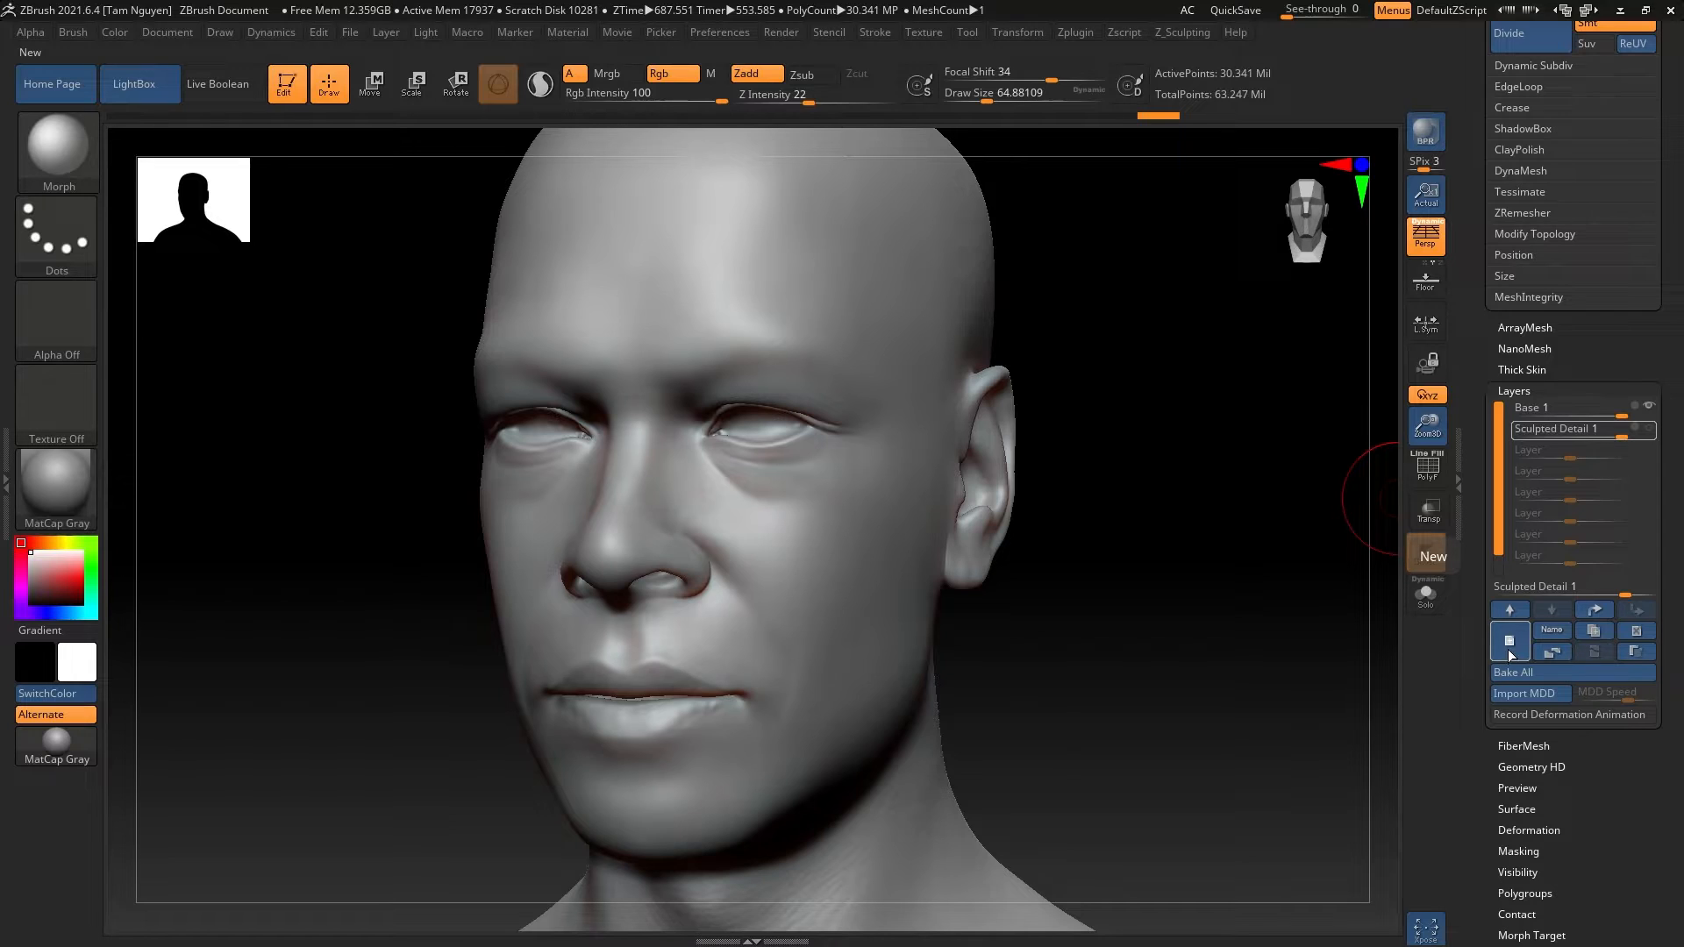
Add another layer for the scan detail and name it 'Scan Data'
left_click(1432, 556)
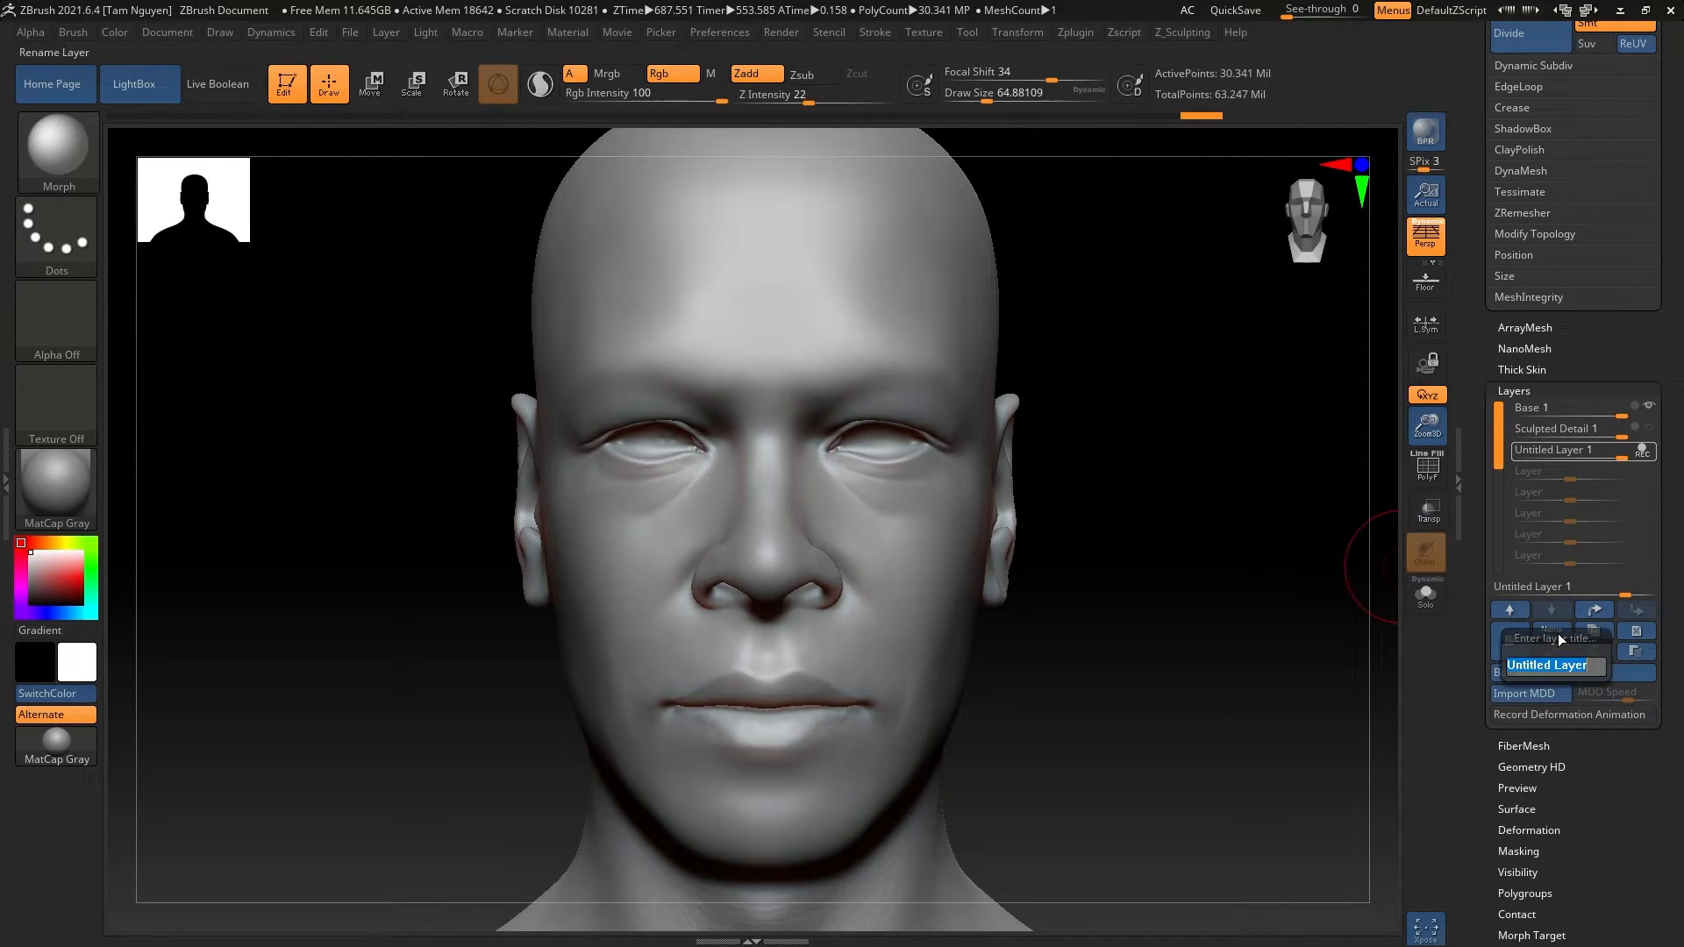
type("Sca")
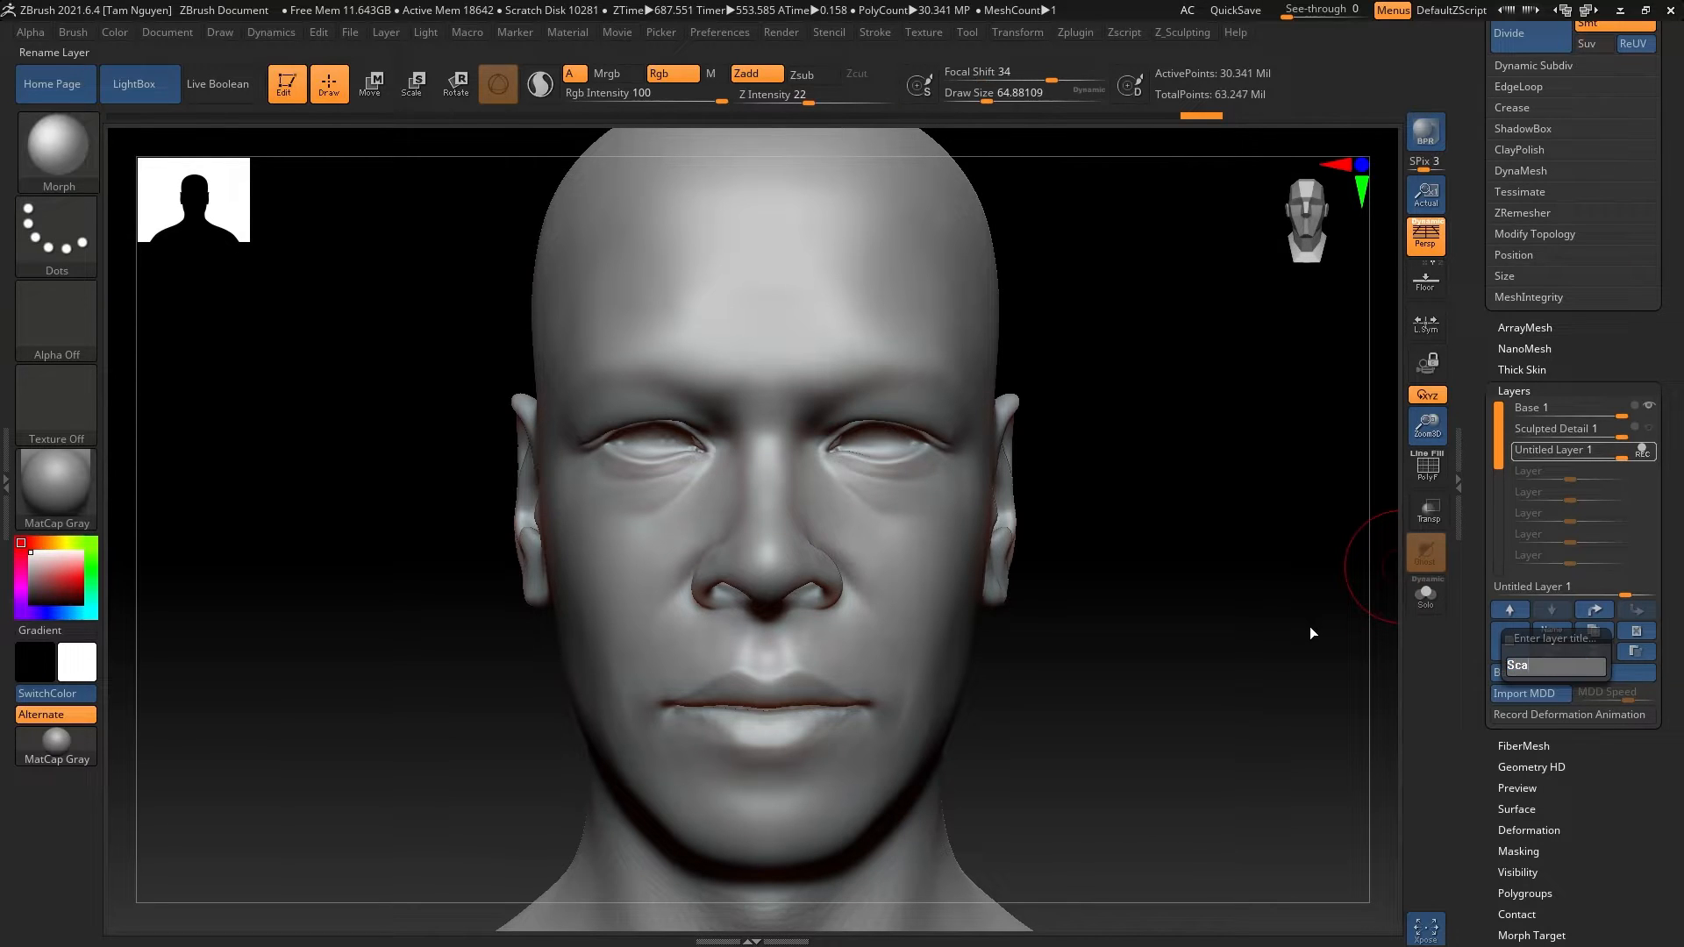
type("Scan Data 1")
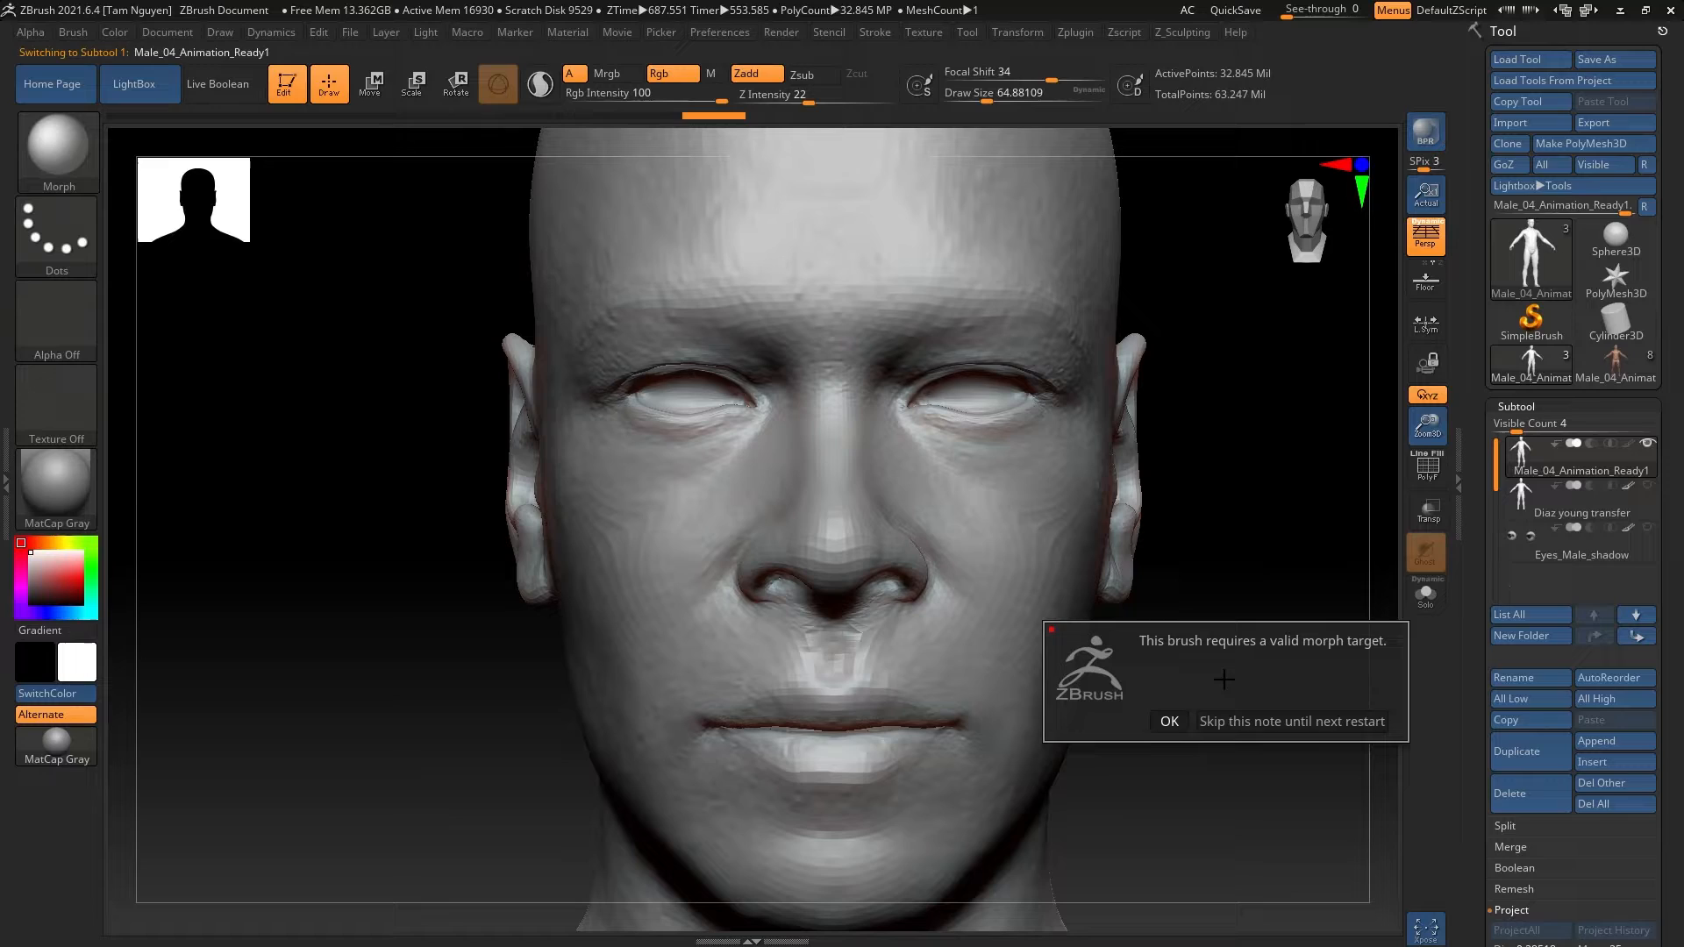
Dismiss the morph target warning and turn the head to a three-quarter view
left_click(1170, 721)
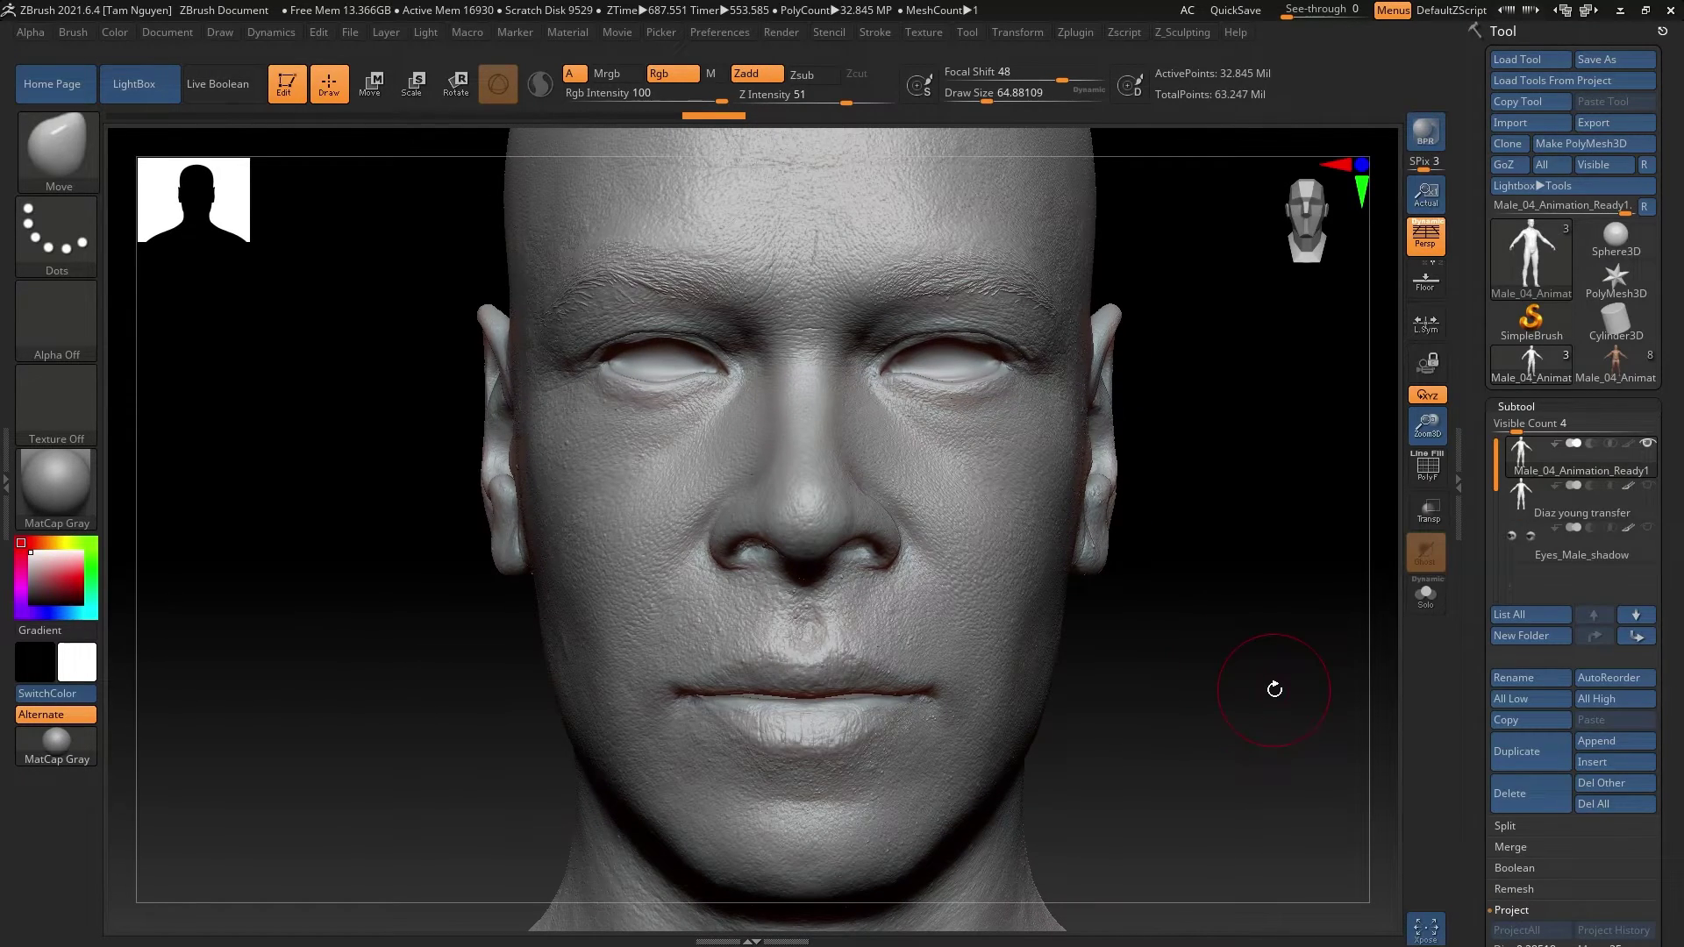
left_click_drag(1272, 689, 1214, 665)
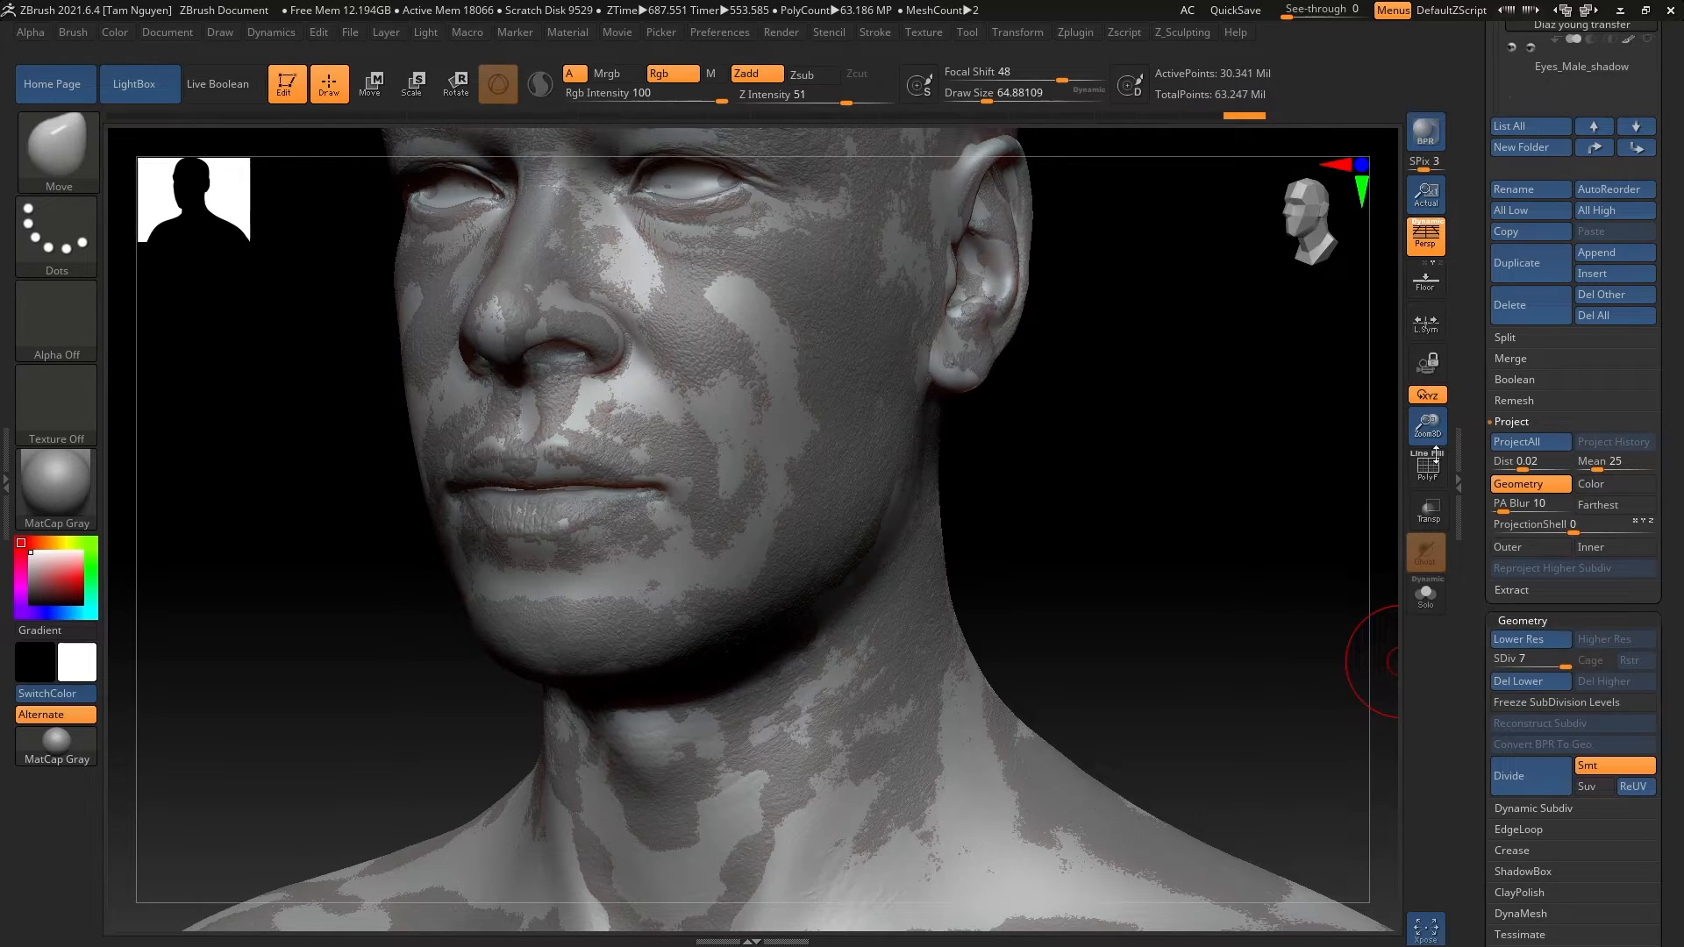
Run ProjectAll to transfer the scan's skin detail onto the head, and confirm
left_click(1530, 442)
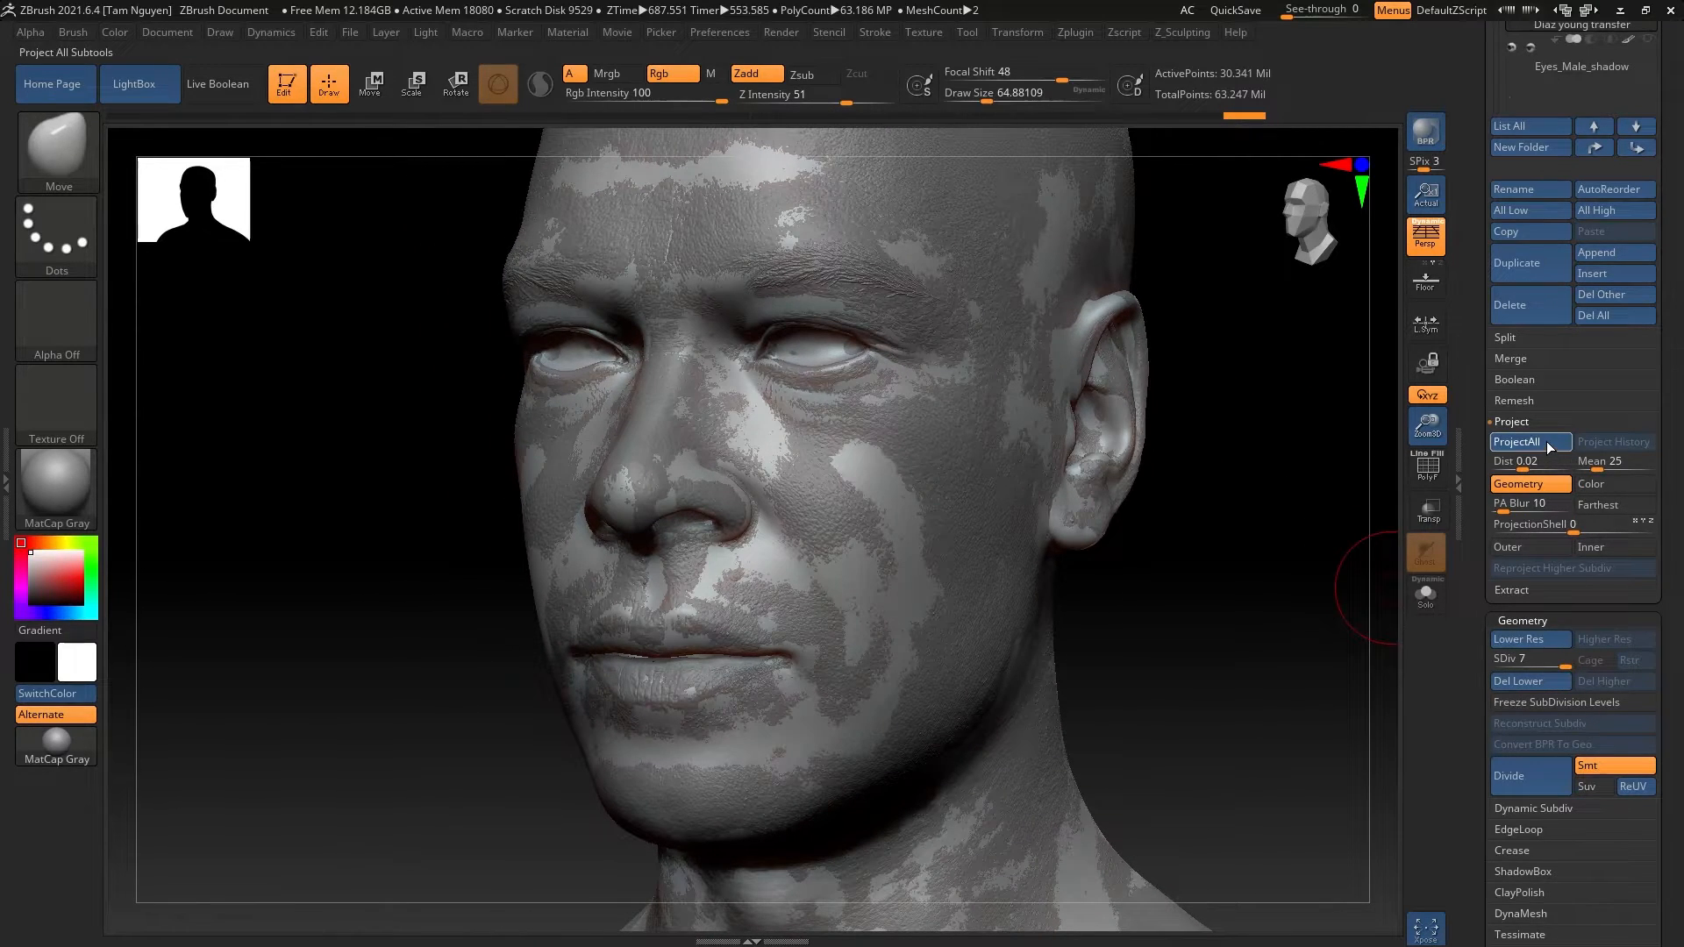
left_click(1530, 441)
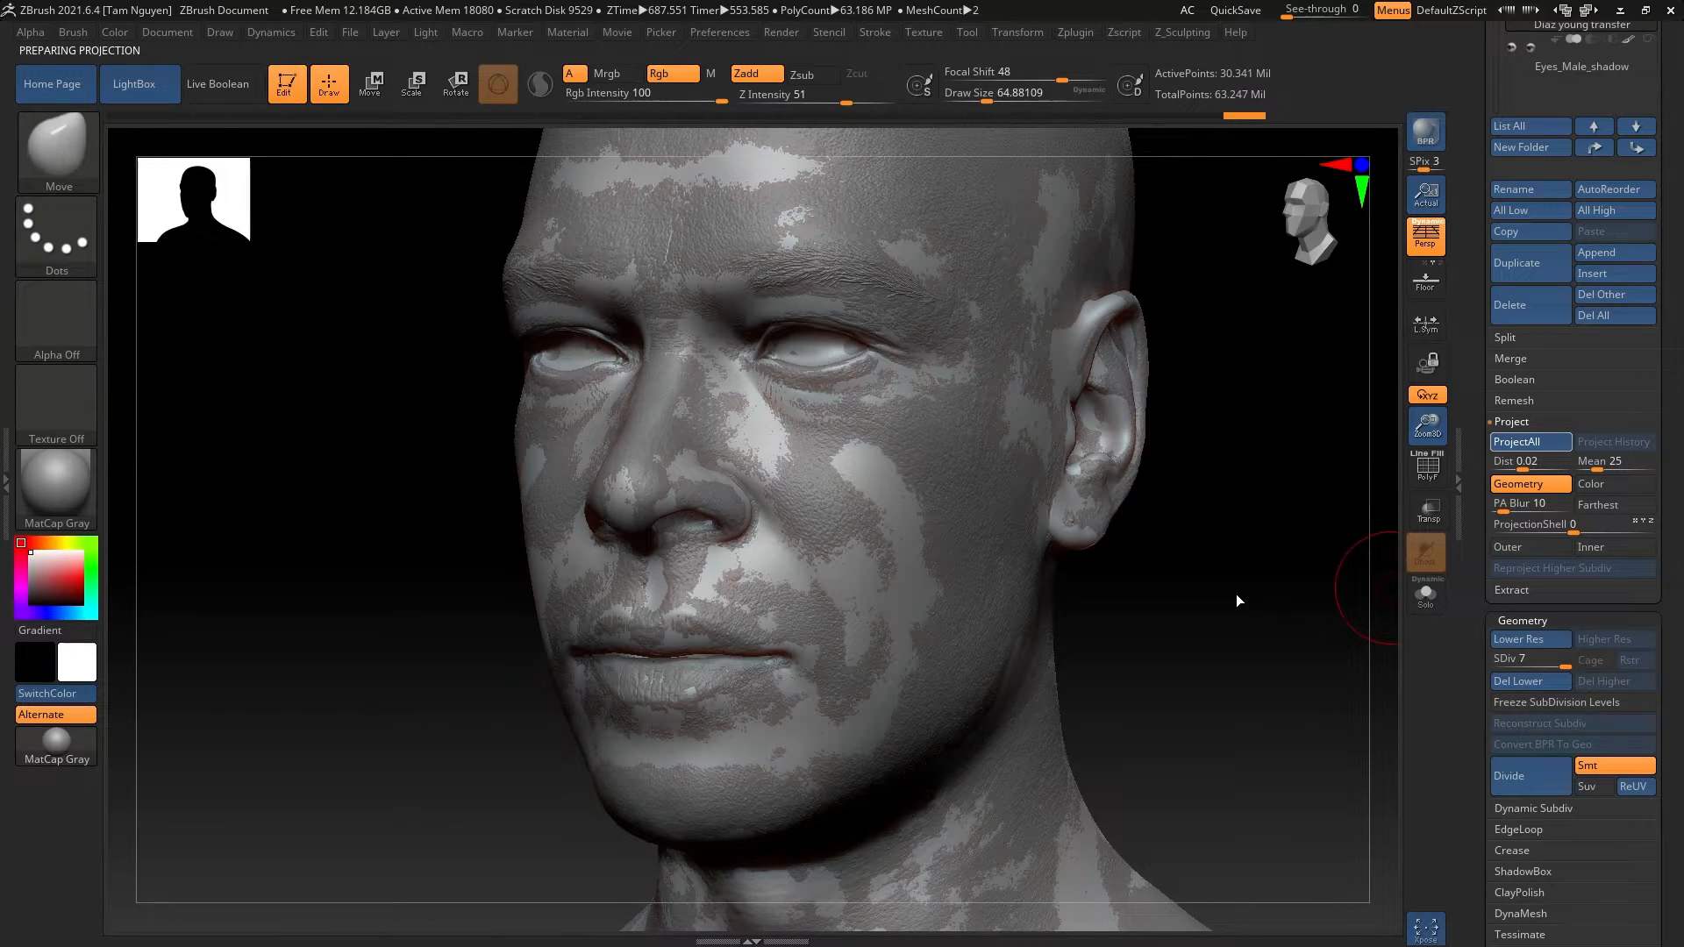
left_click(1531, 441)
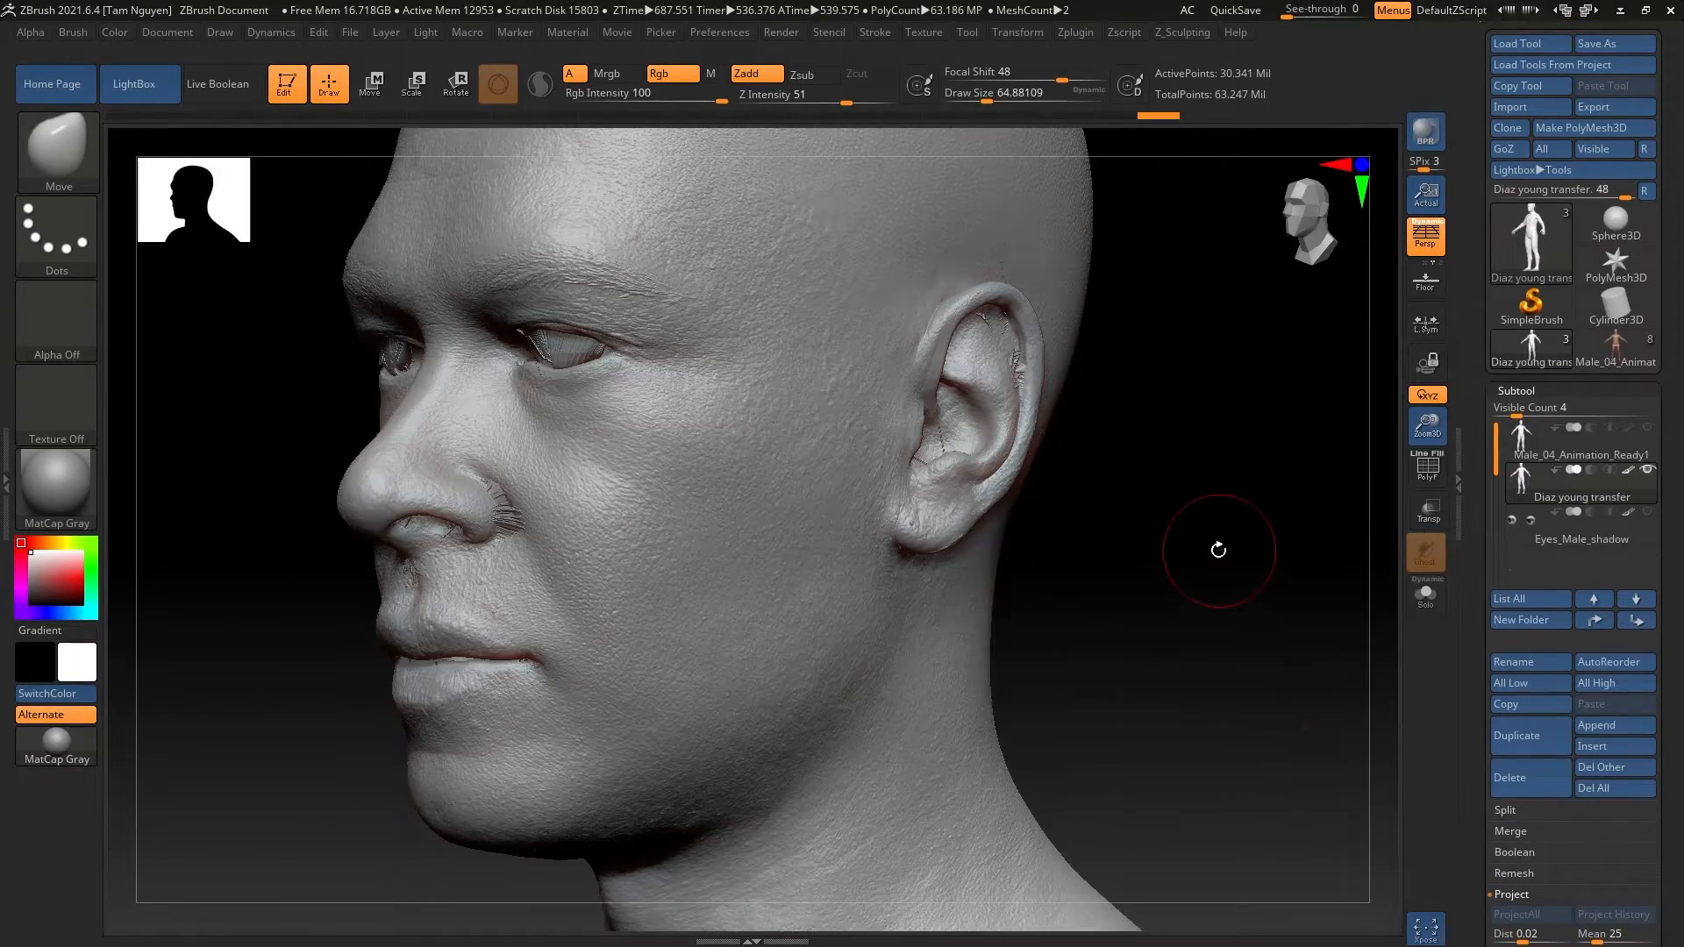
From a side view, remove projection artifacts on the ear and mouth, then step up one subdivision
left_click_drag(1220, 550, 1267, 631)
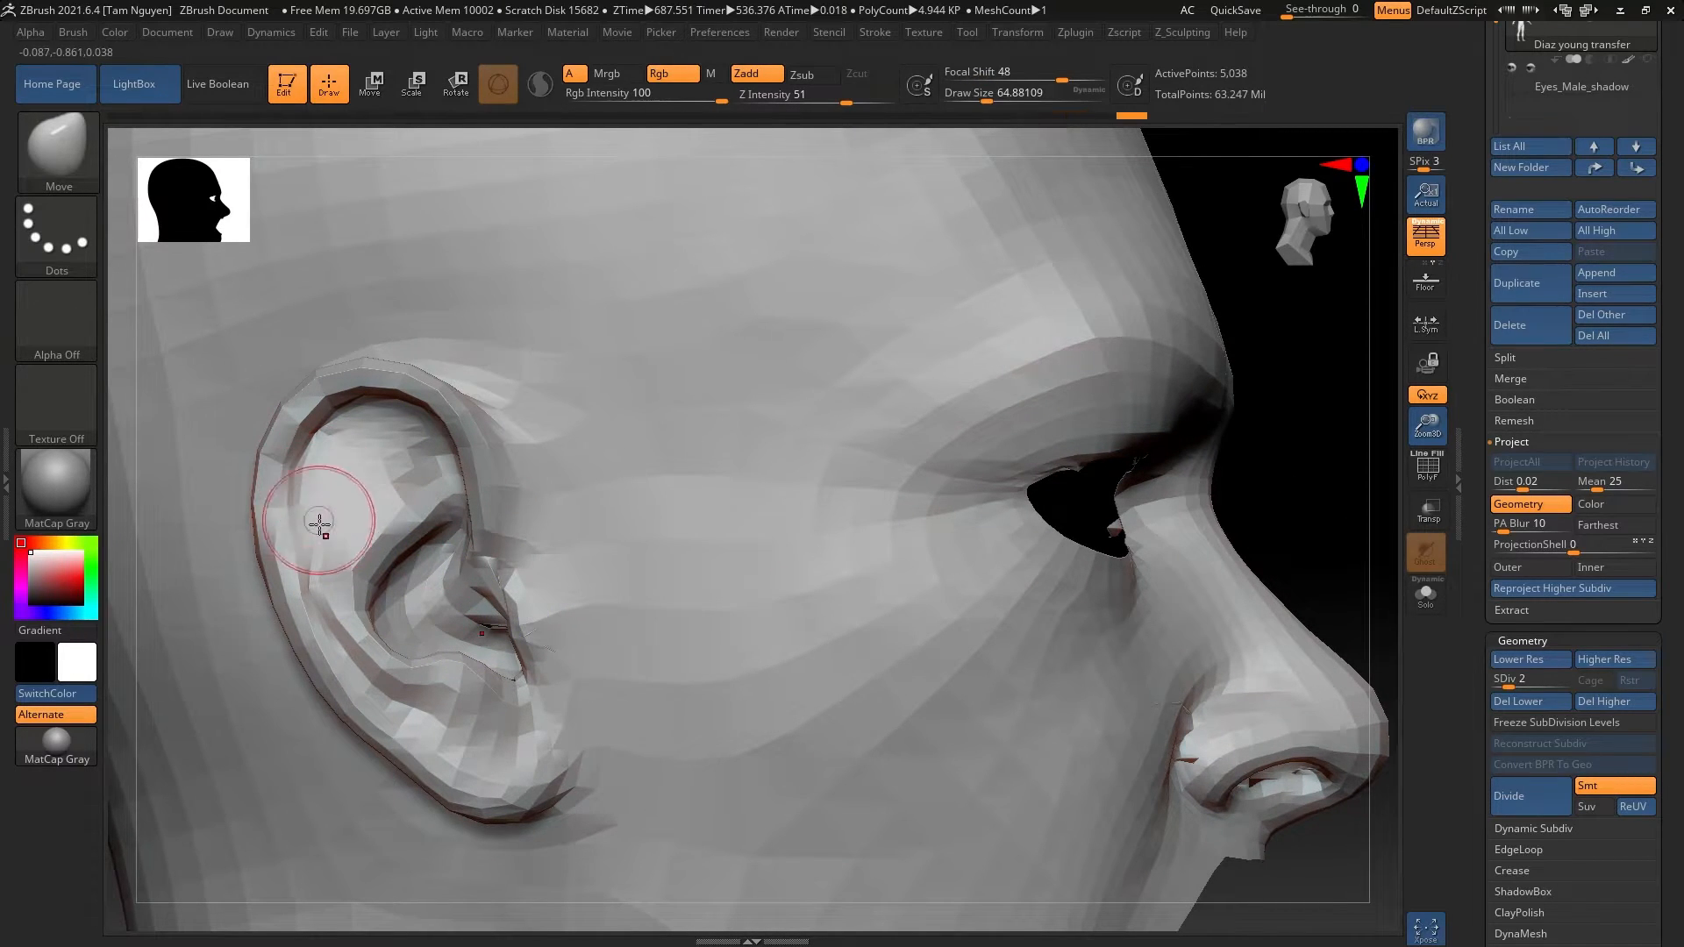
left_click_drag(317, 521, 800, 612)
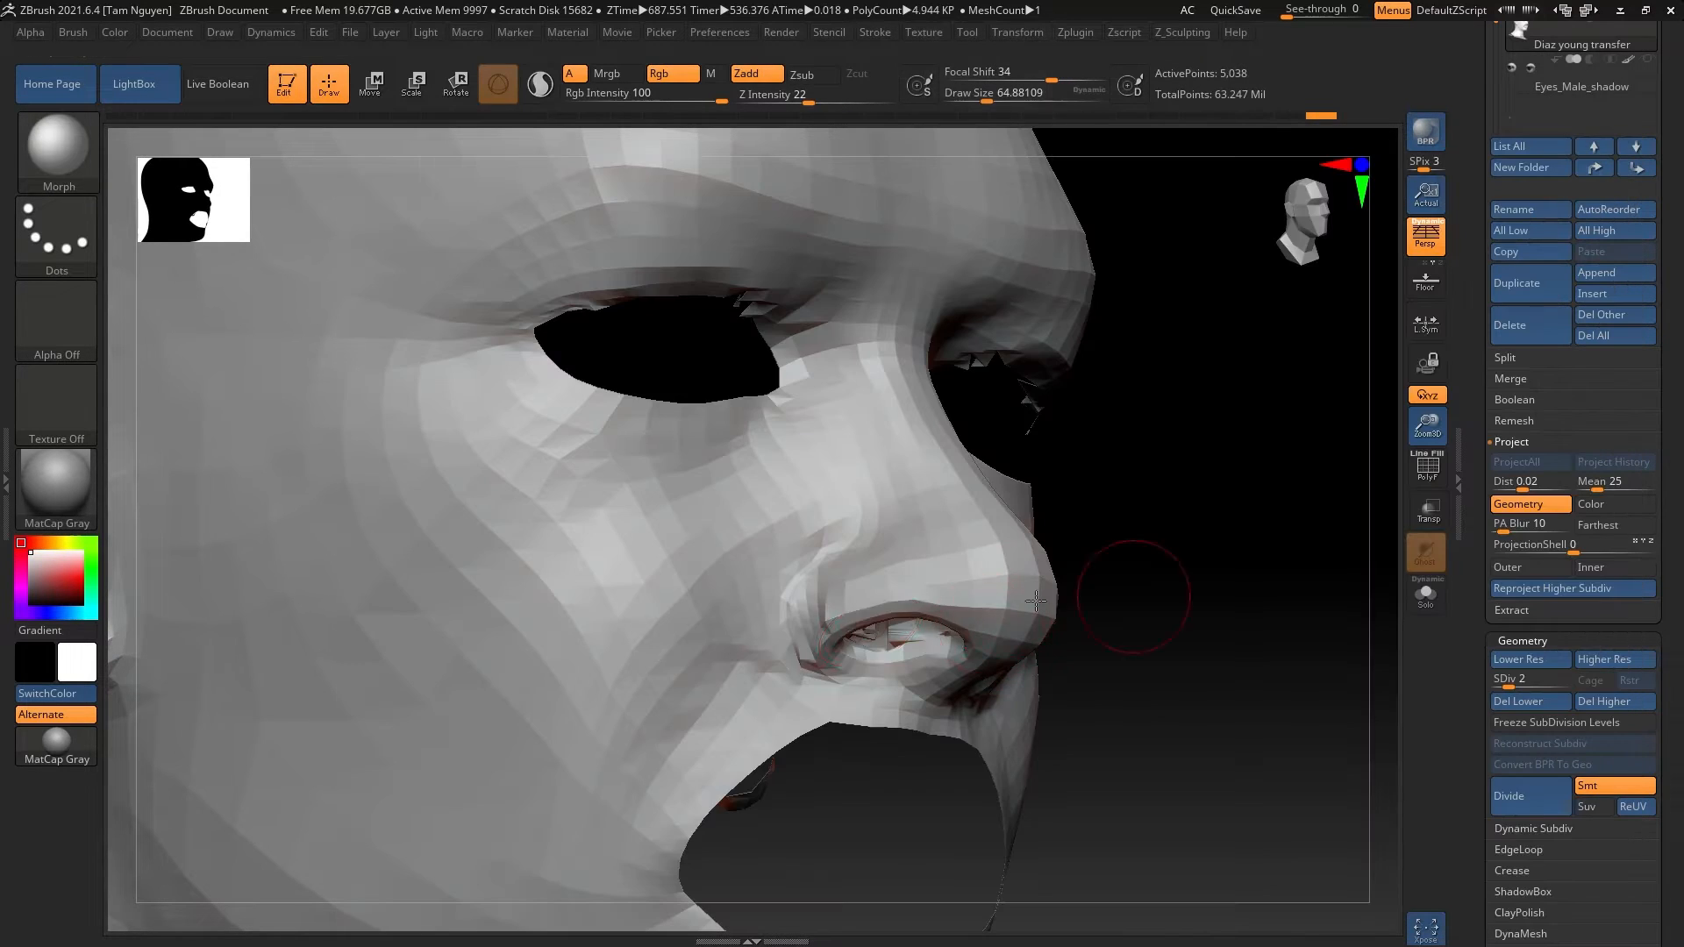
left_click_drag(1032, 602, 875, 623)
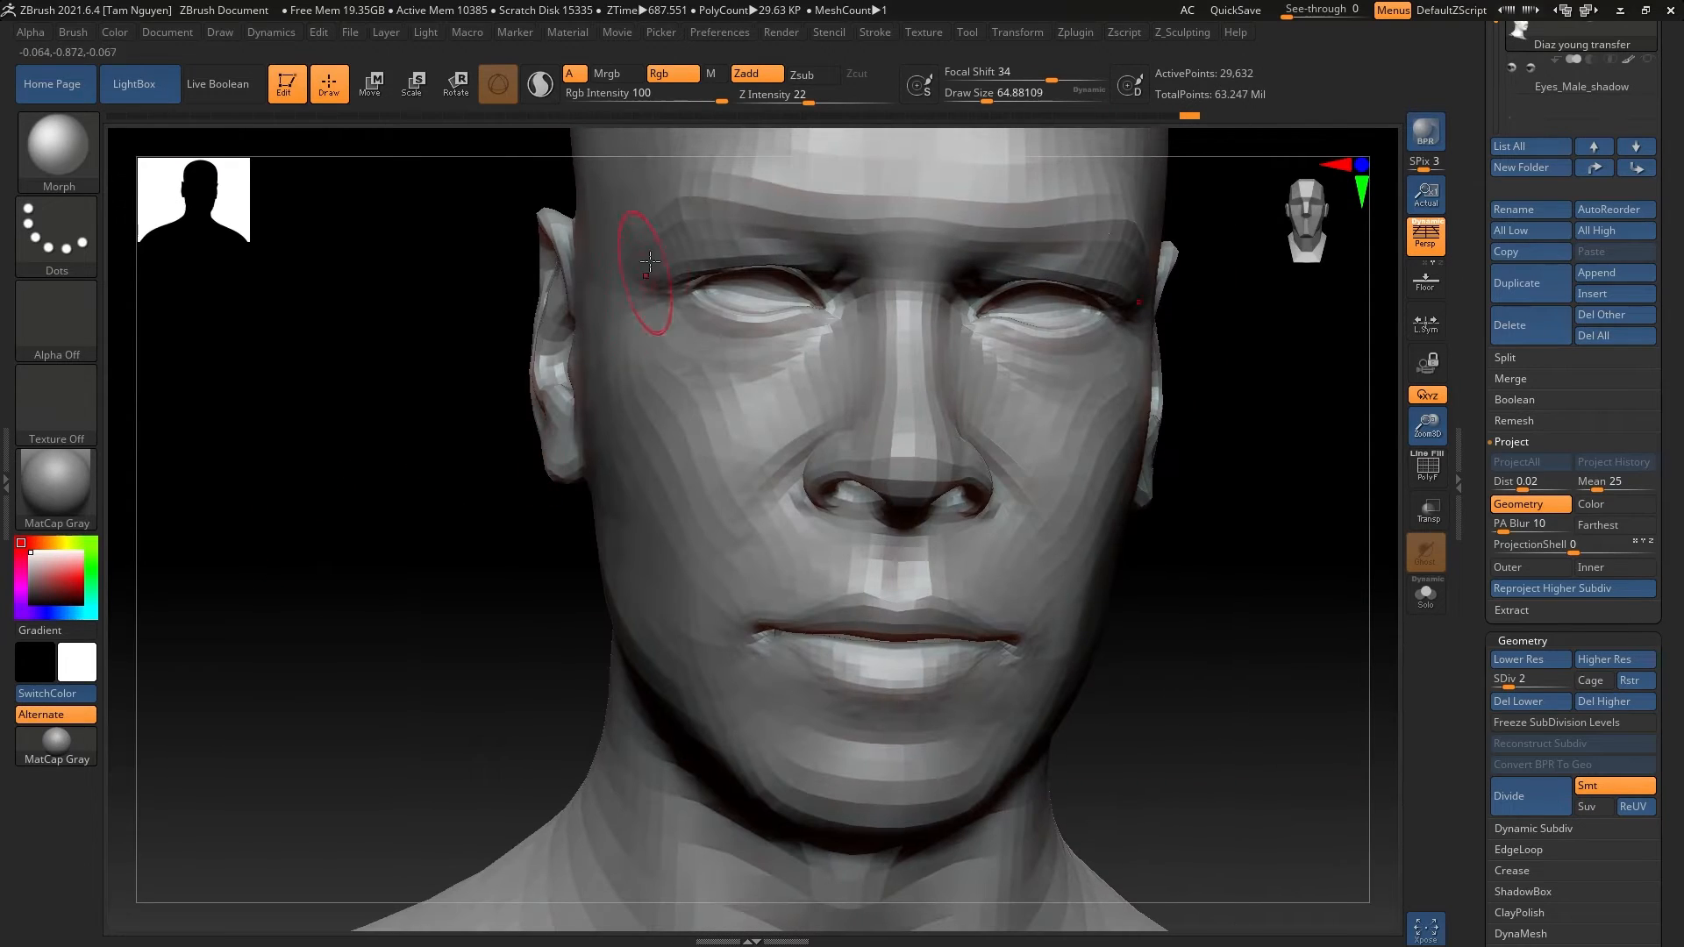
left_click(1508, 795)
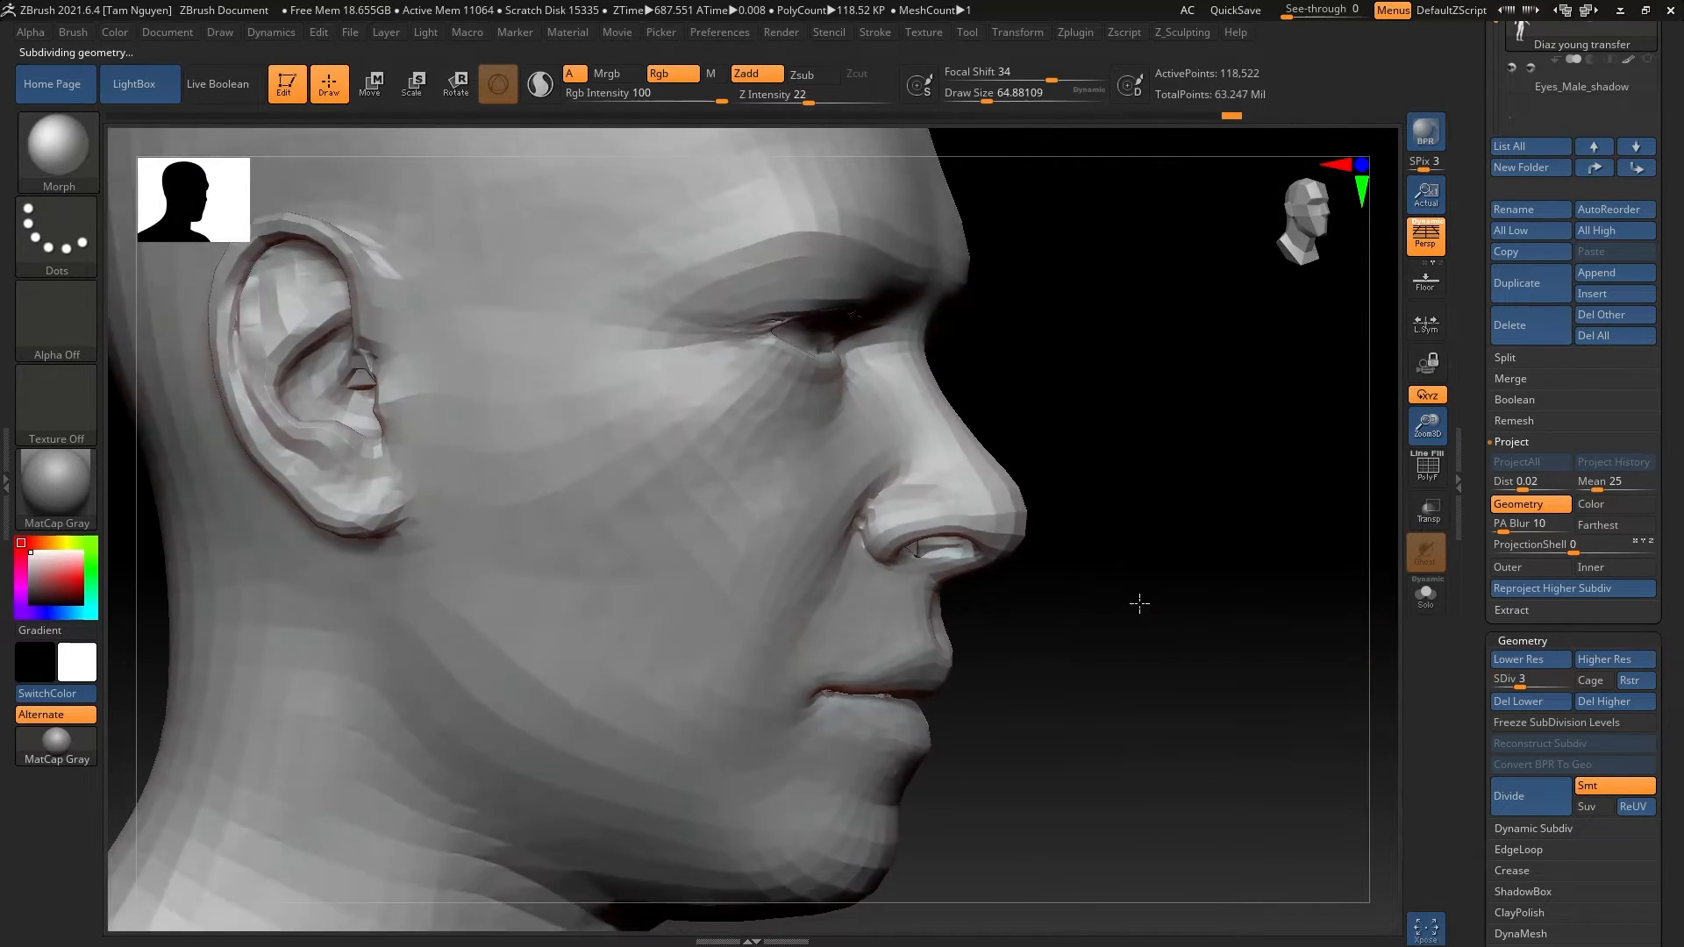
Clean artifacts inside the ear, around the nostril and eyelids, and isolate the eyelid geometry
left_click_drag(1138, 603, 596, 420)
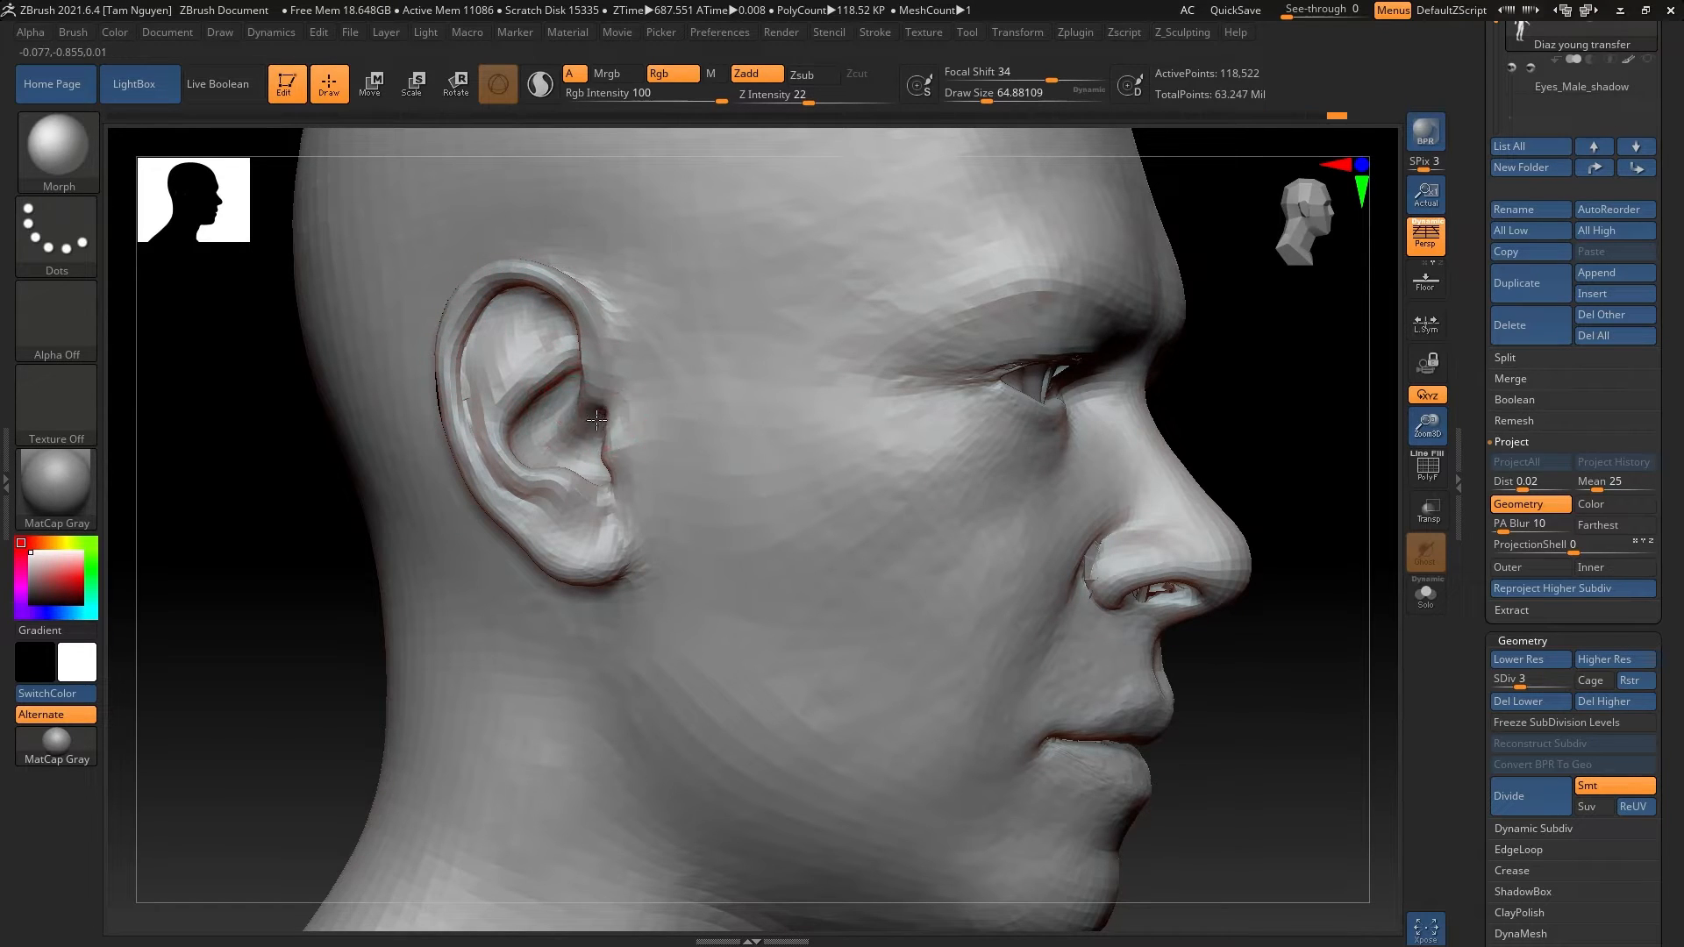
left_click_drag(596, 419, 1063, 556)
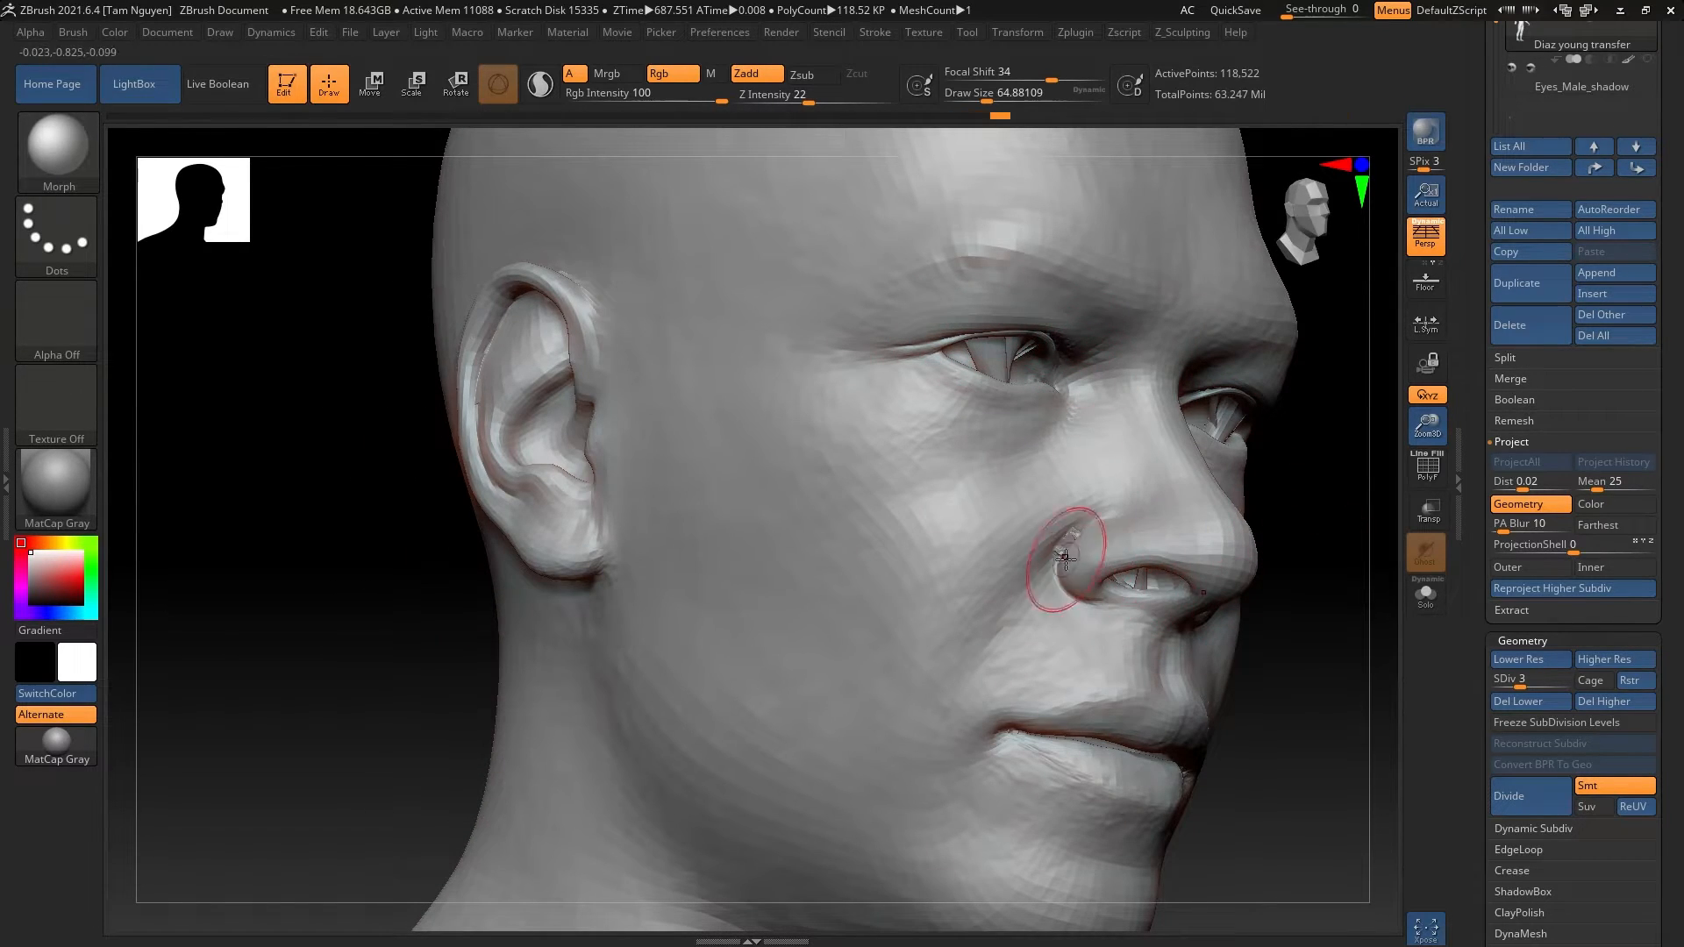
left_click_drag(1063, 554, 865, 336)
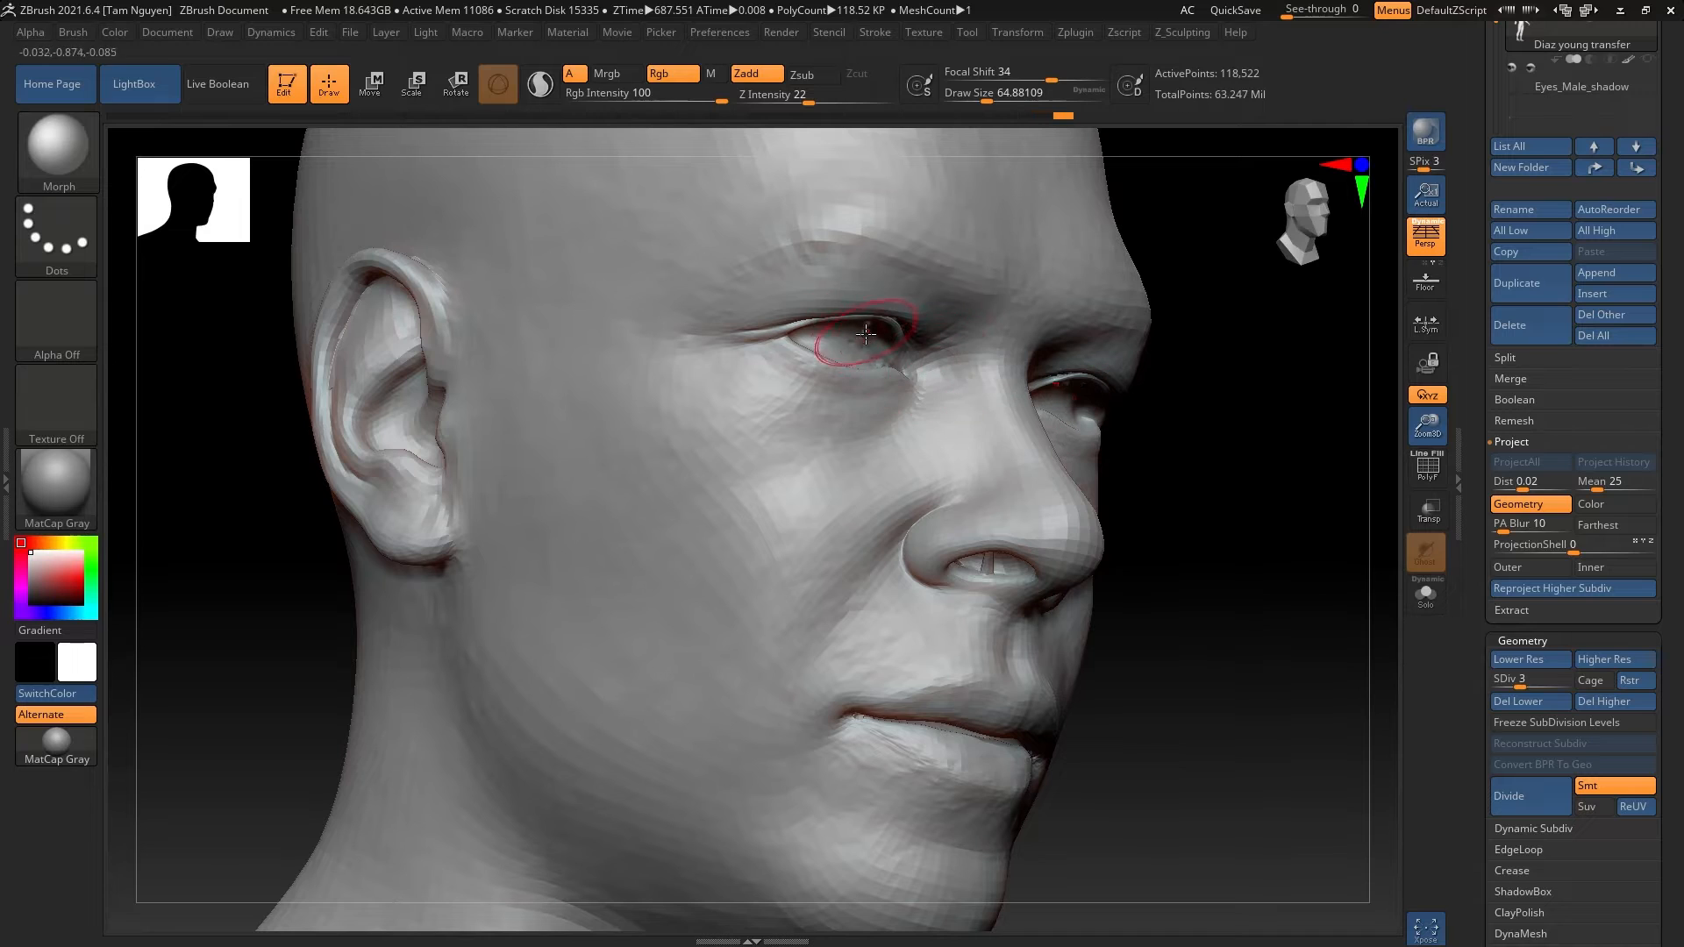
left_click_drag(865, 335, 720, 431)
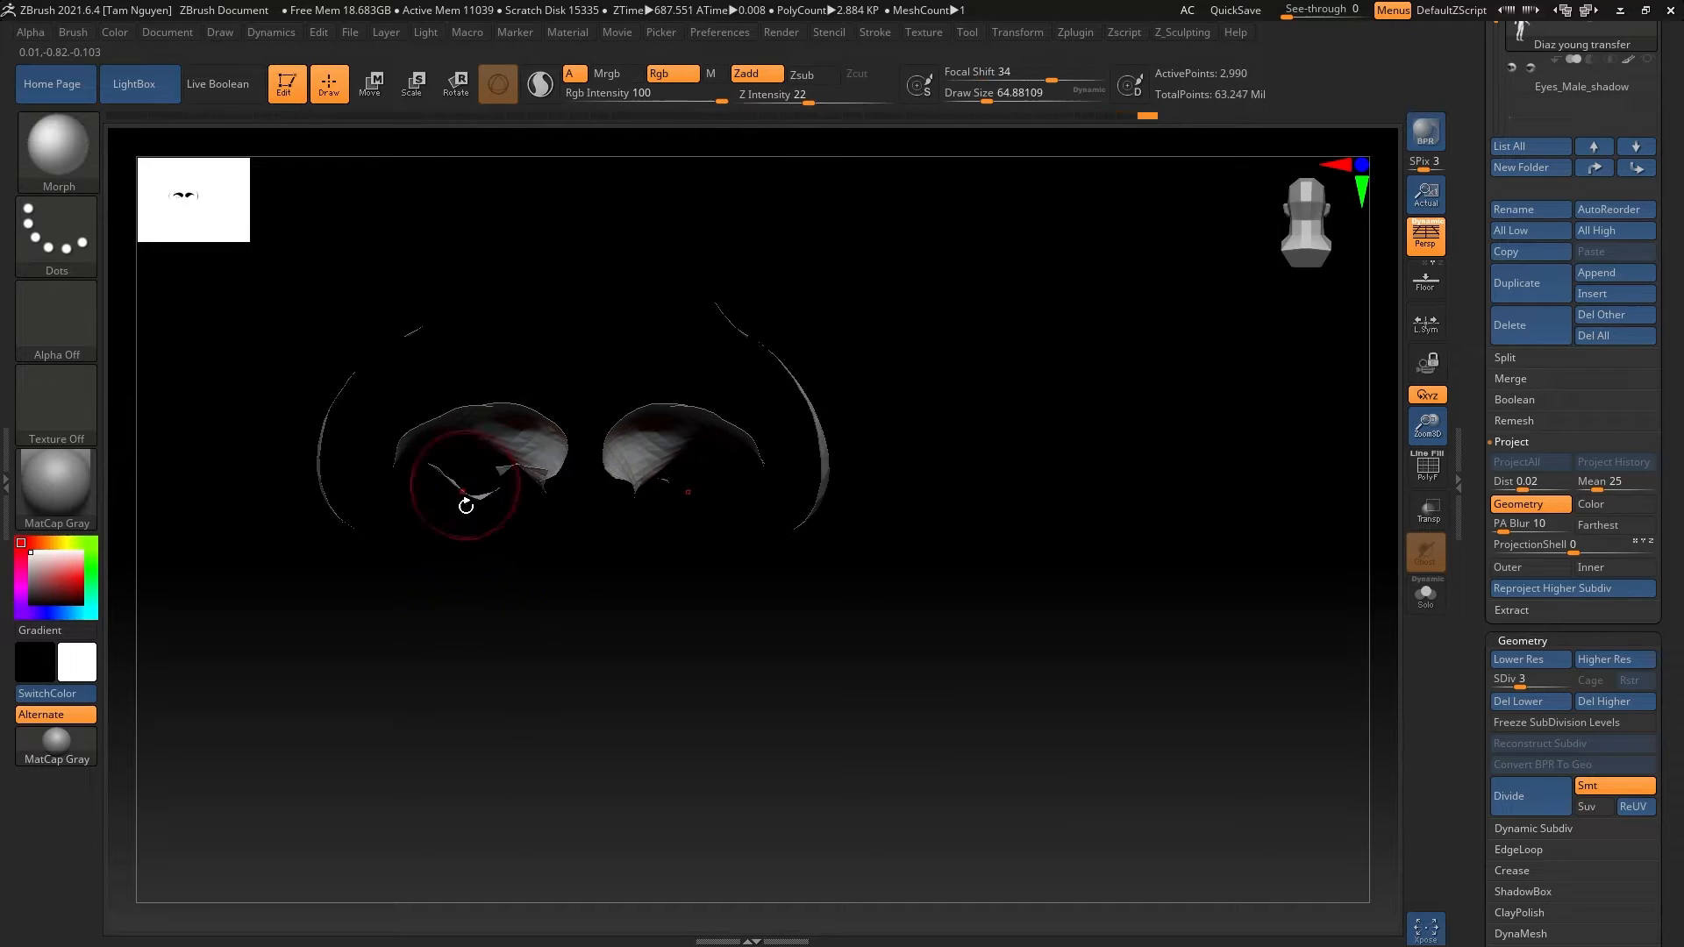
Brush away the eyelid rim artifacts on the Scan Data layer with the Morph brush
left_click_drag(468, 506, 809, 704)
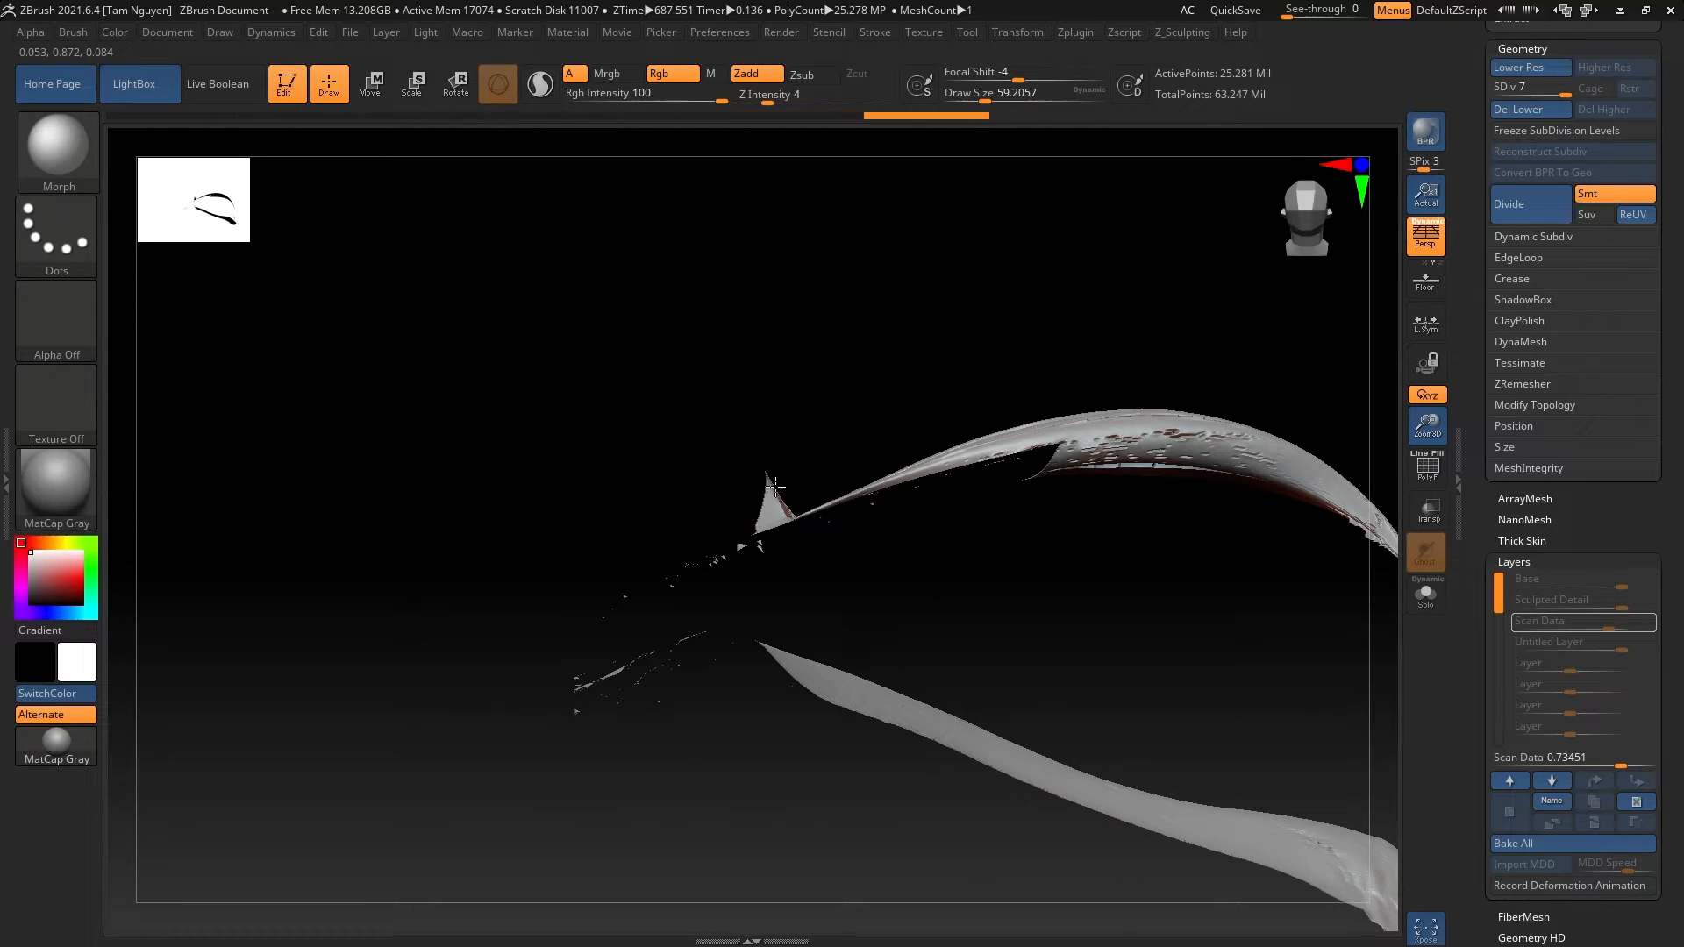
left_click_drag(774, 485, 773, 537)
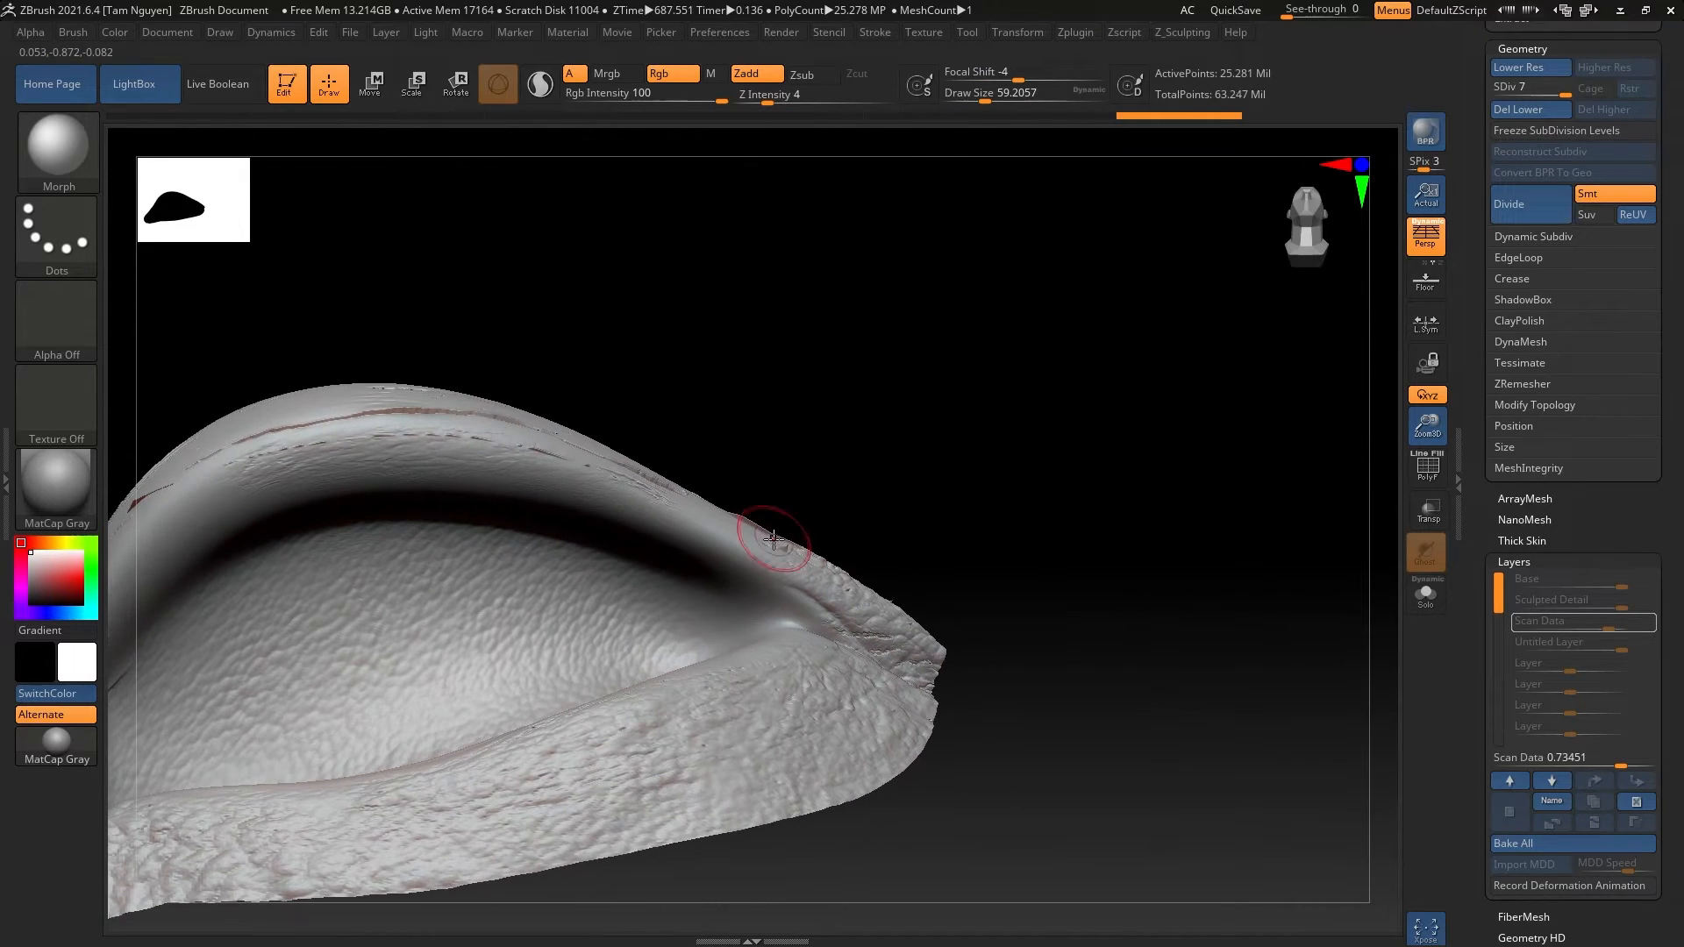
left_click_drag(774, 537, 333, 506)
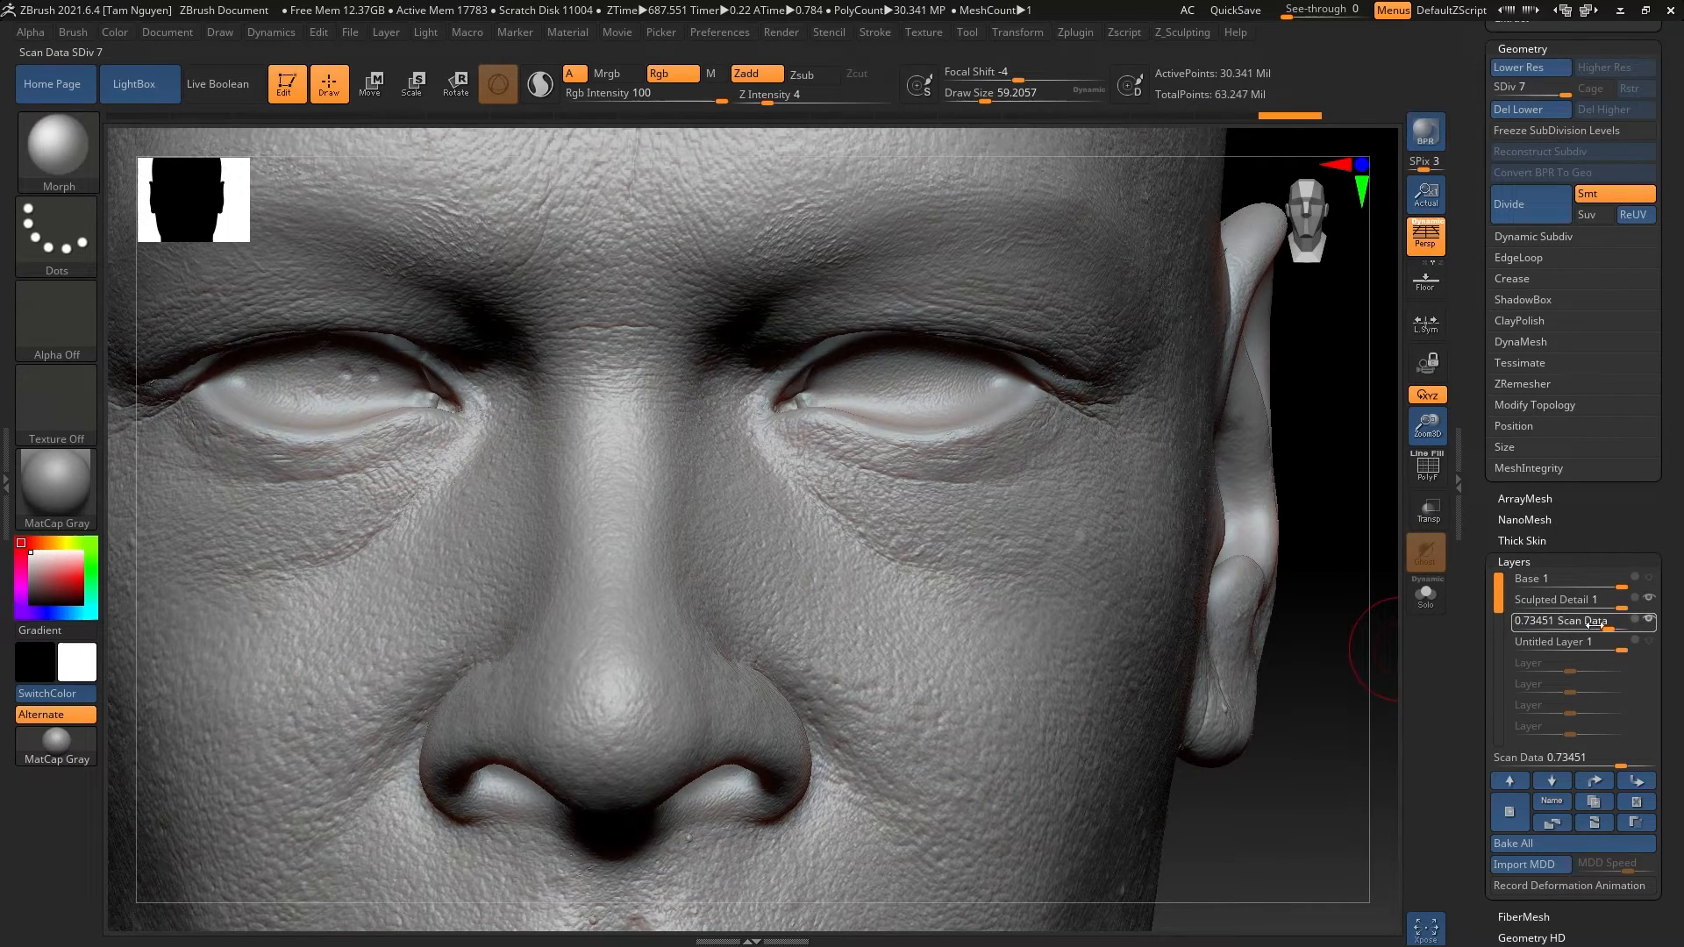
Set the Scan Data layer strength to 0.68141 and orbit back to the front view
left_click(1583, 621)
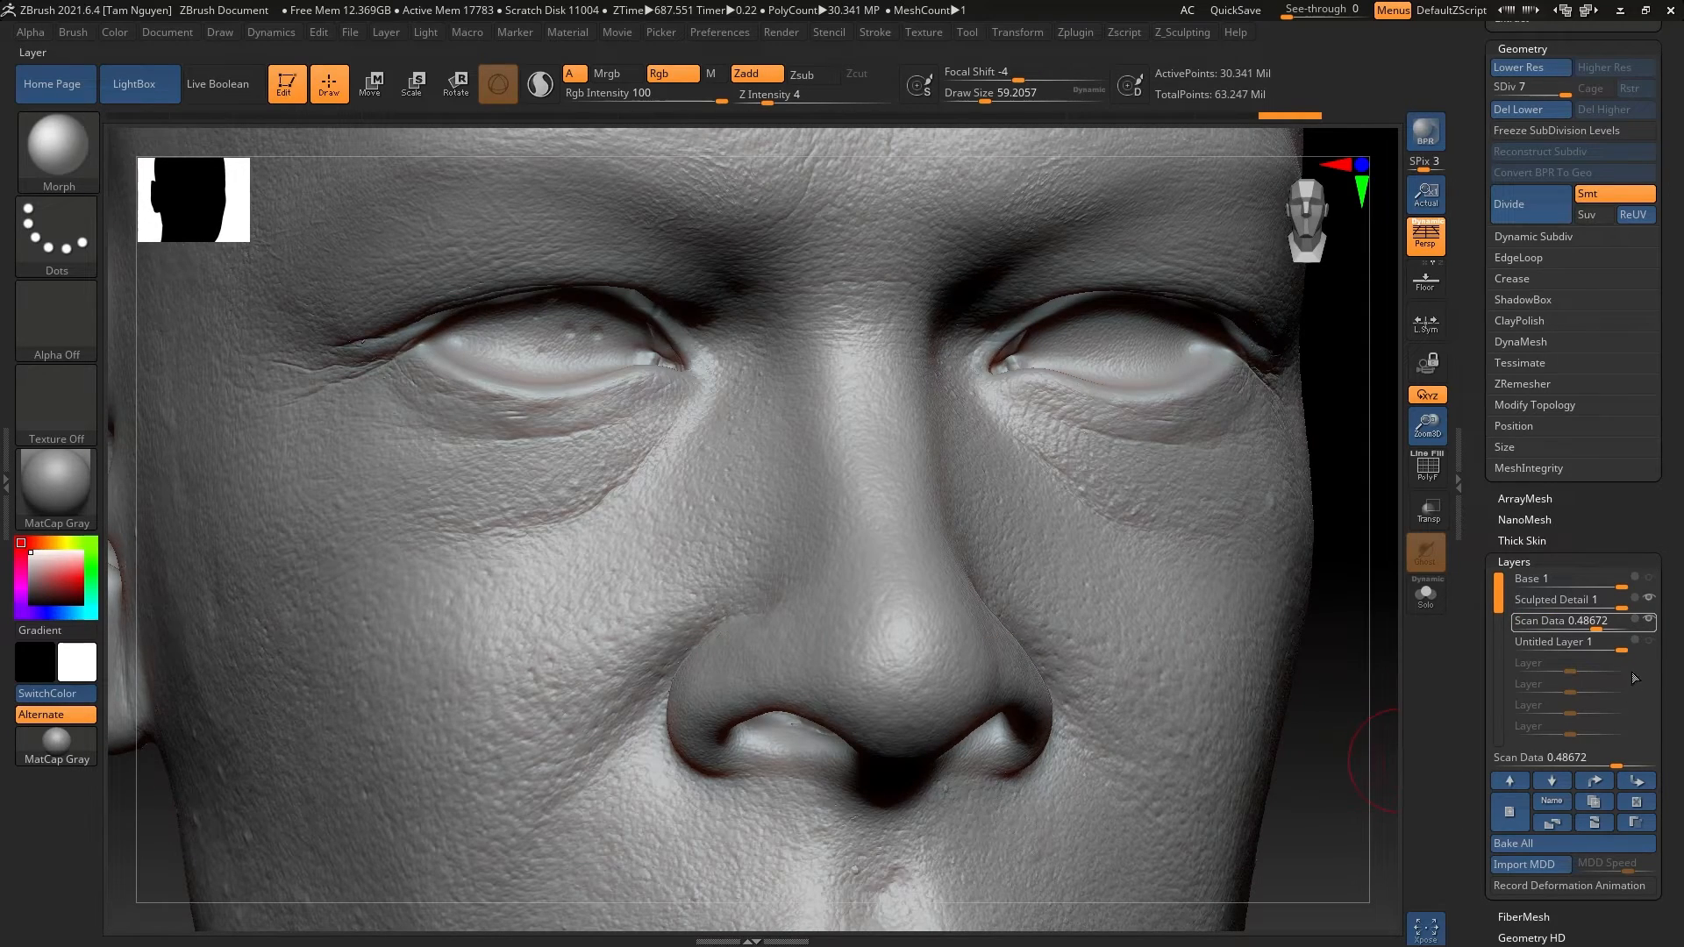
left_click(1584, 621)
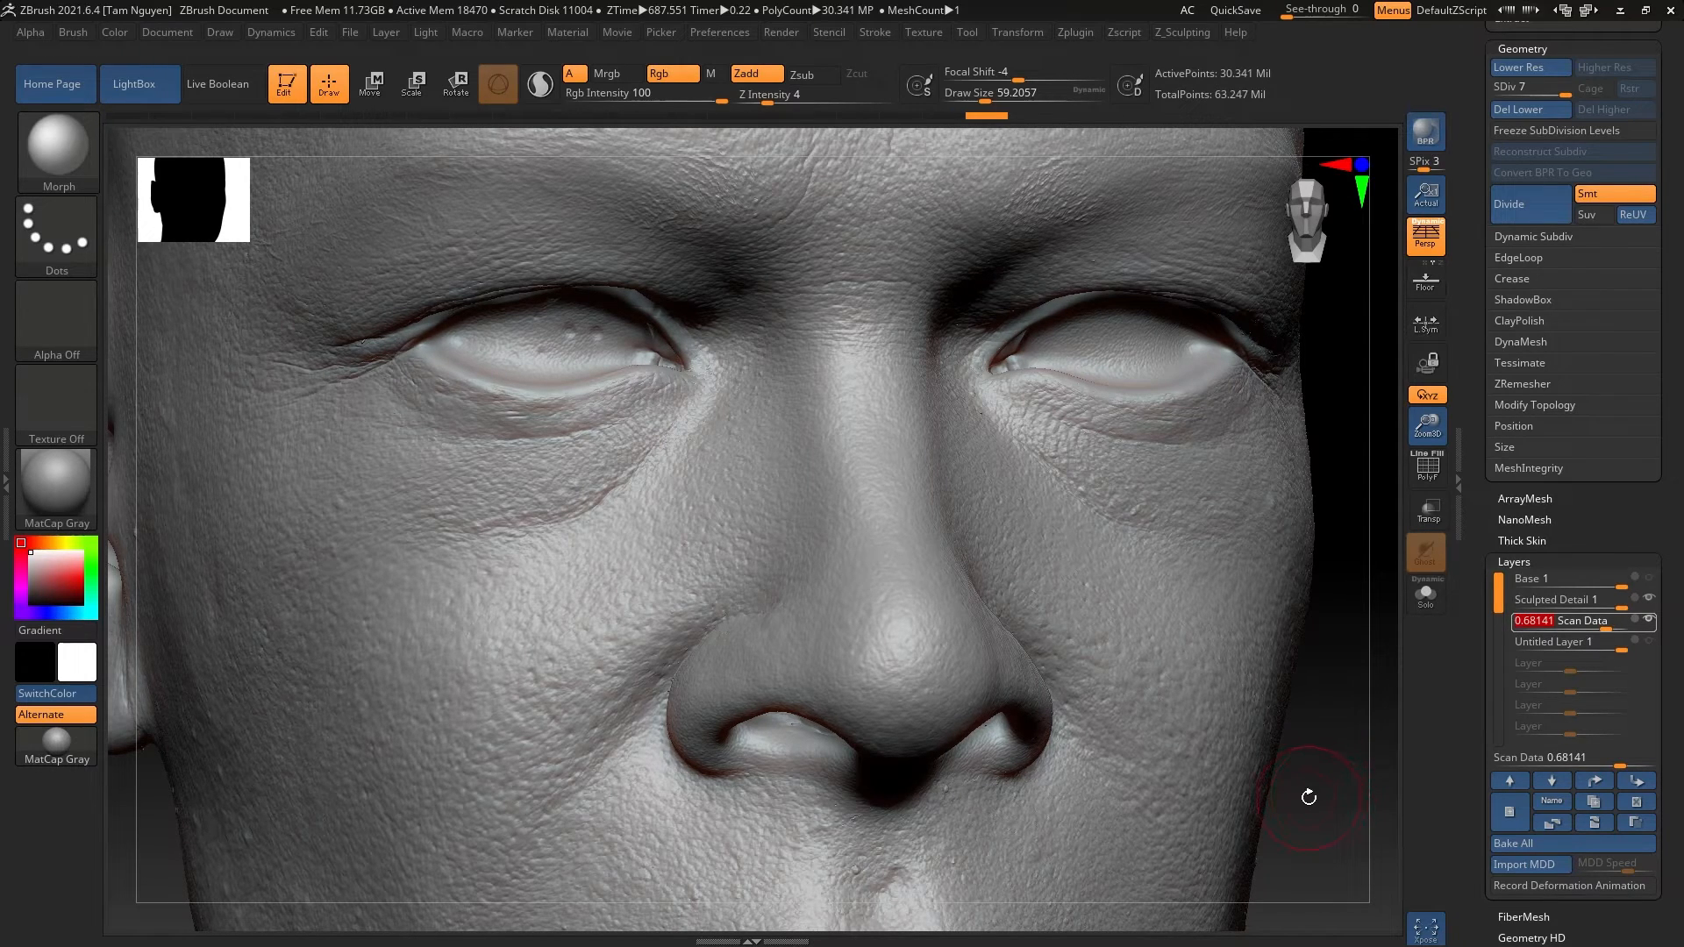
left_click_drag(1308, 797, 1193, 758)
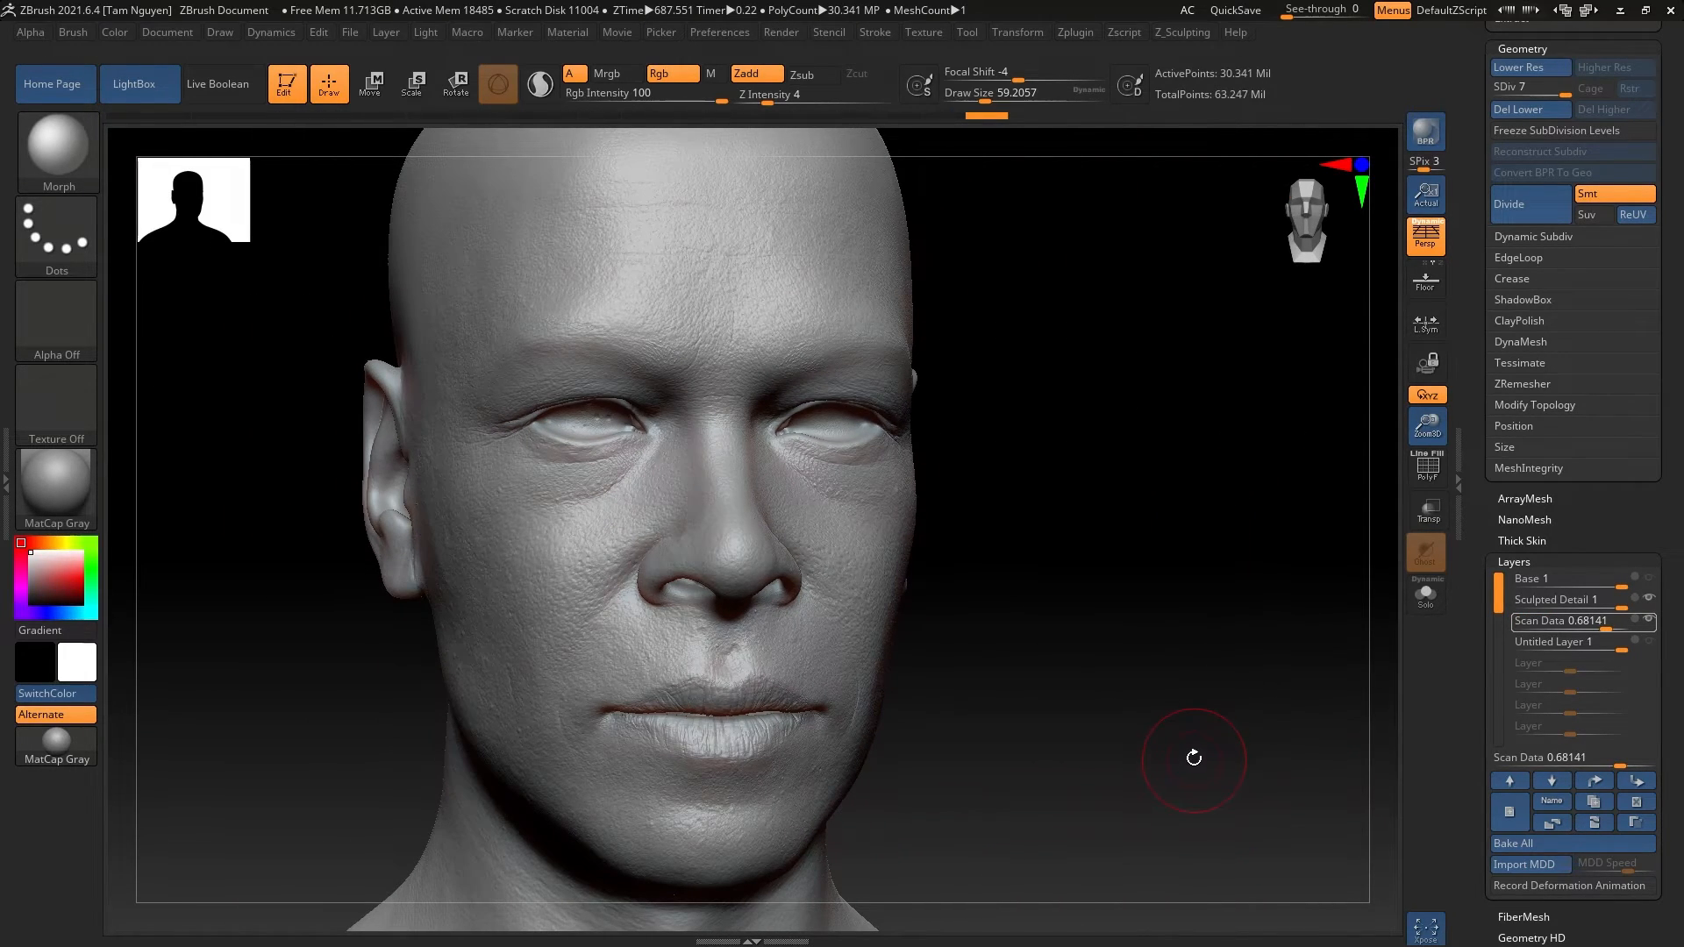